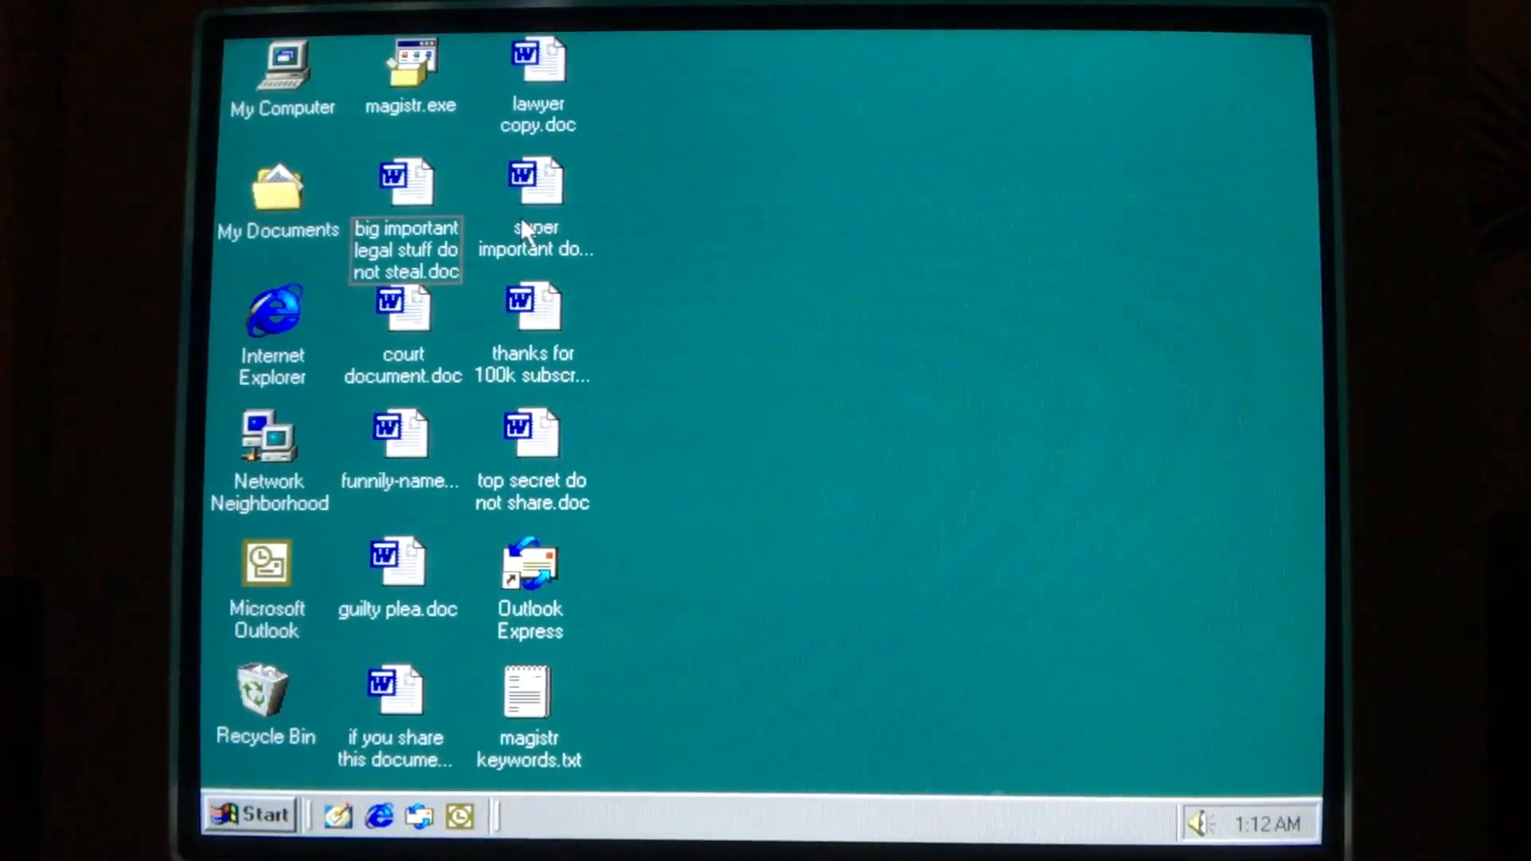
- Try the court document and super important docs icons, then open magistr keywords.txt in Notepad
{"action": "left_click", "coordinate": [402, 312]}
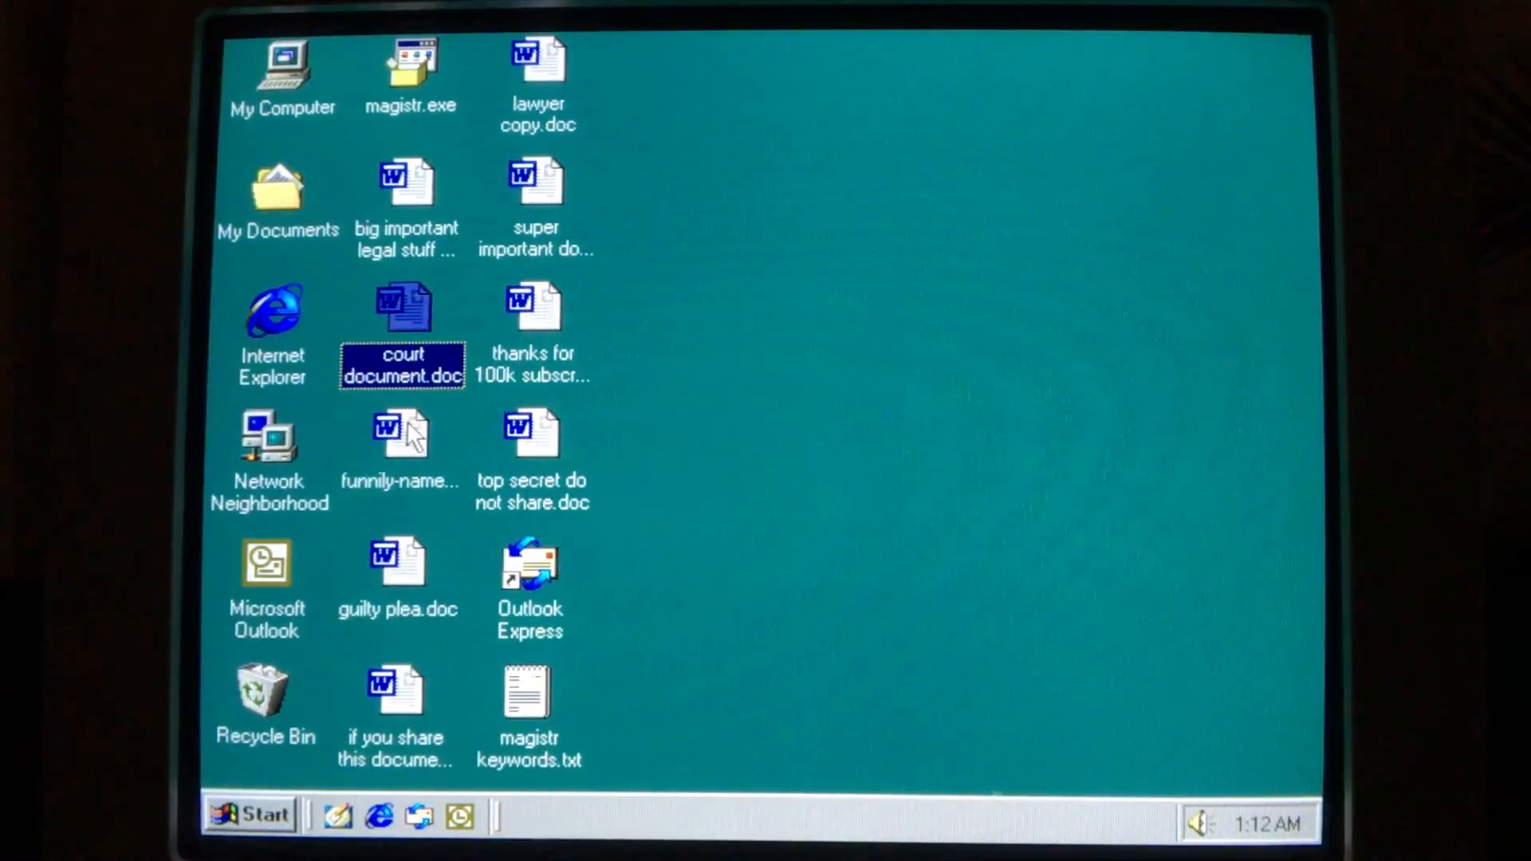
{"action": "left_click", "coordinate": [397, 569]}
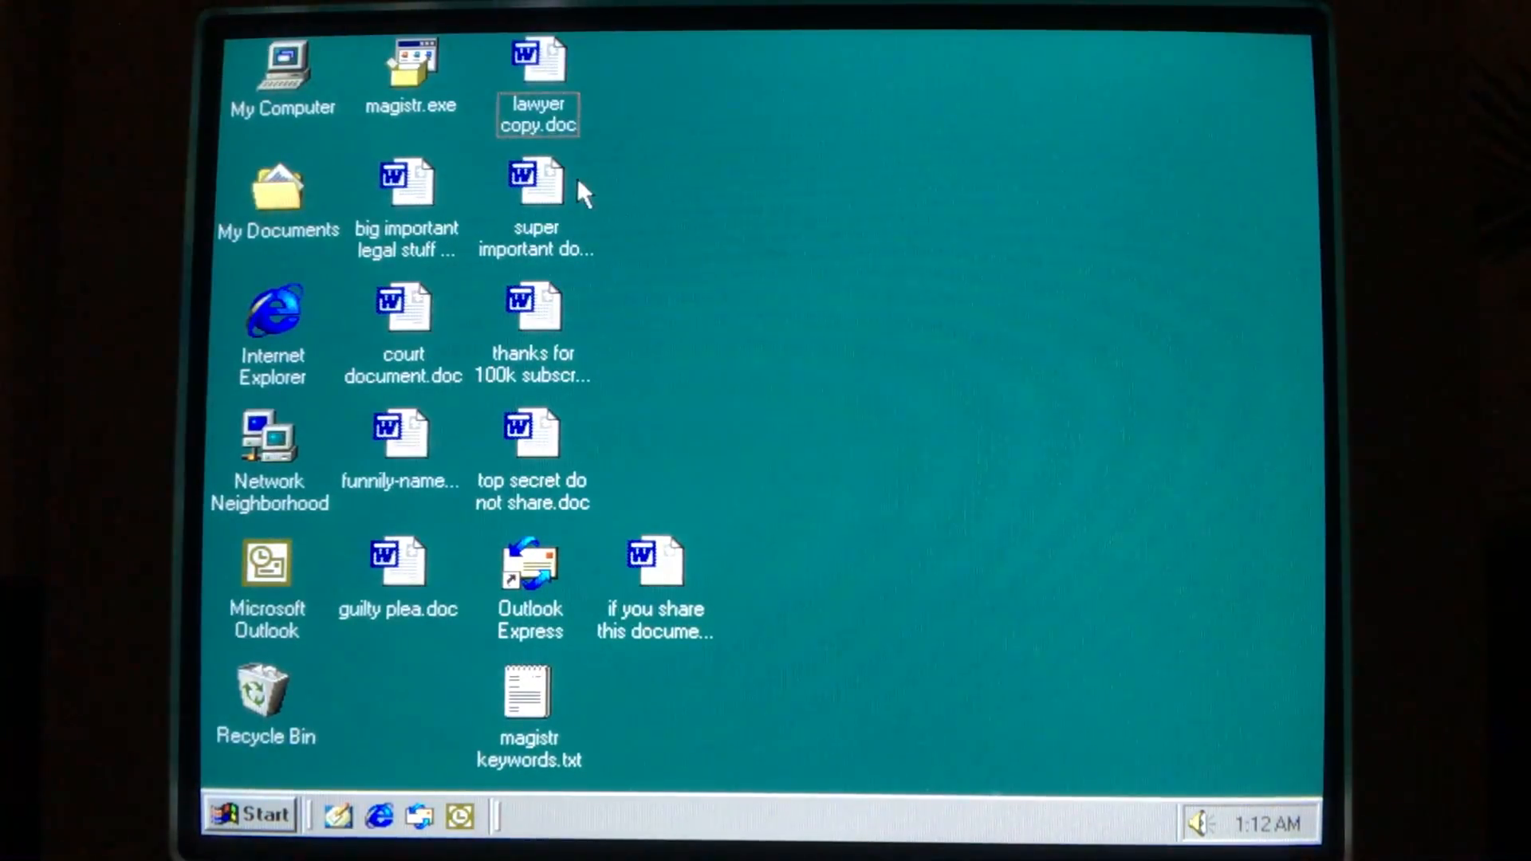
{"action": "double_click", "coordinate": [537, 48]}
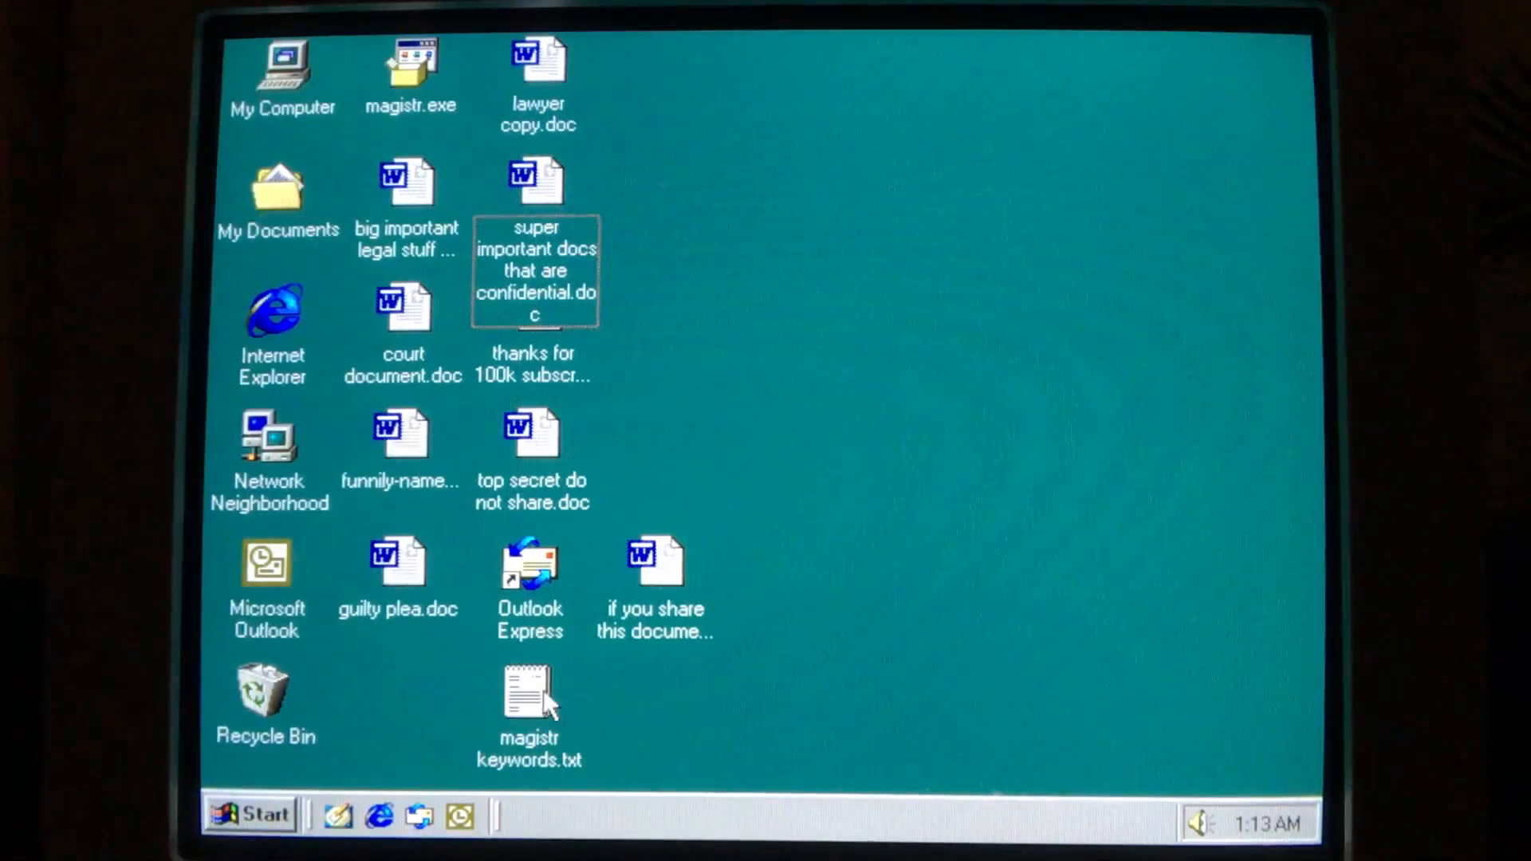
{"action": "double_click", "coordinate": [523, 697]}
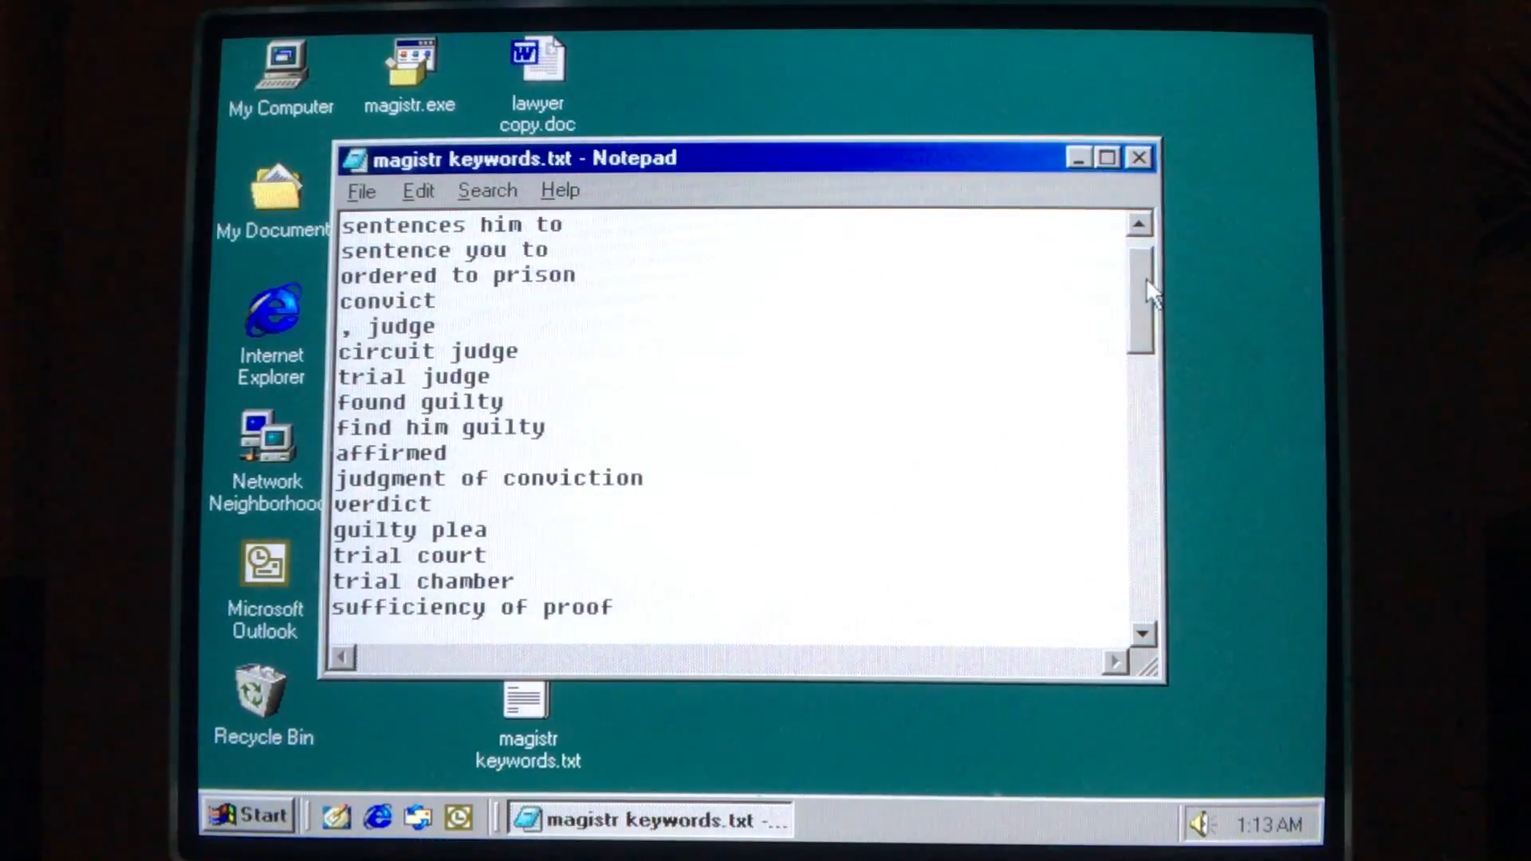
- Scroll the keyword list down to the Spanish legal terms, then close Notepad
{"action": "scroll", "scroll_direction": "down", "scroll_amount": 3}
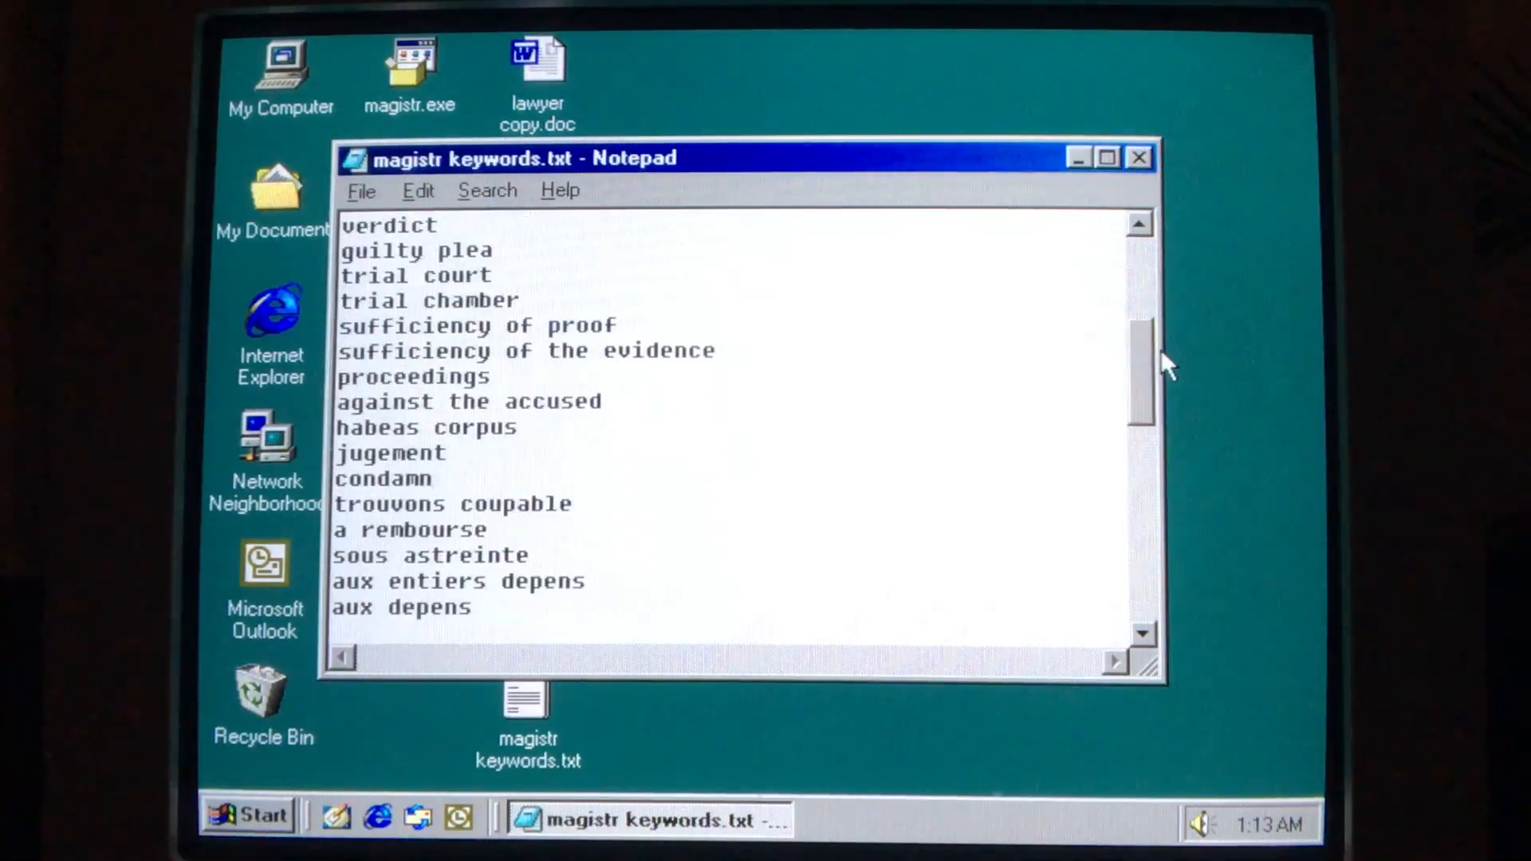
{"action": "scroll", "scroll_direction": "down", "scroll_amount": 3}
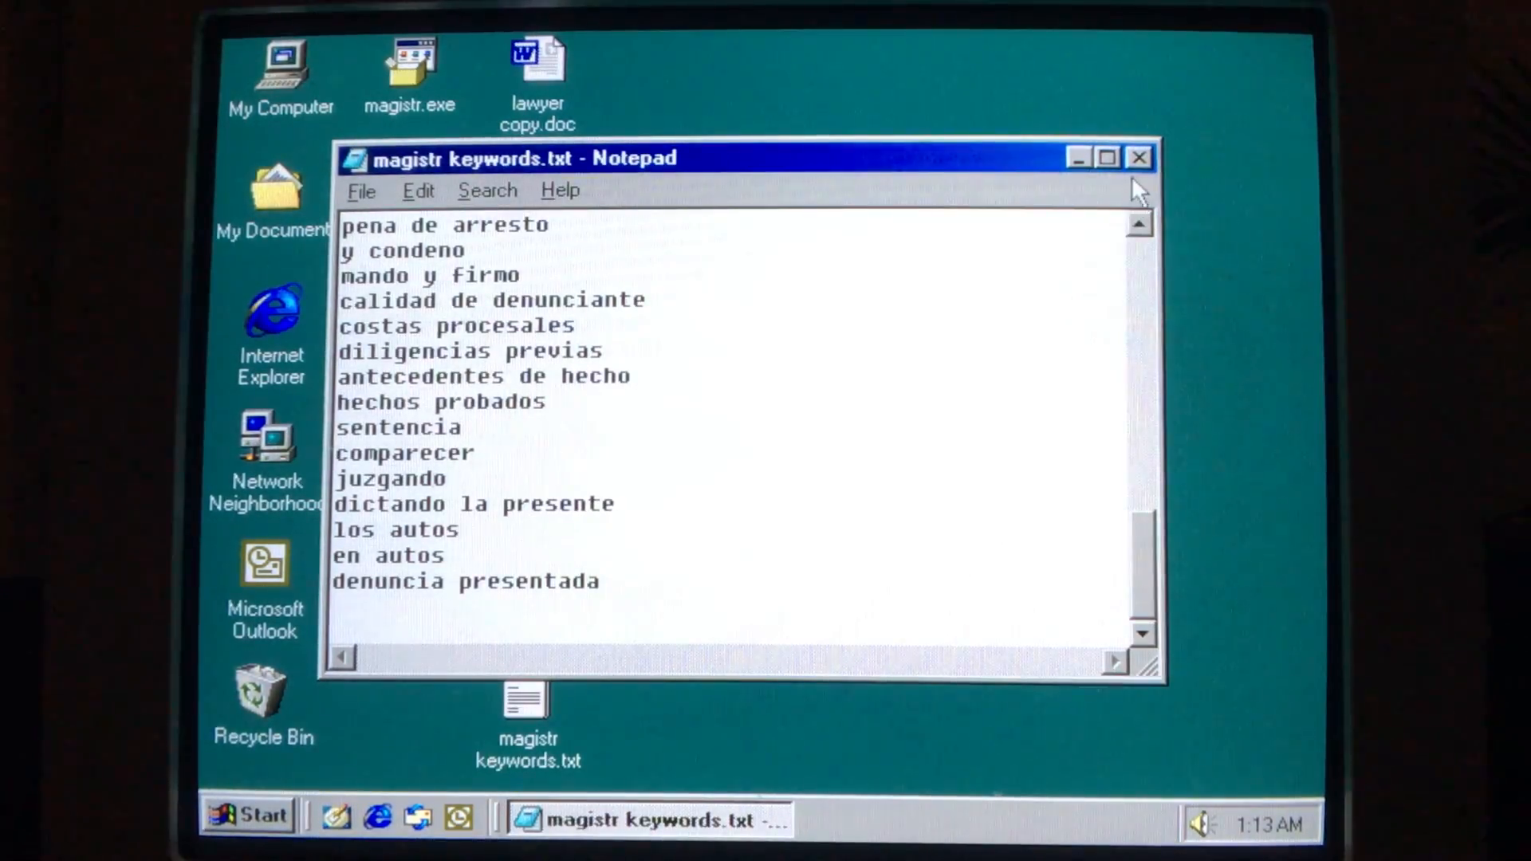
{"action": "left_click", "coordinate": [1135, 158]}
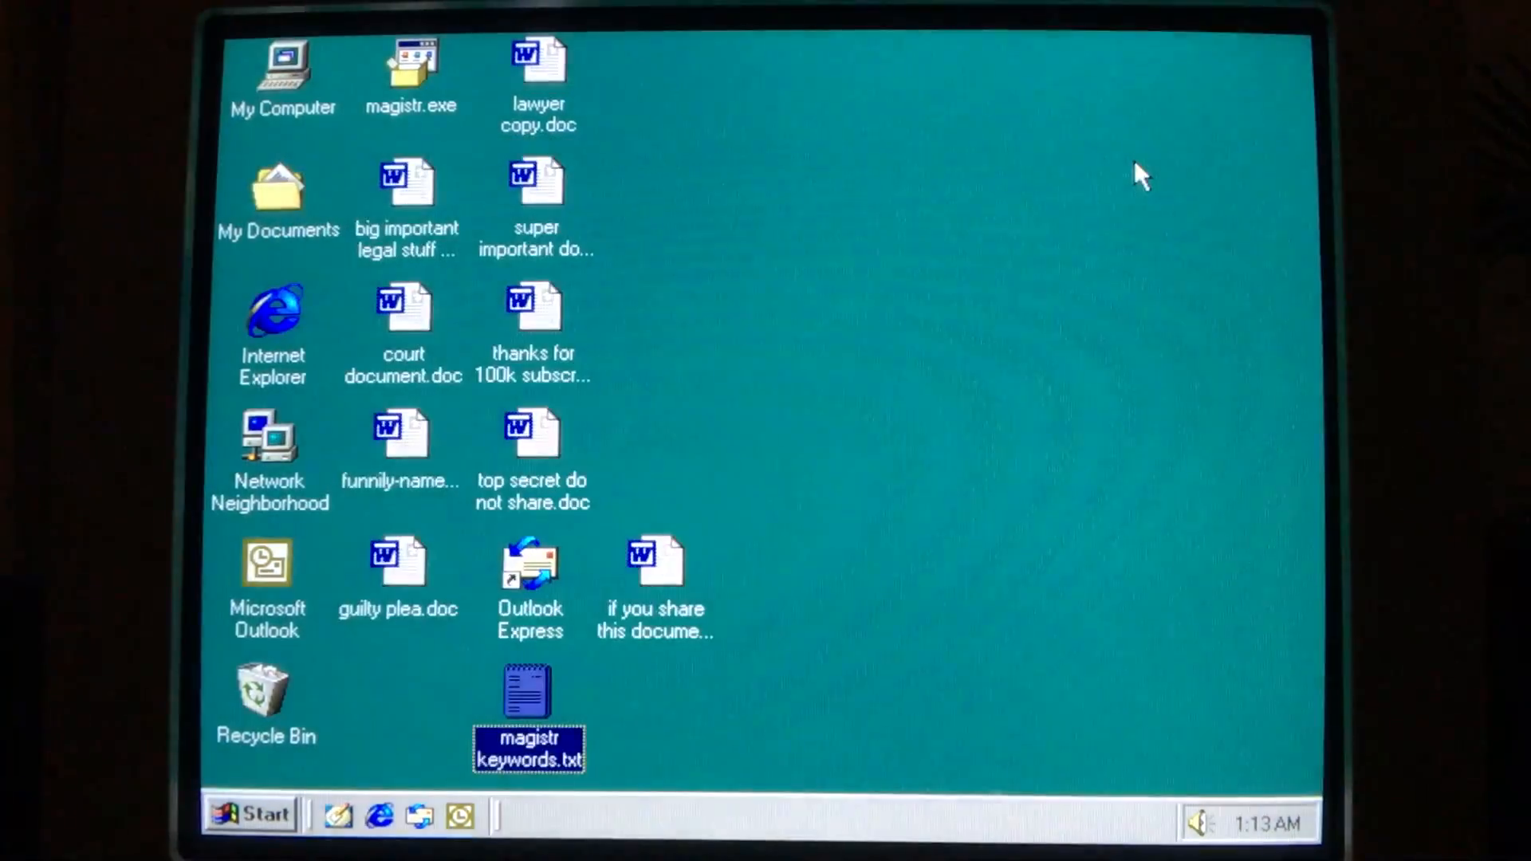
{"action": "left_click", "coordinate": [892, 288]}
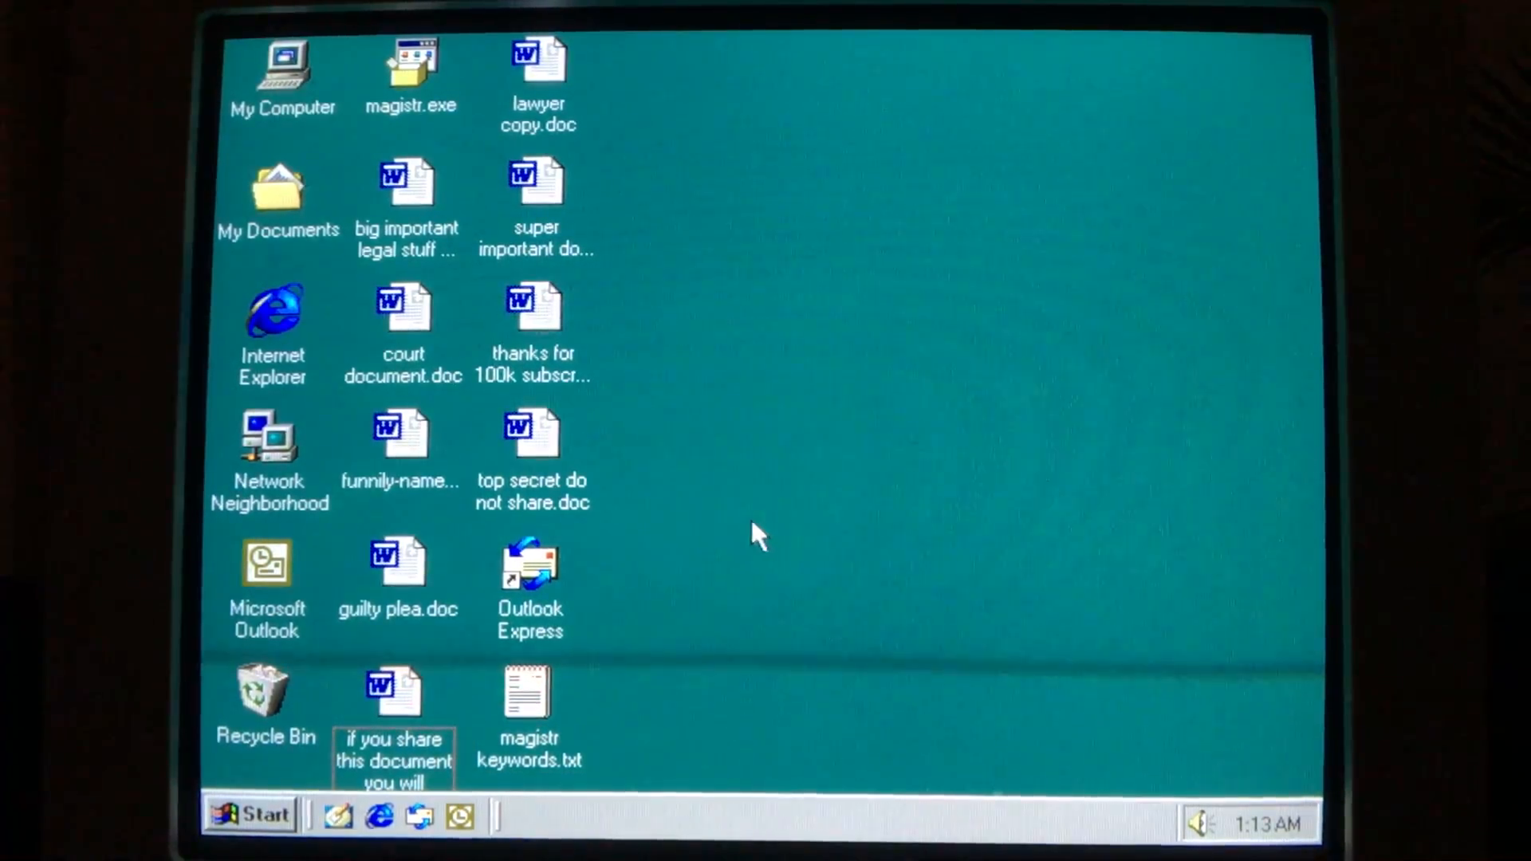
{"action": "double_click", "coordinate": [412, 62]}
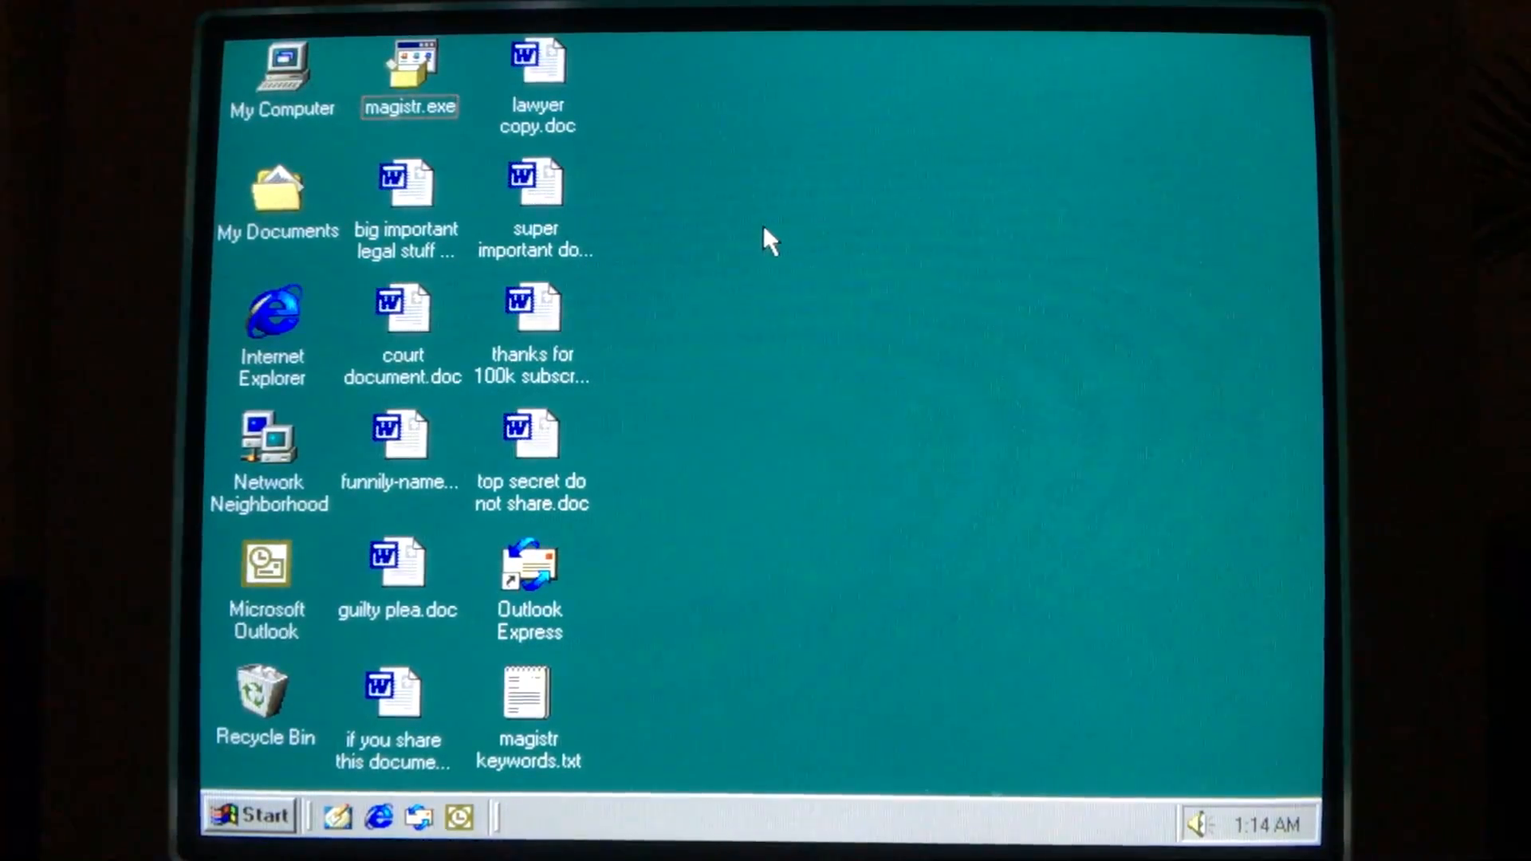
{"action": "mouse_move", "coordinate": [810, 337]}
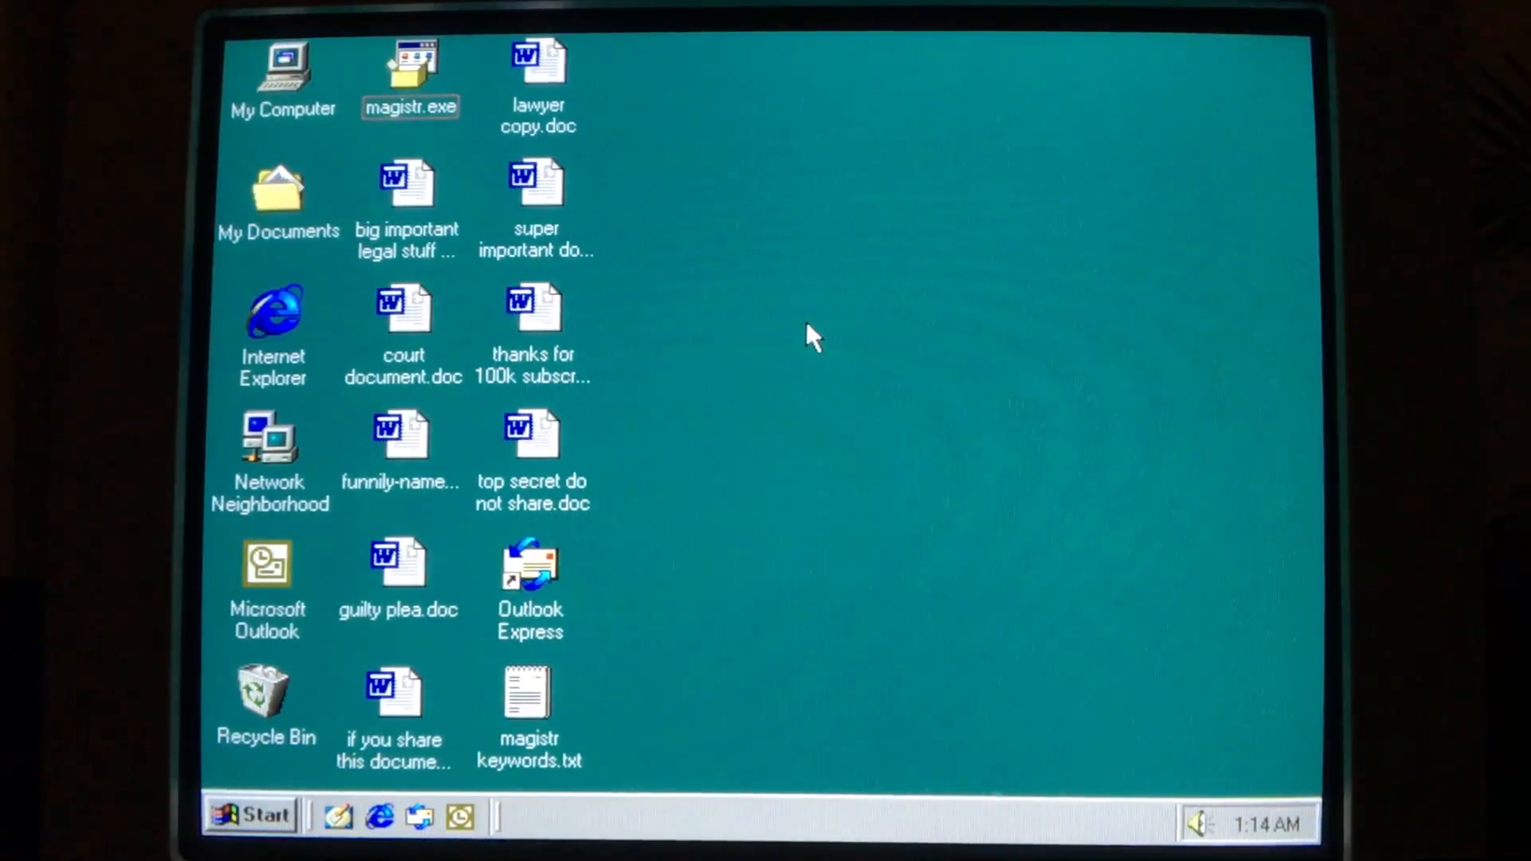
{"action": "double_click", "coordinate": [413, 57]}
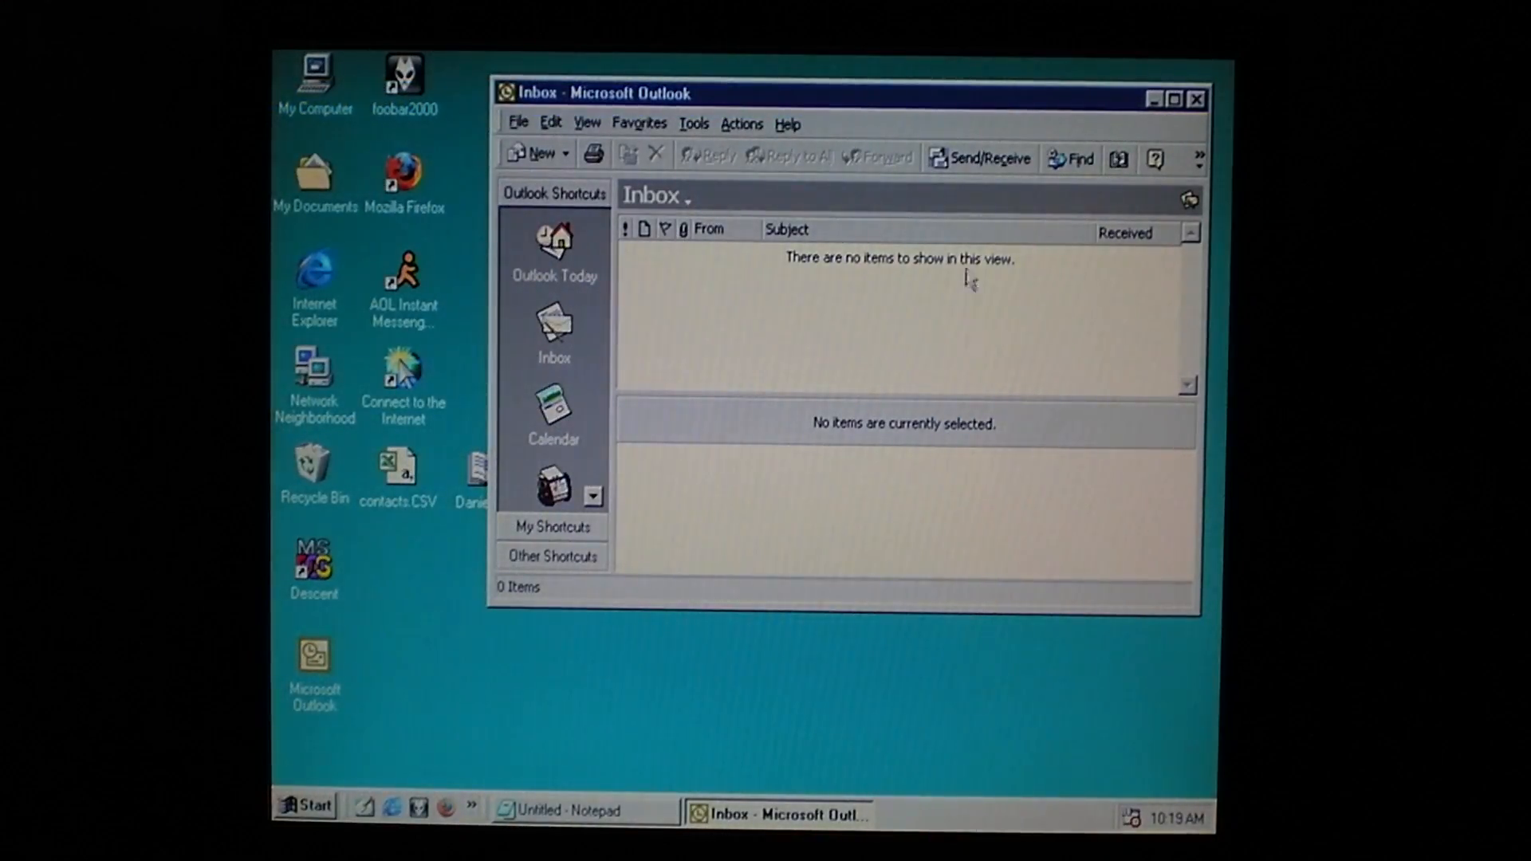
- Send/Receive twice and open the new 'that you do not share' worm email
{"action": "left_click", "coordinate": [980, 158]}
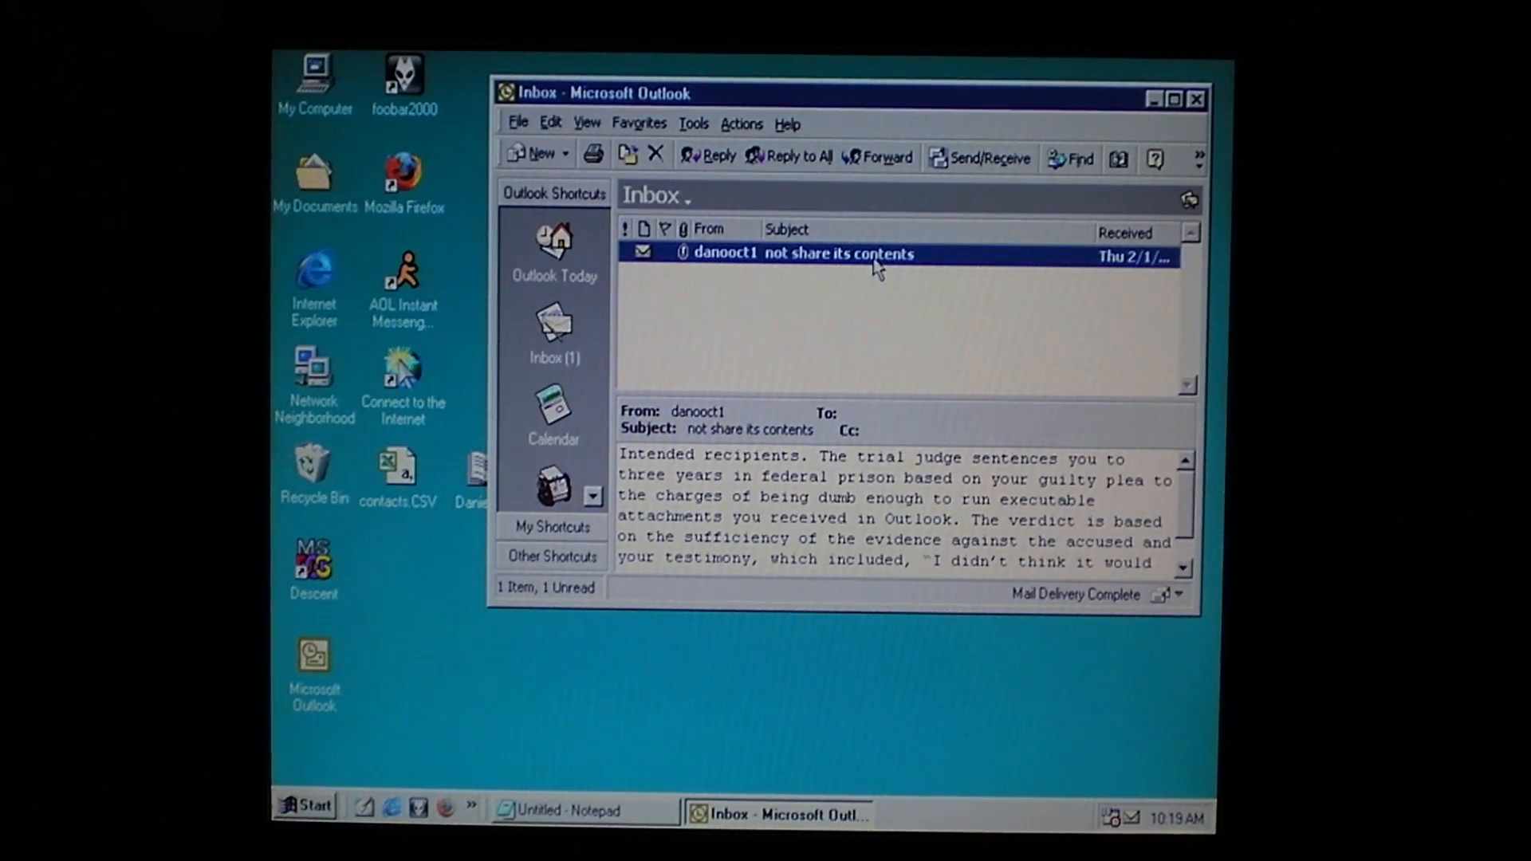
{"action": "double_click", "coordinate": [804, 253]}
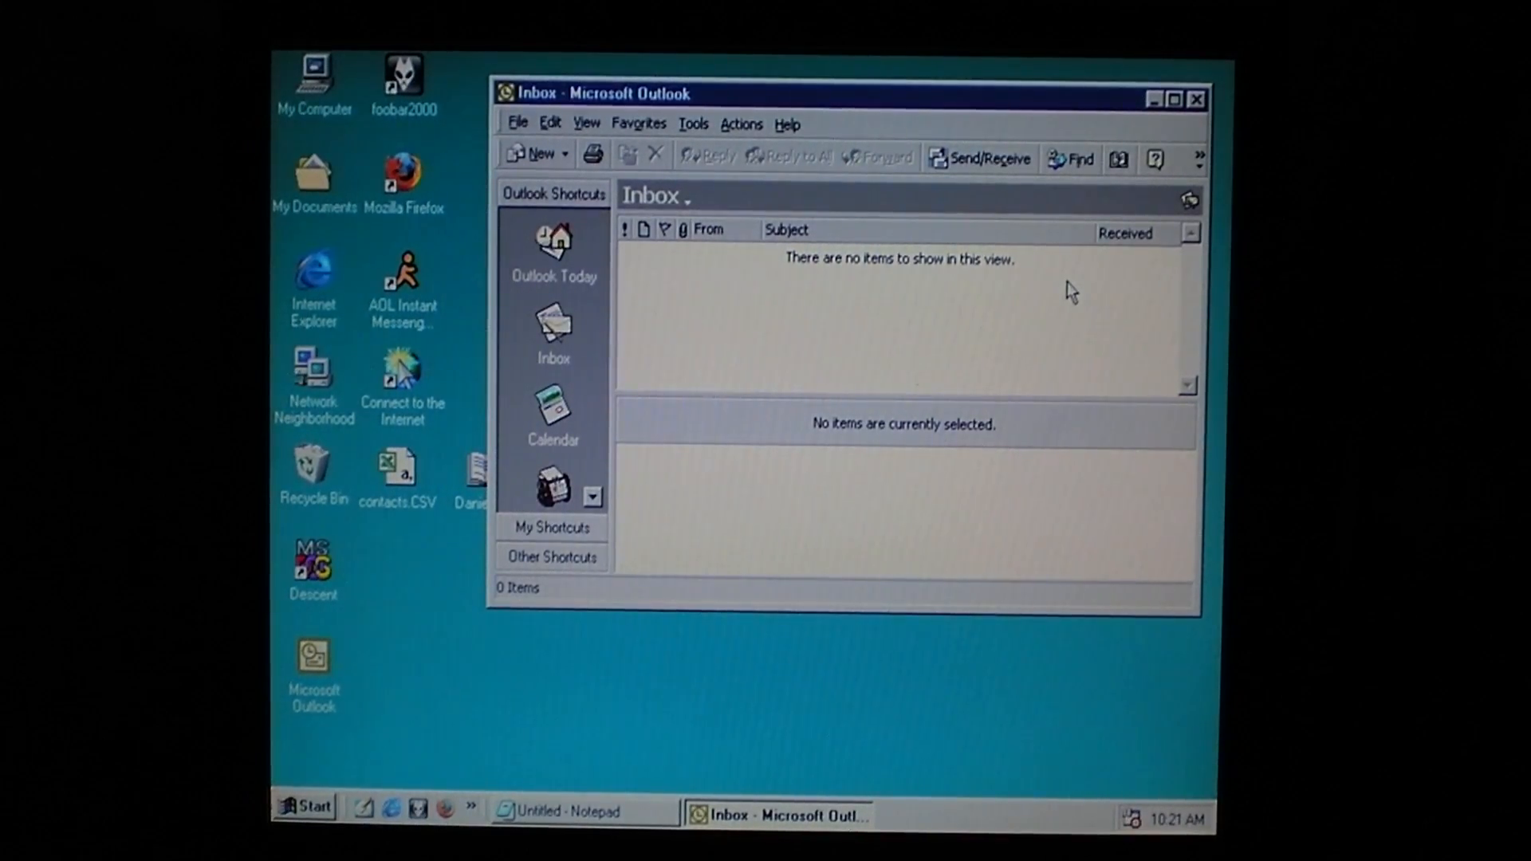
{"action": "left_click", "coordinate": [986, 157]}
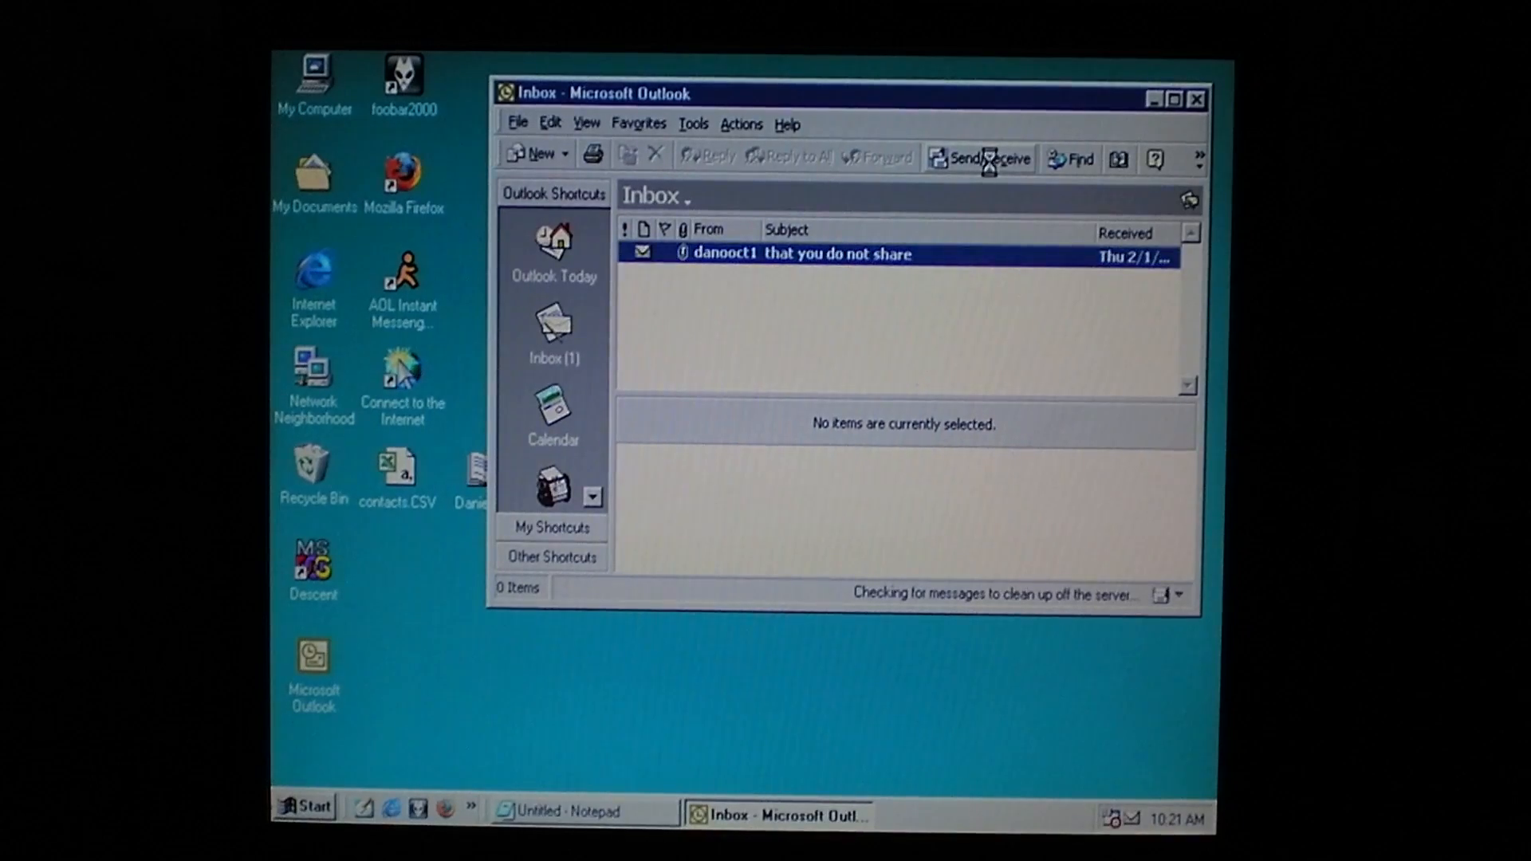
{"action": "left_click", "coordinate": [856, 254]}
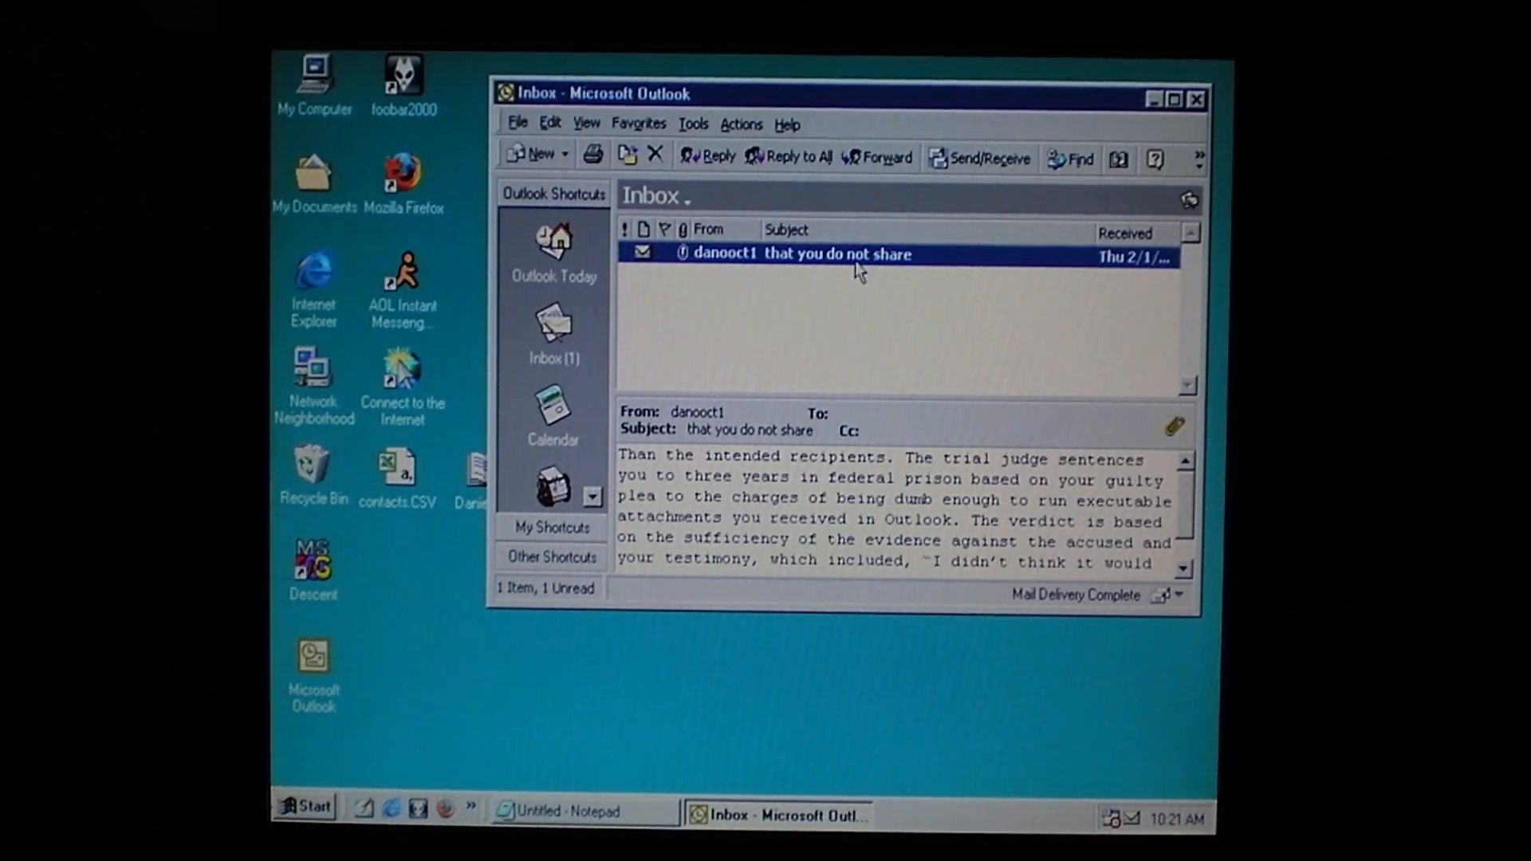
{"action": "double_click", "coordinate": [837, 254]}
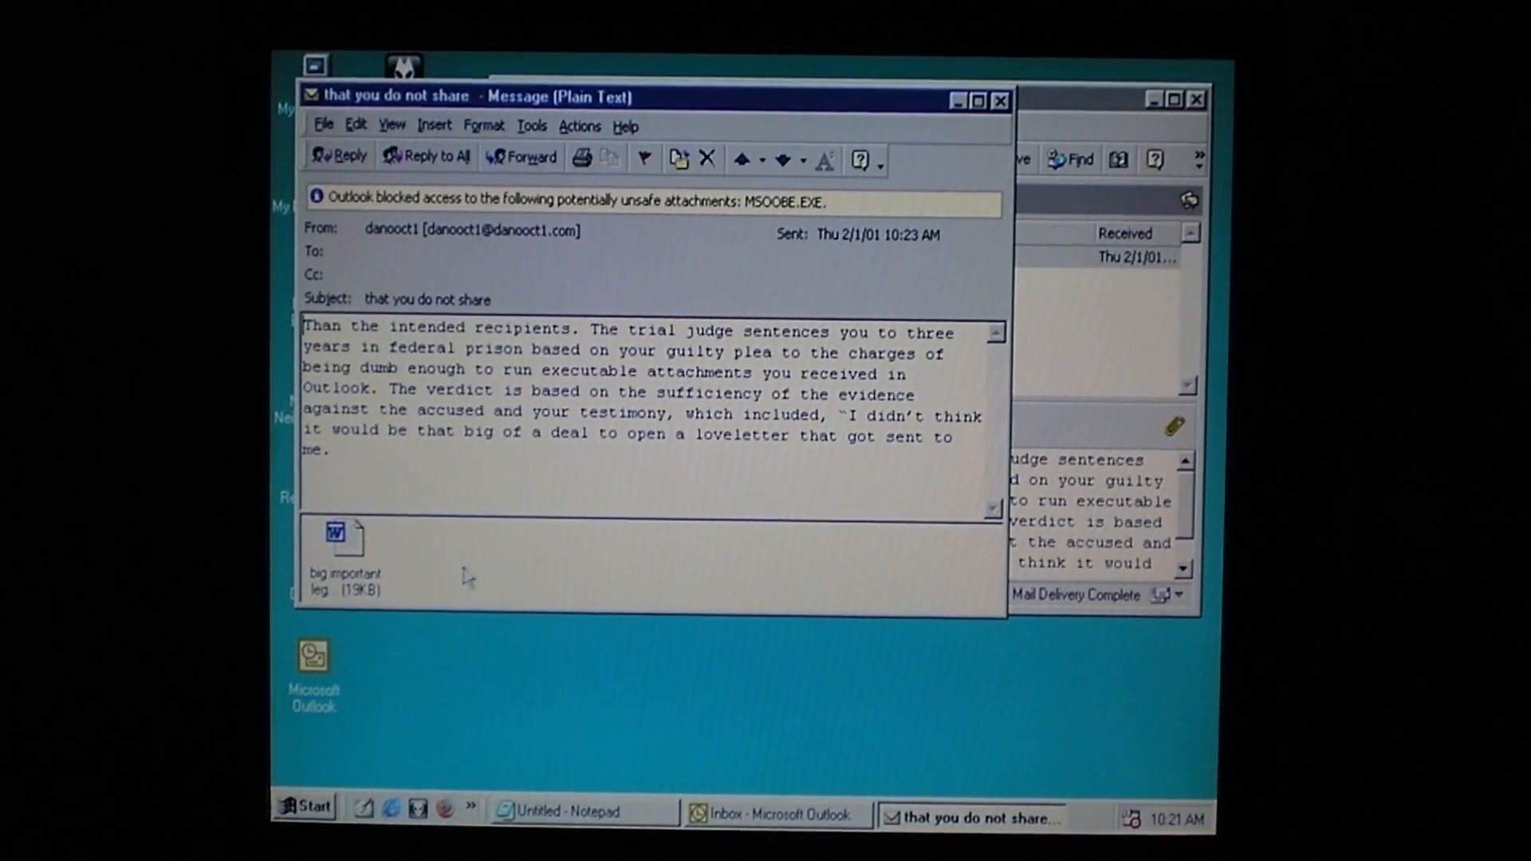
- Select and double-click the Word document attached to the message
{"action": "left_click", "coordinate": [344, 541]}
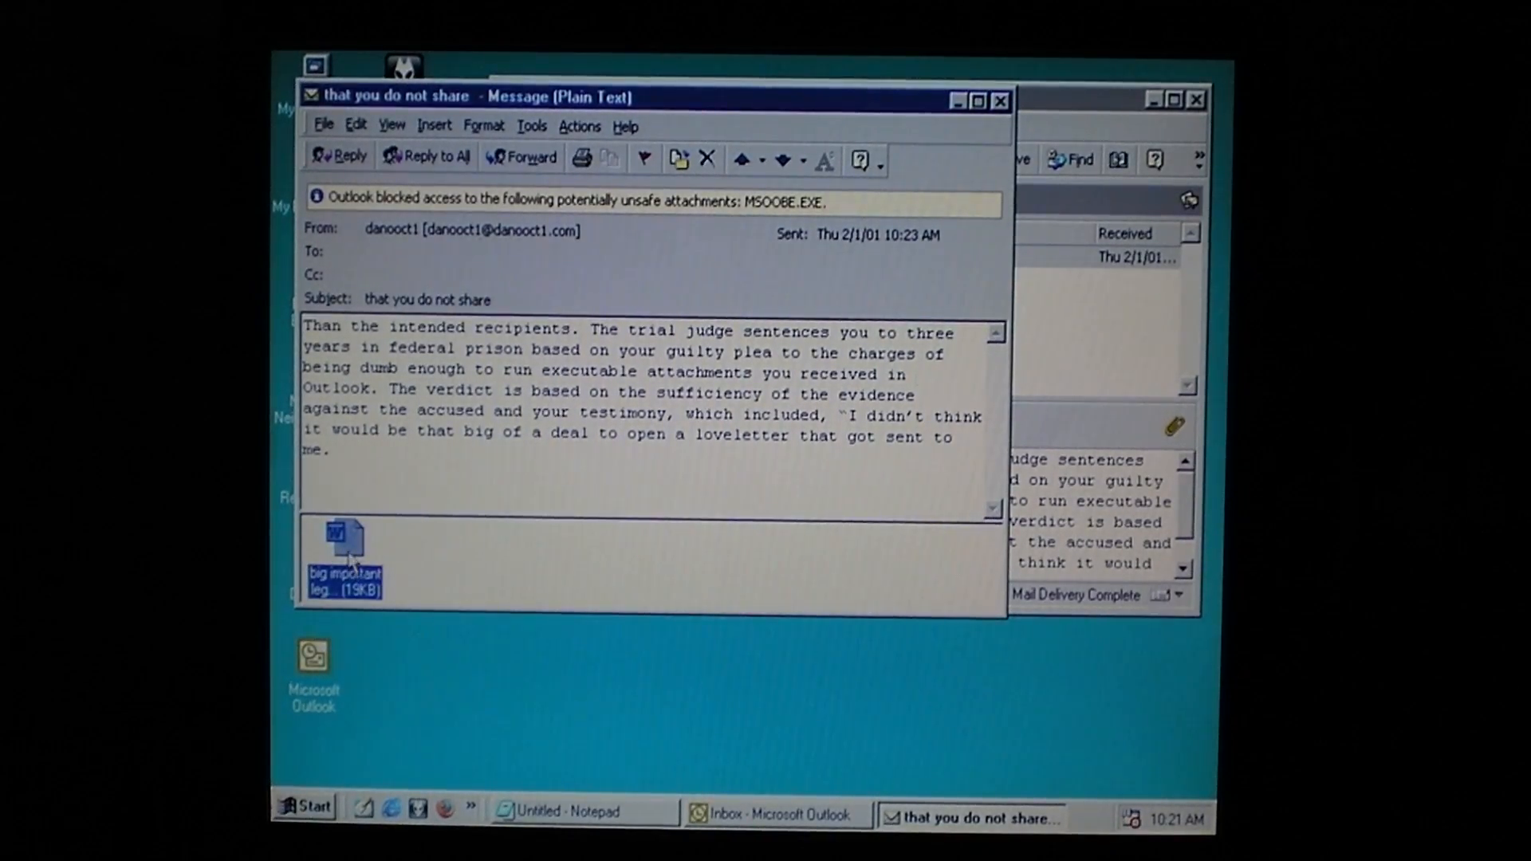
{"action": "double_click", "coordinate": [340, 546]}
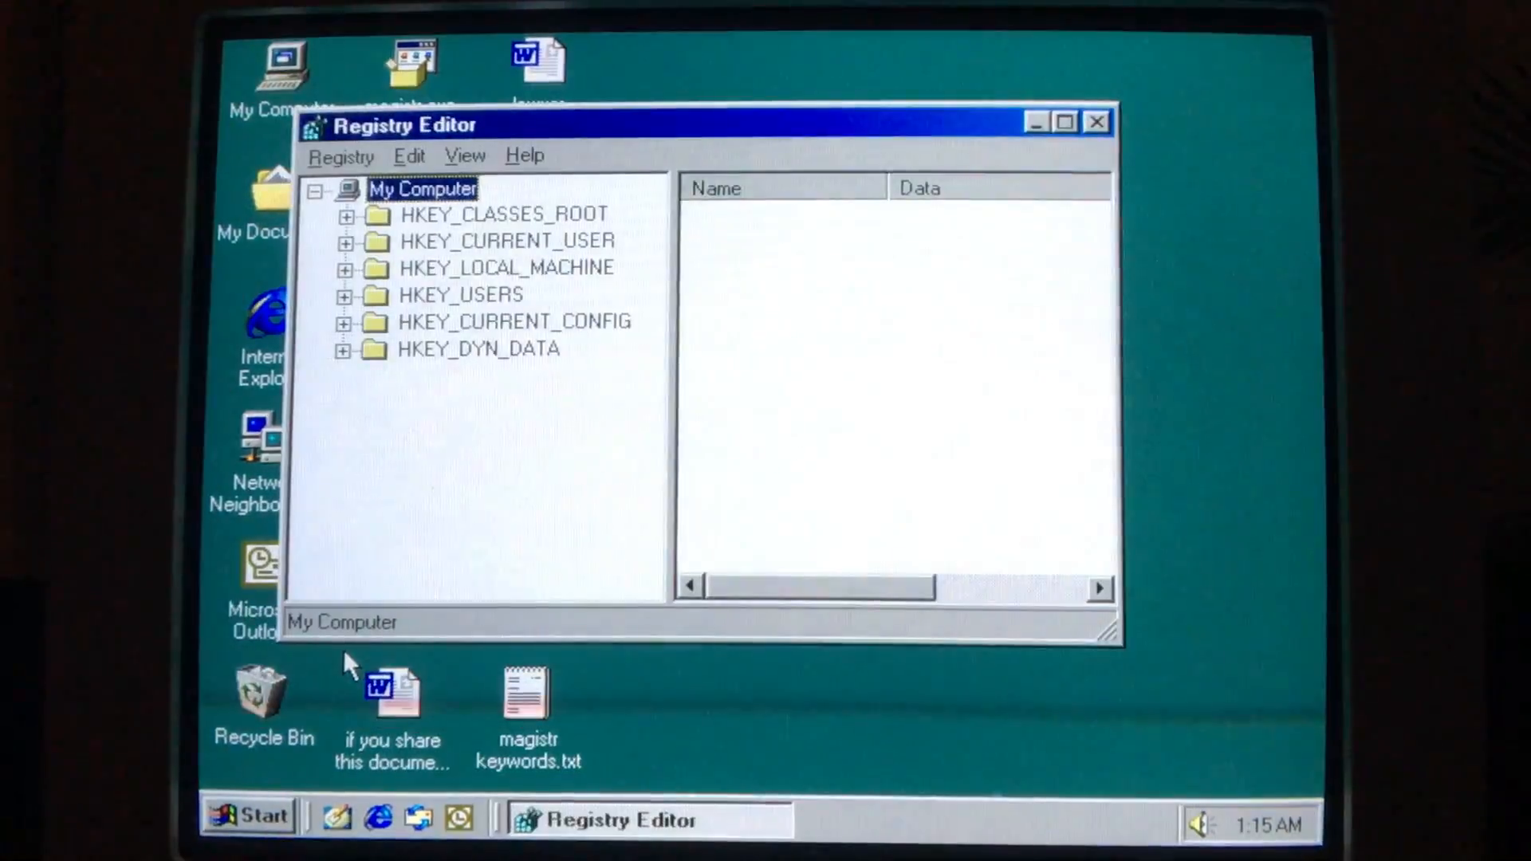
- Expand the registry to CurrentVersion\Run, showing the MSOOBD entry pointing to MSOOBD.EXE
{"action": "left_click", "coordinate": [345, 267]}
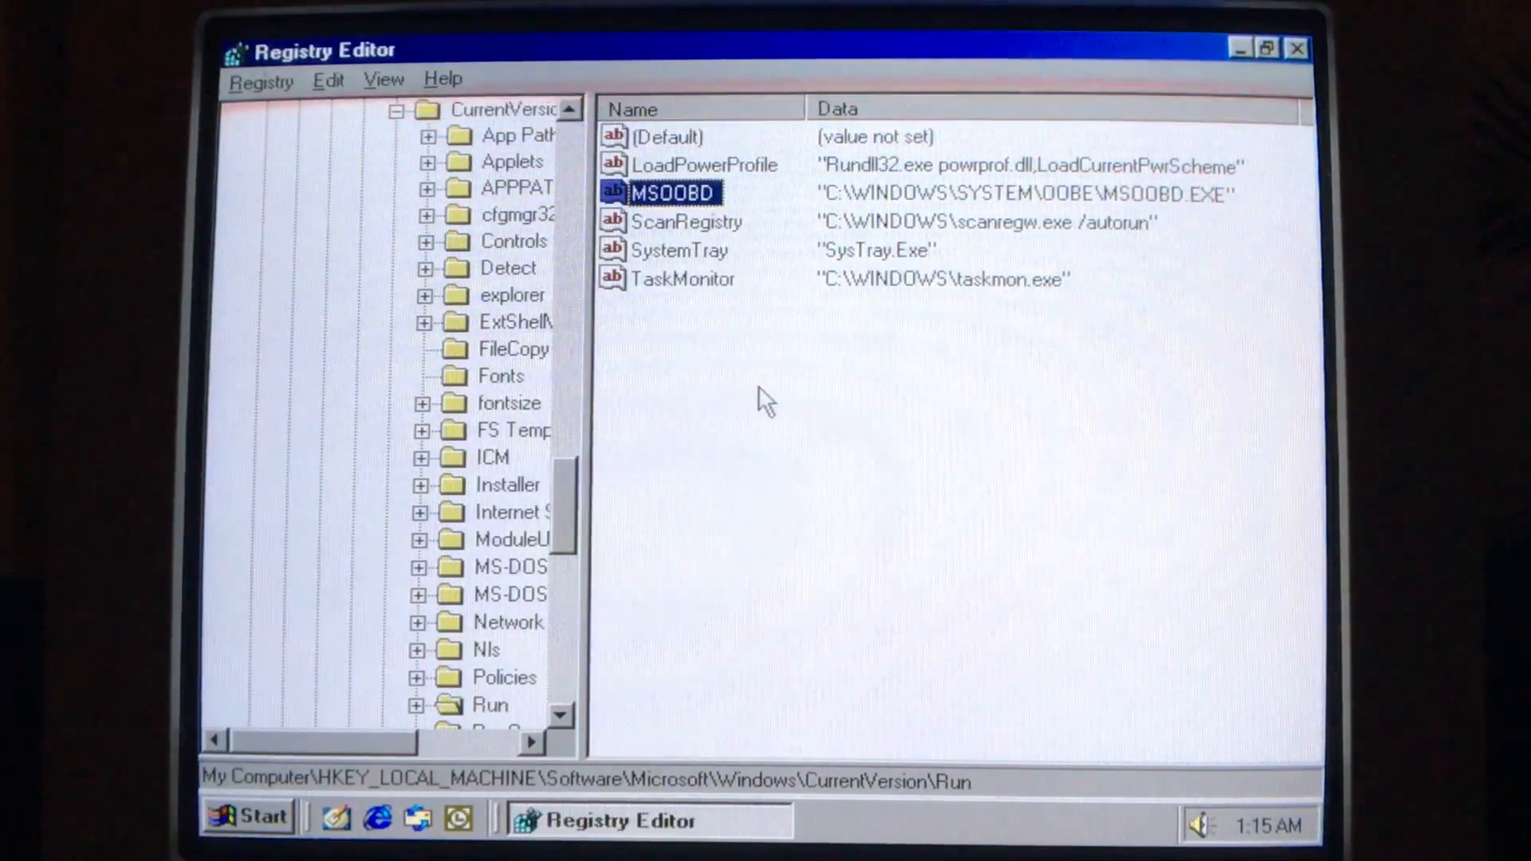
{"action": "mouse_move", "coordinate": [1174, 142]}
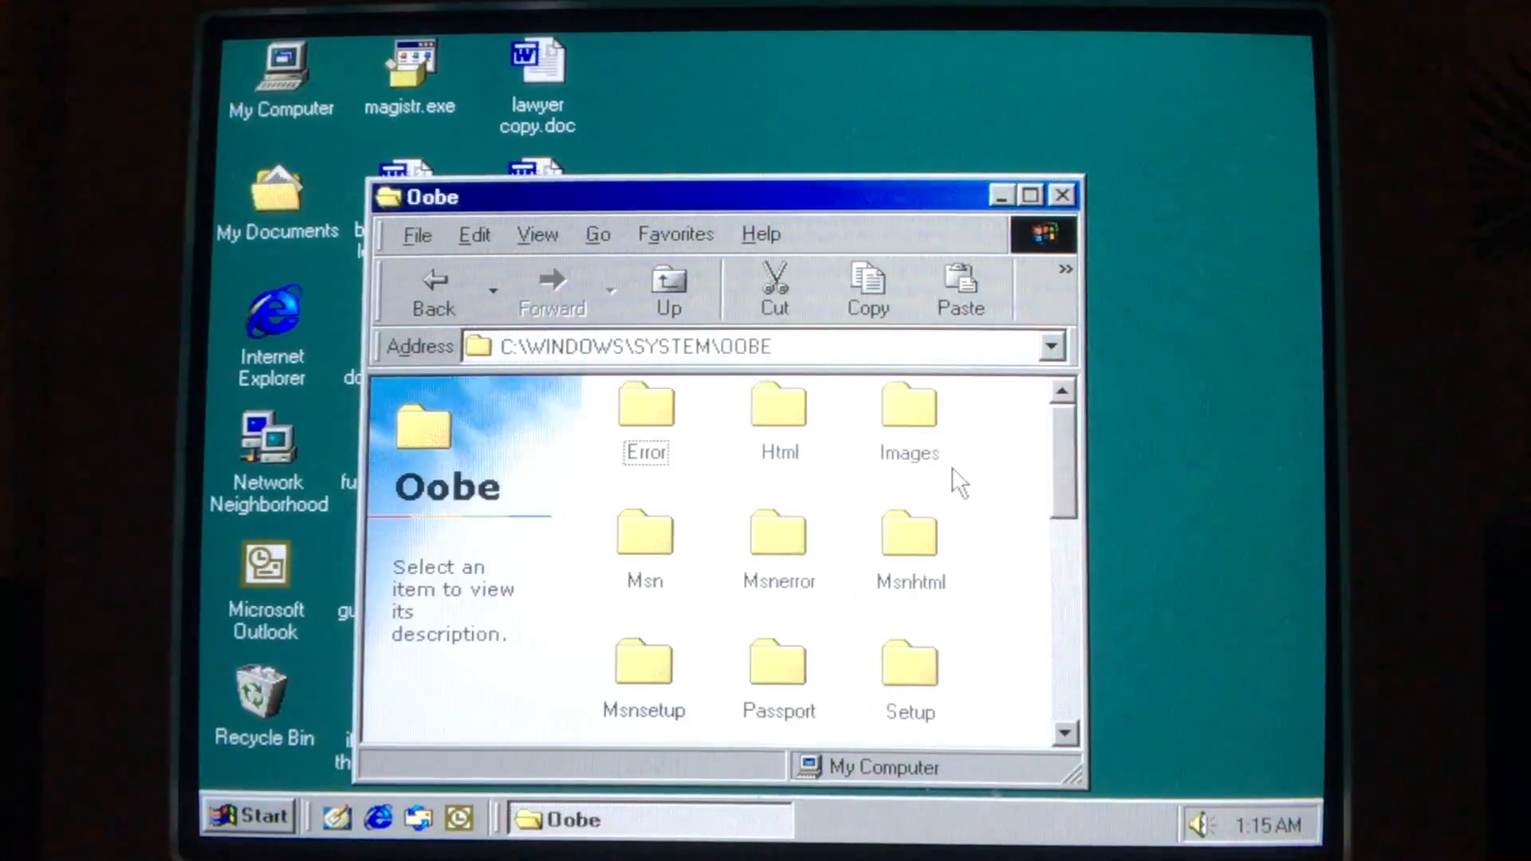
- Browse the C:\WINDOWS\SYSTEM\OOBE folder to reach Msoobe.exe
{"action": "scroll", "scroll_direction": "down", "scroll_amount": 3}
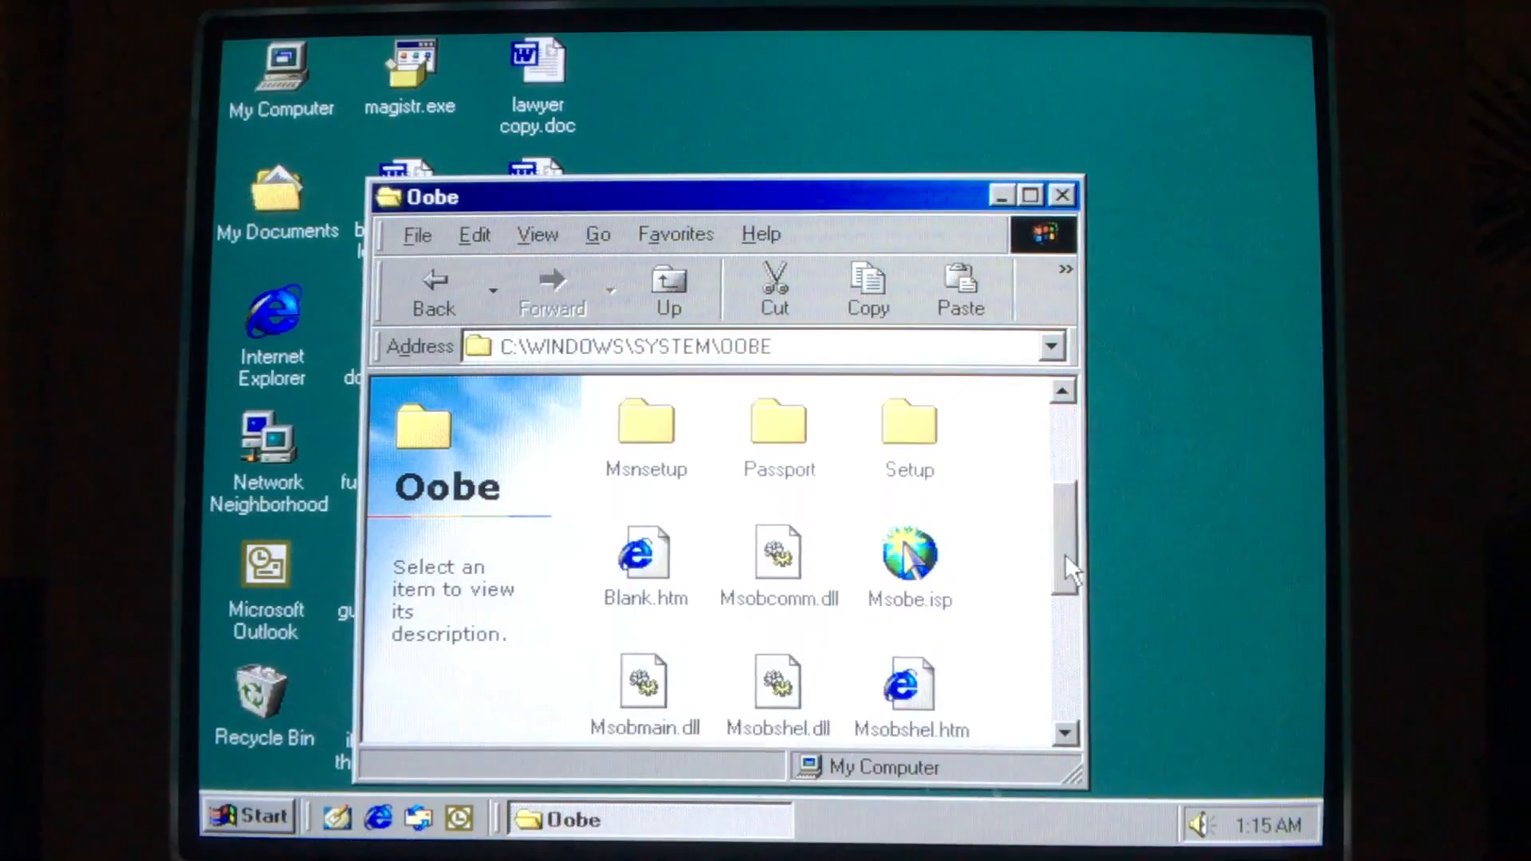
{"action": "scroll", "scroll_direction": "down", "scroll_amount": 3}
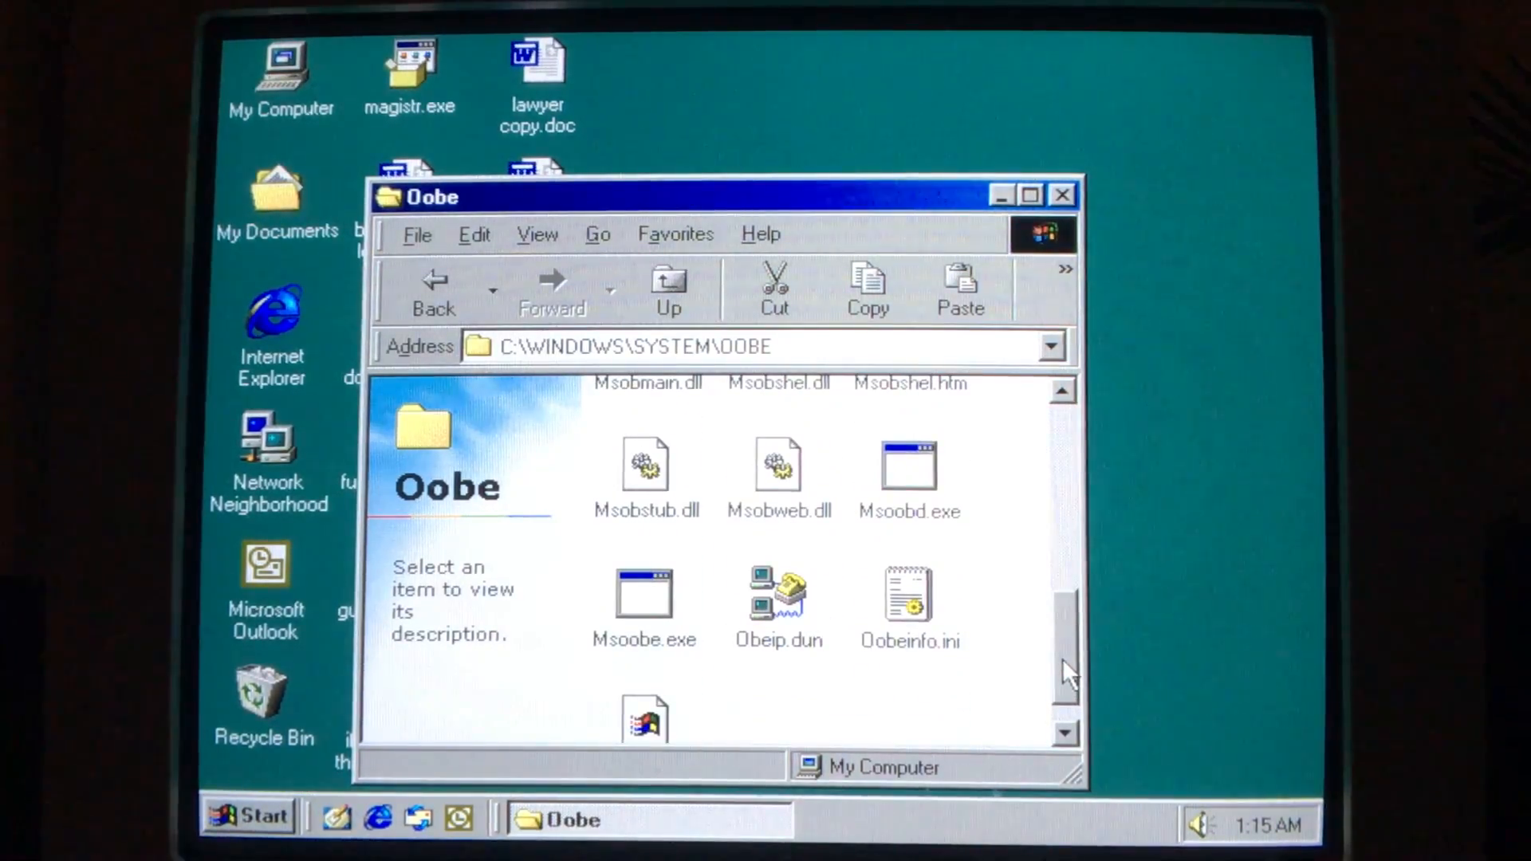
{"action": "left_click", "coordinate": [908, 467]}
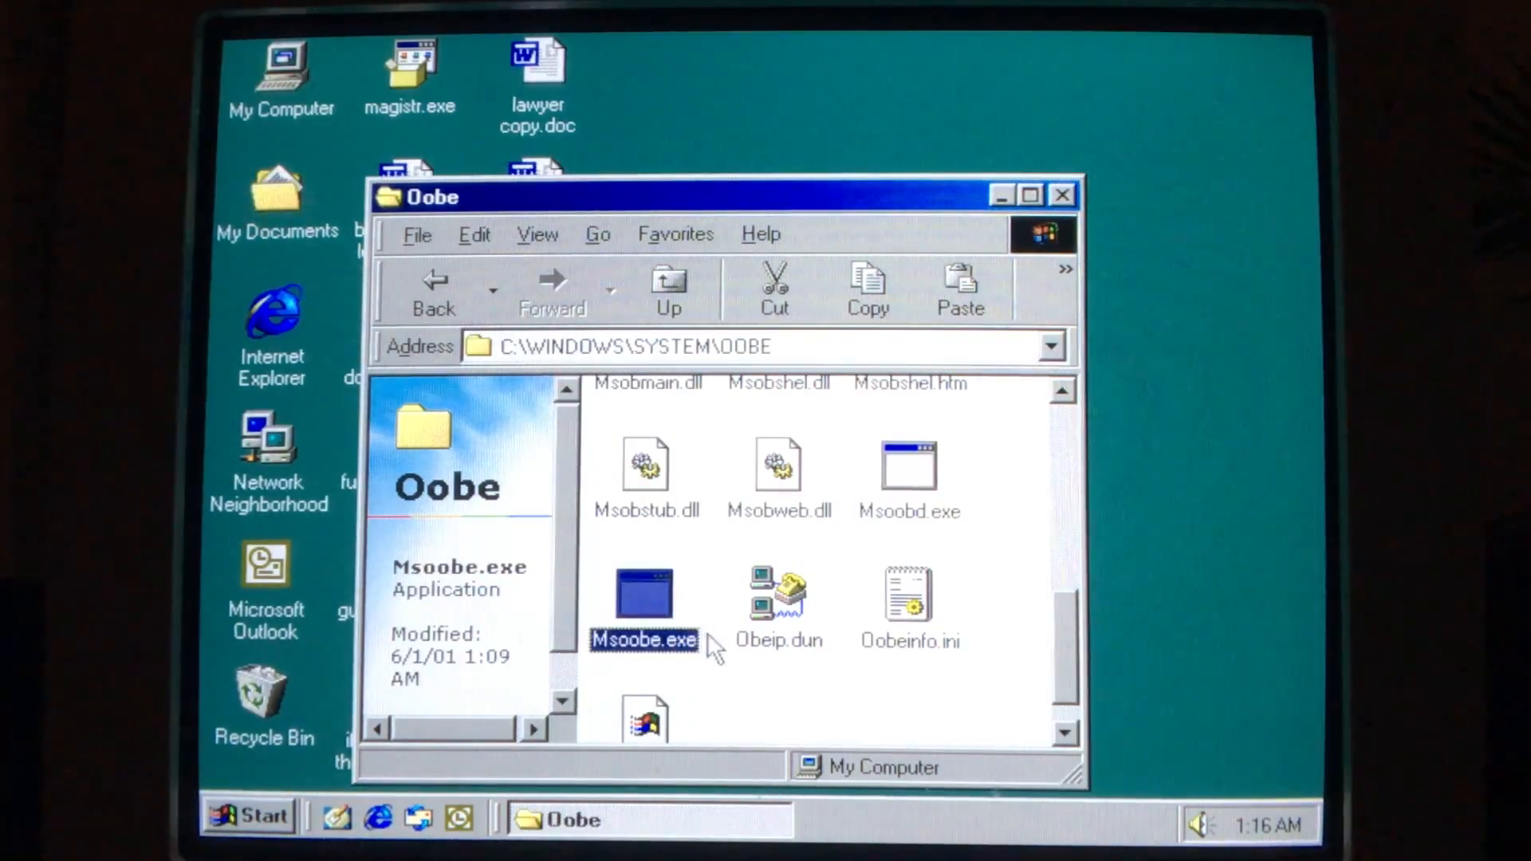
{"action": "left_click", "coordinate": [788, 744]}
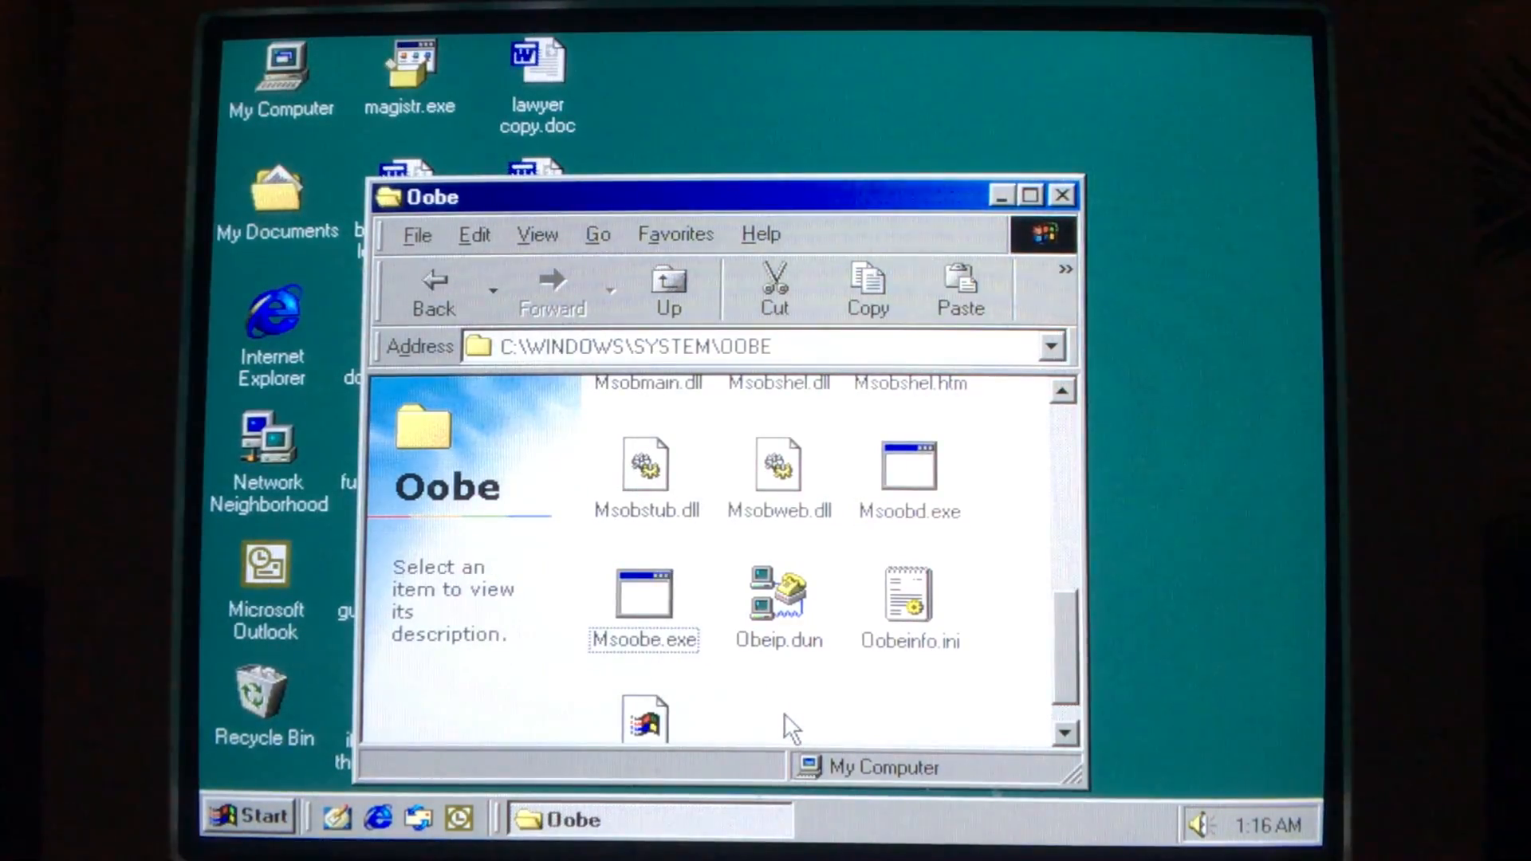
- Run Msoobe.exe, cancel the MSN Internet Access setup and confirm exiting
{"action": "left_click", "coordinate": [645, 599]}
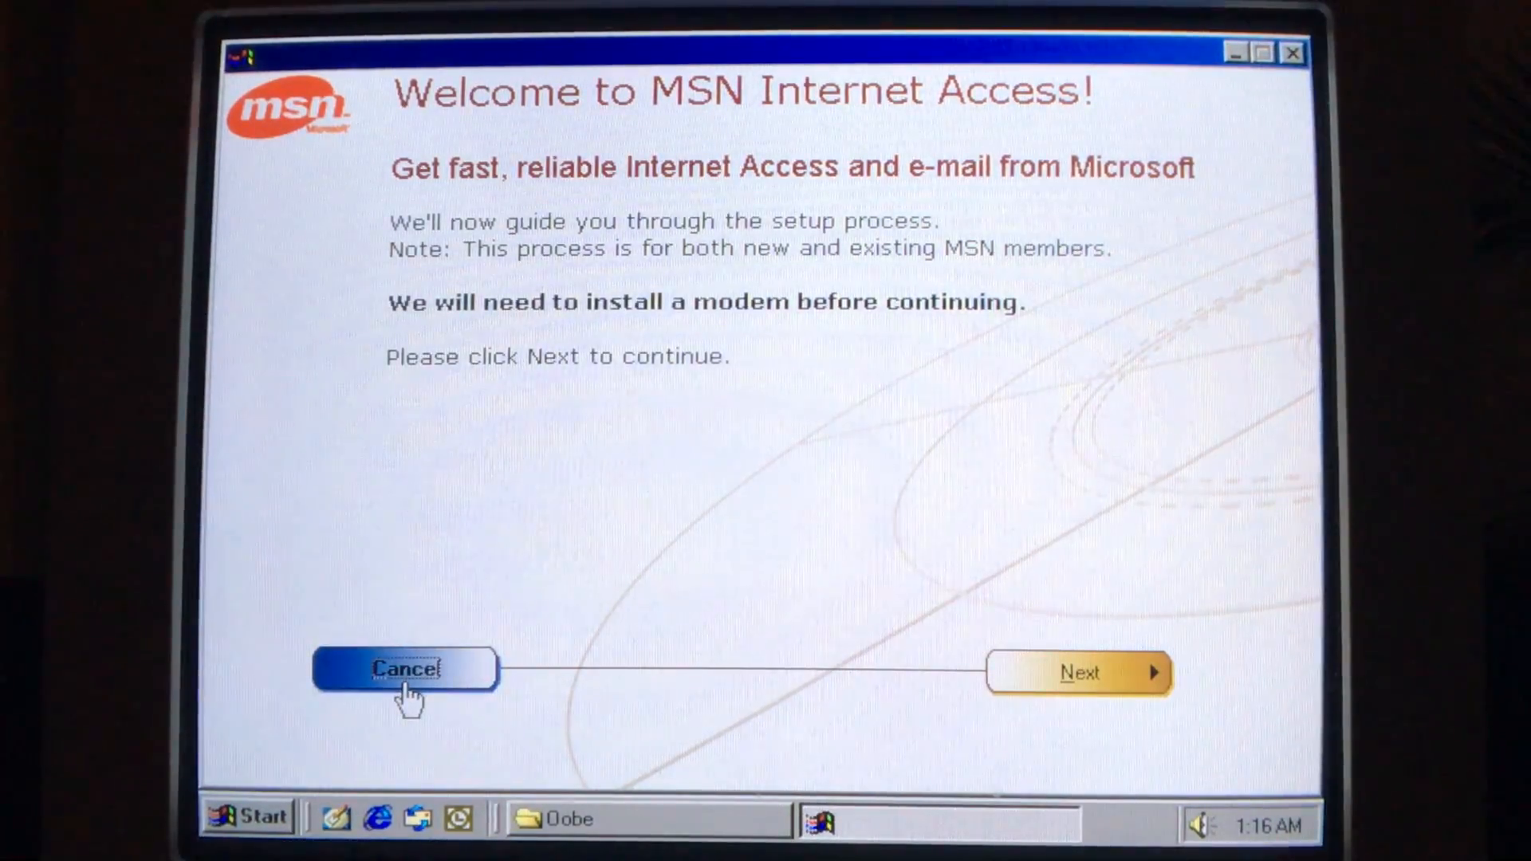
{"action": "left_click", "coordinate": [404, 669]}
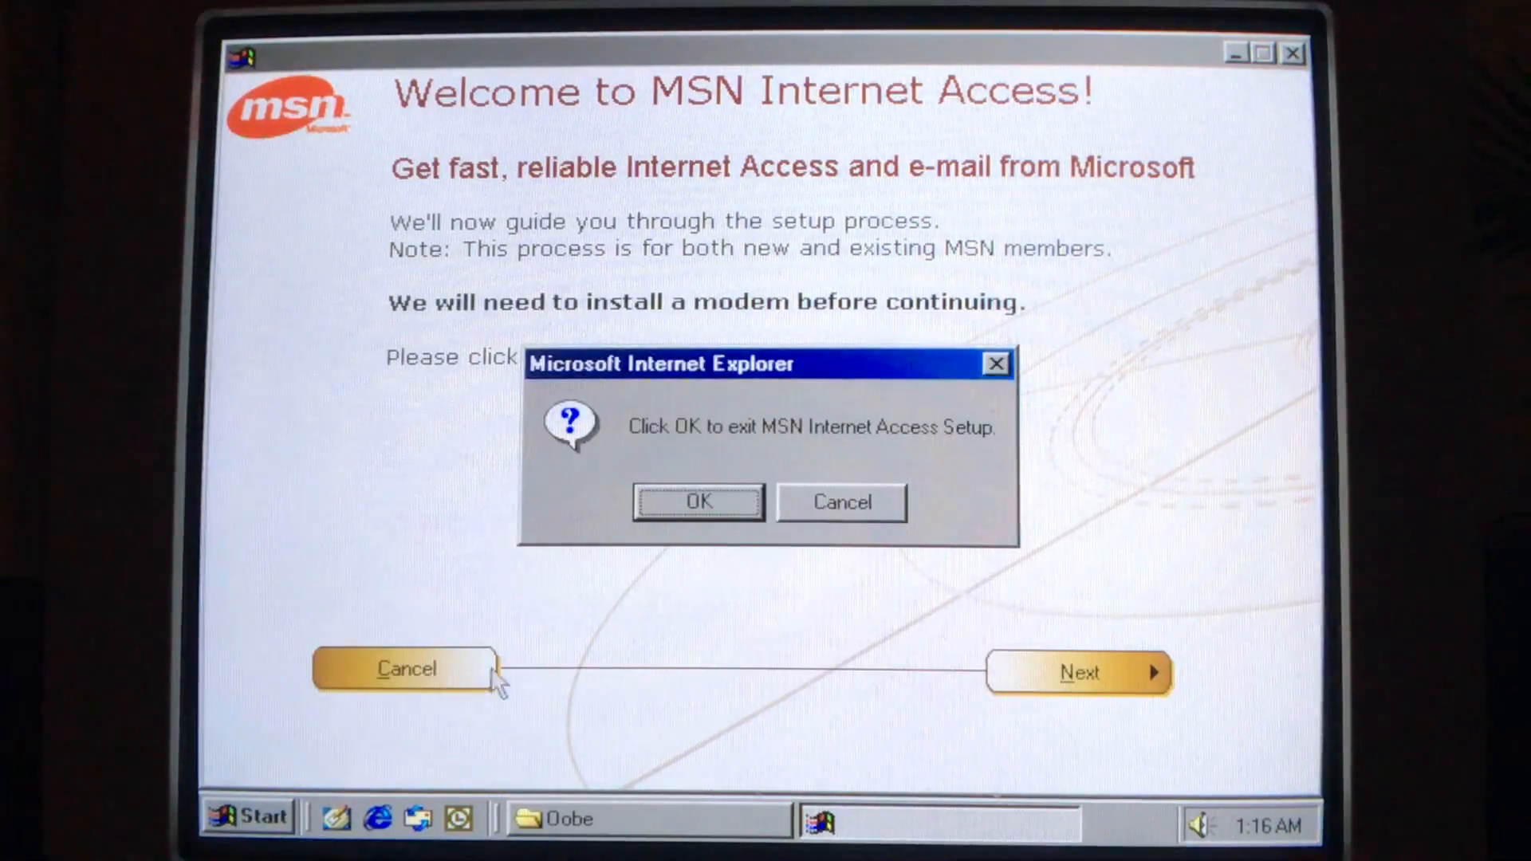
{"action": "left_click", "coordinate": [699, 502]}
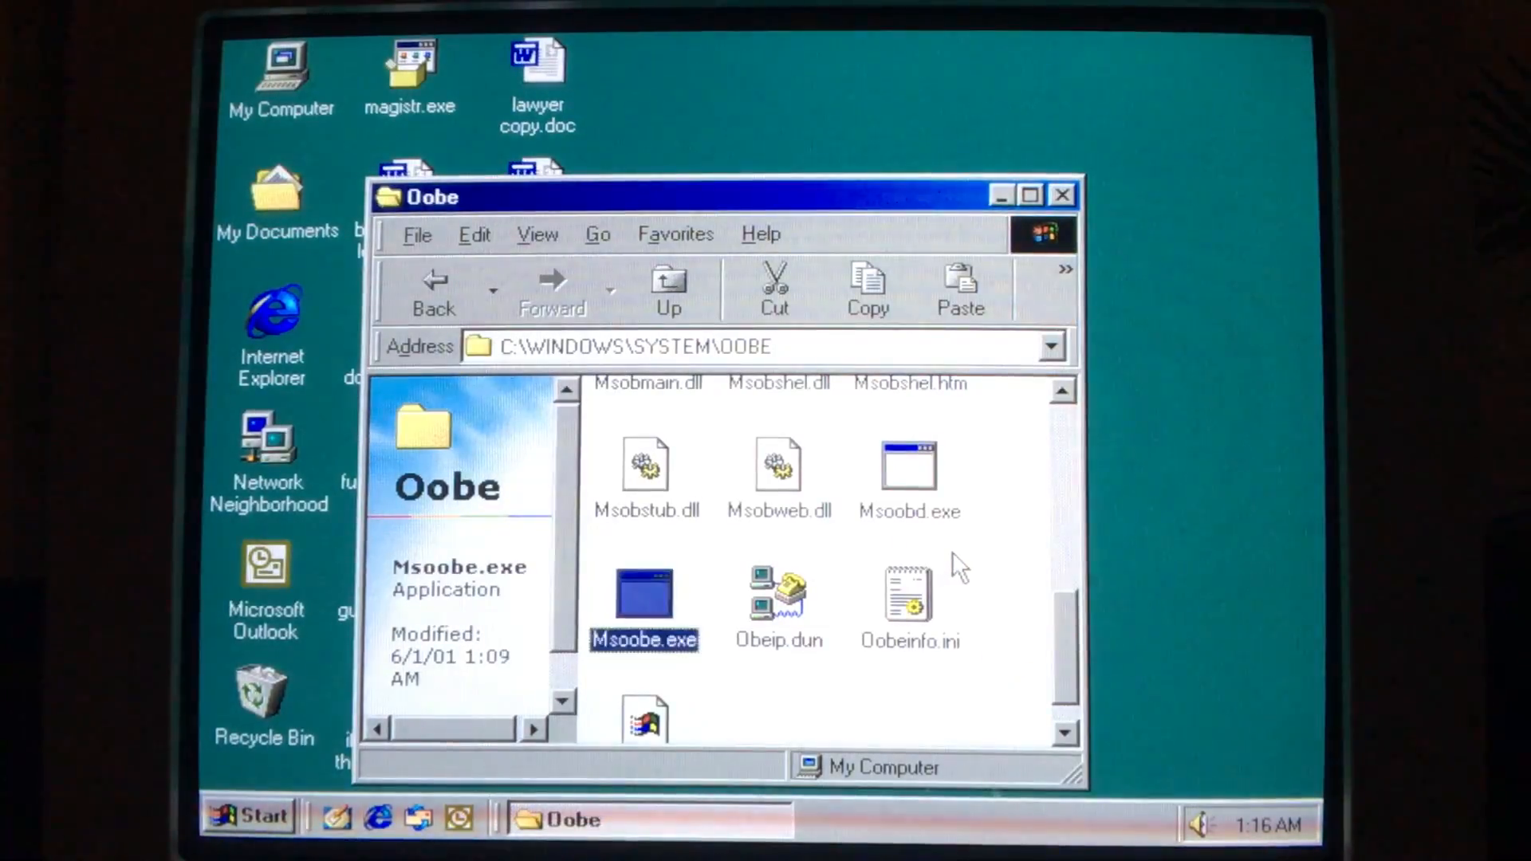
{"action": "left_click", "coordinate": [908, 471]}
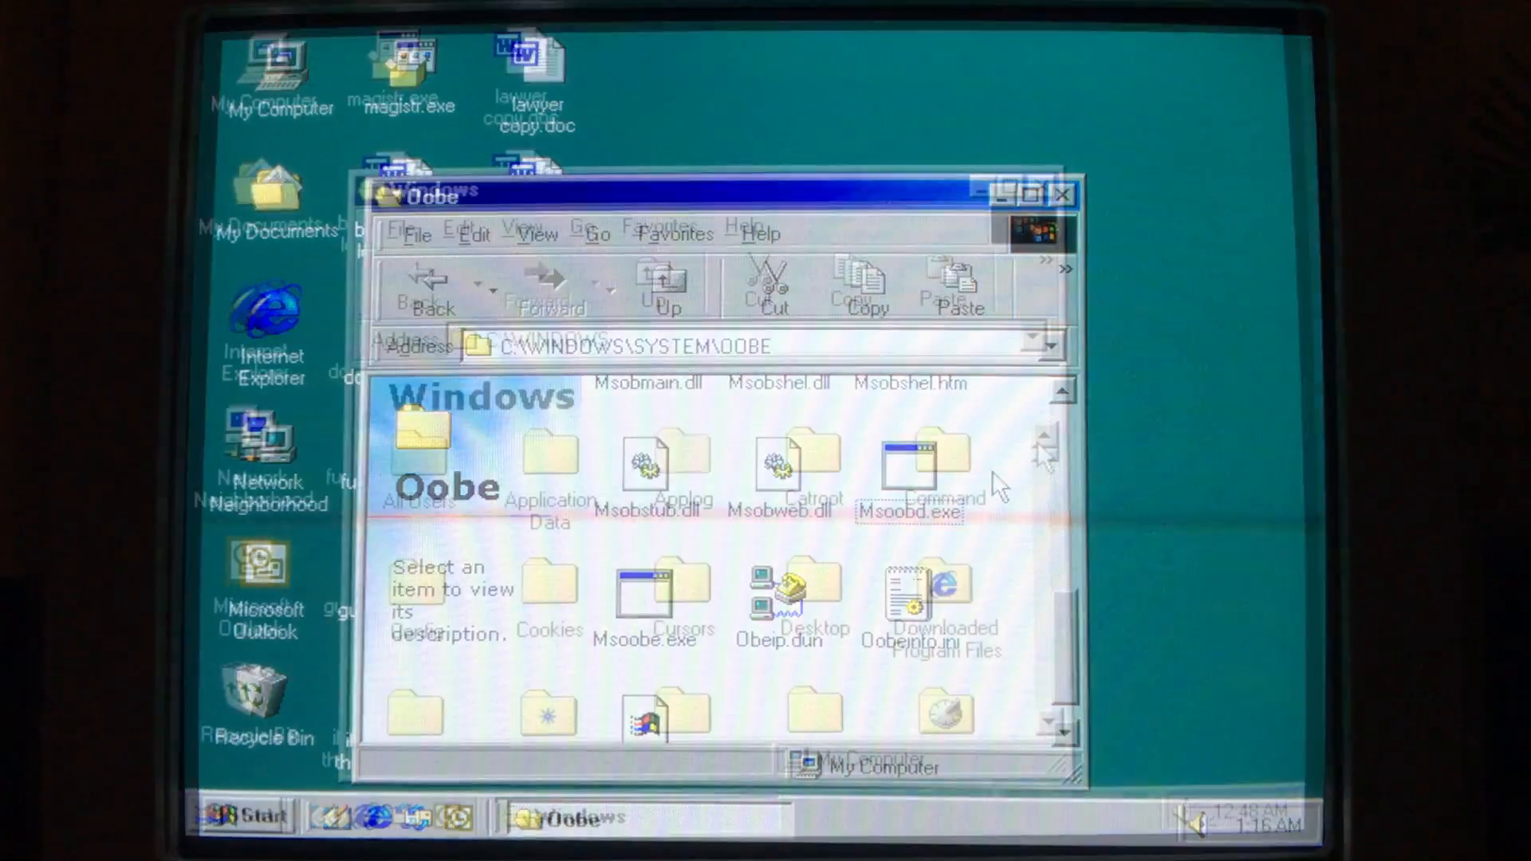
{"action": "left_click", "coordinate": [657, 283]}
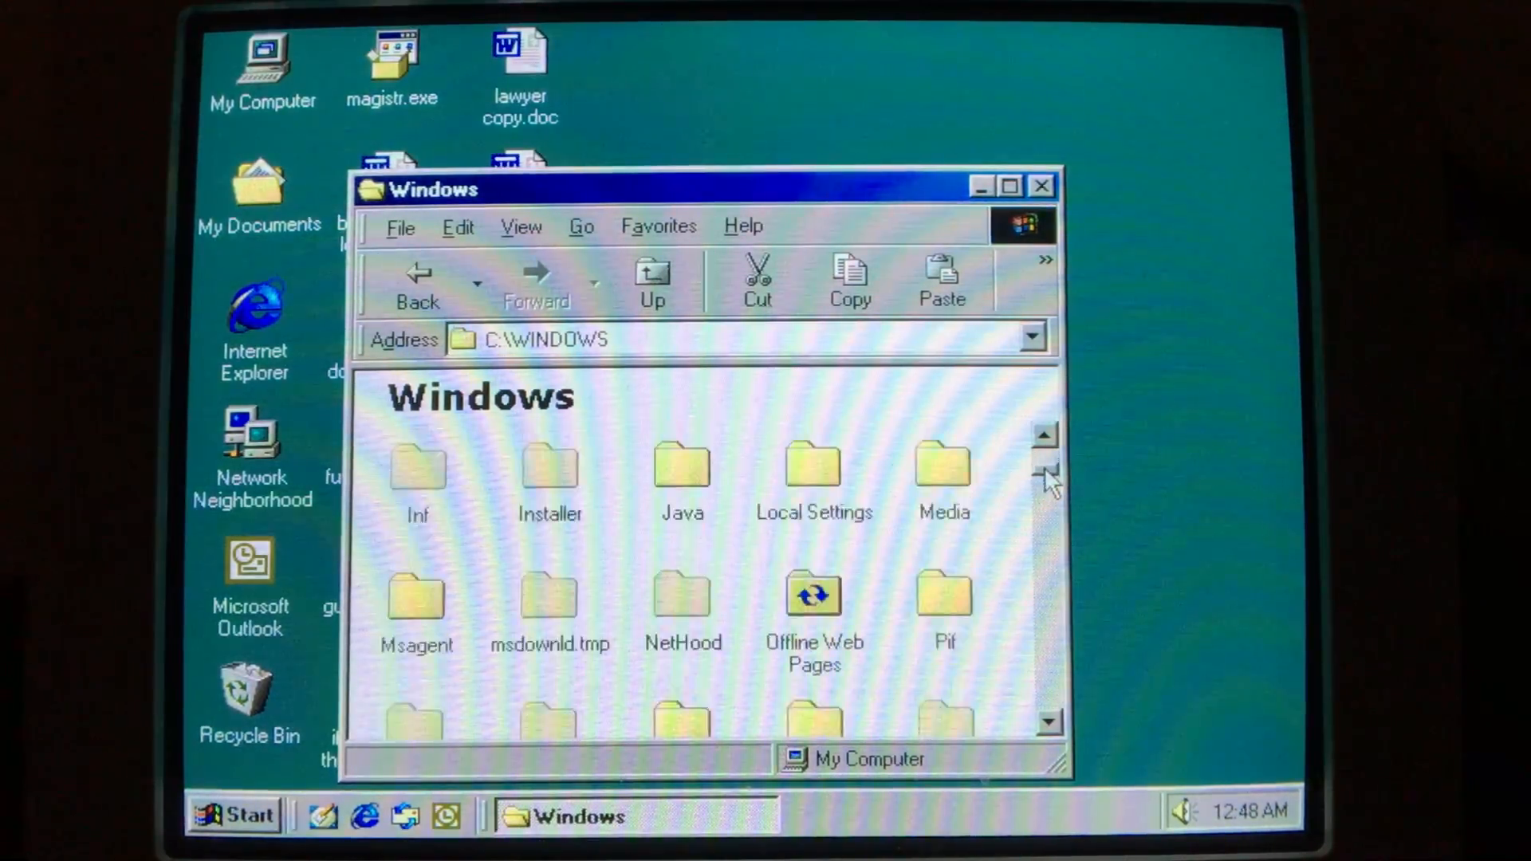
{"action": "scroll", "scroll_direction": "down", "scroll_amount": 3}
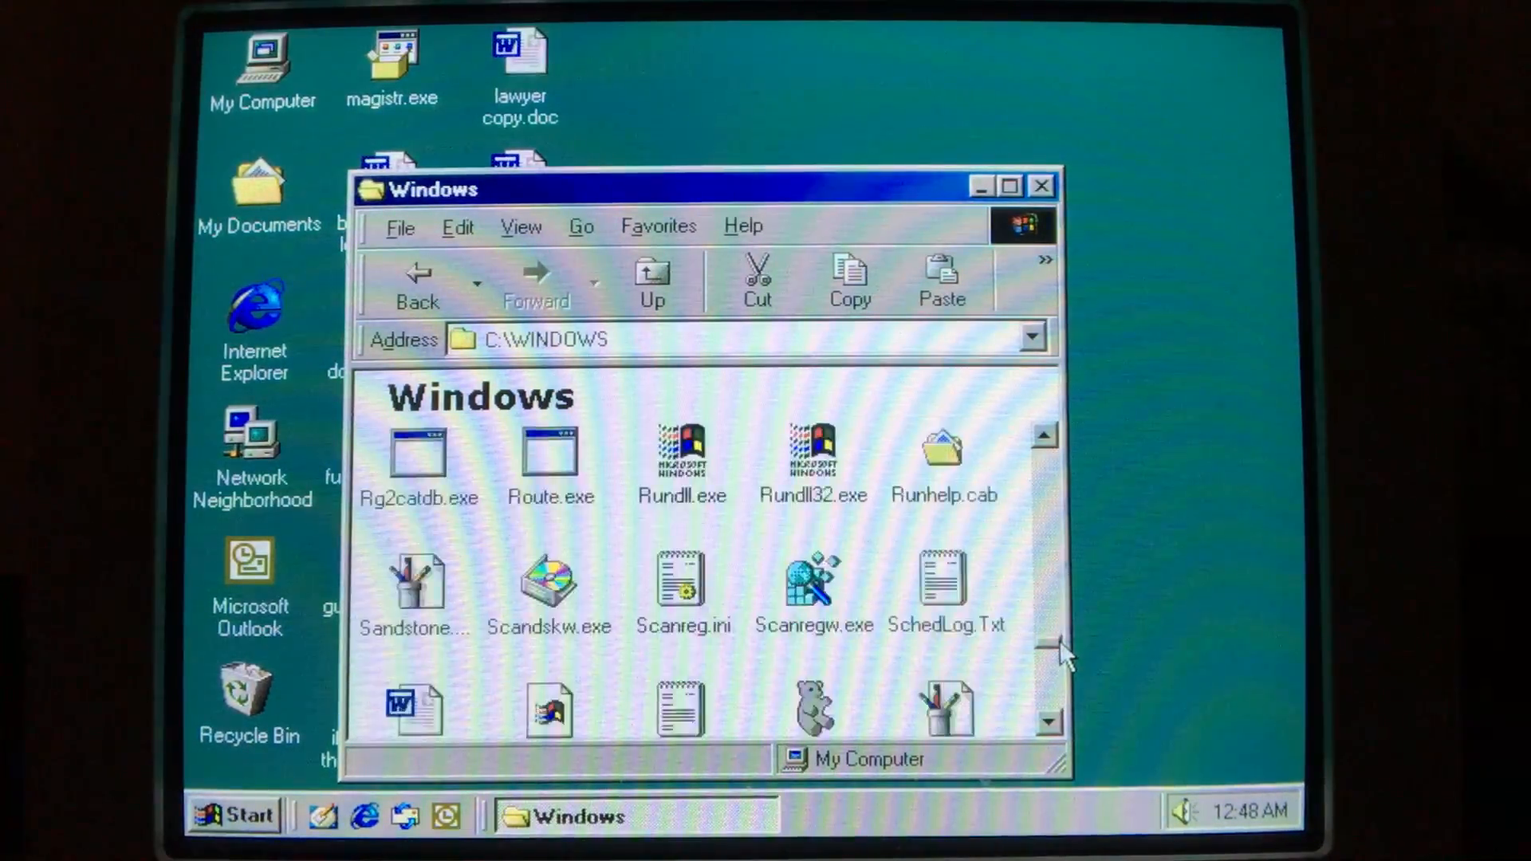
{"action": "scroll", "scroll_direction": "down", "scroll_amount": 3}
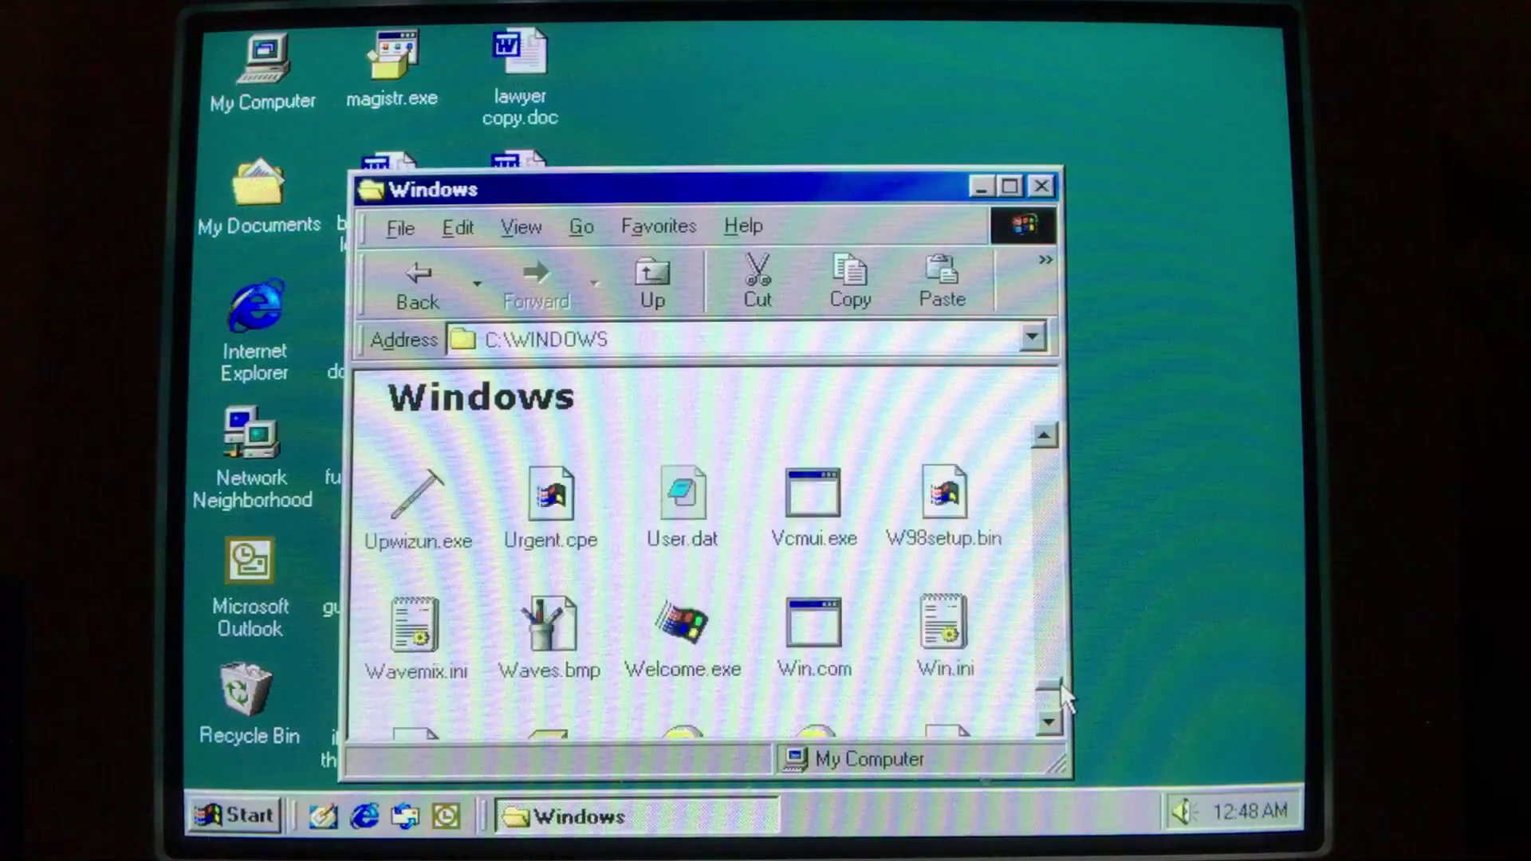
{"action": "double_click", "coordinate": [944, 625]}
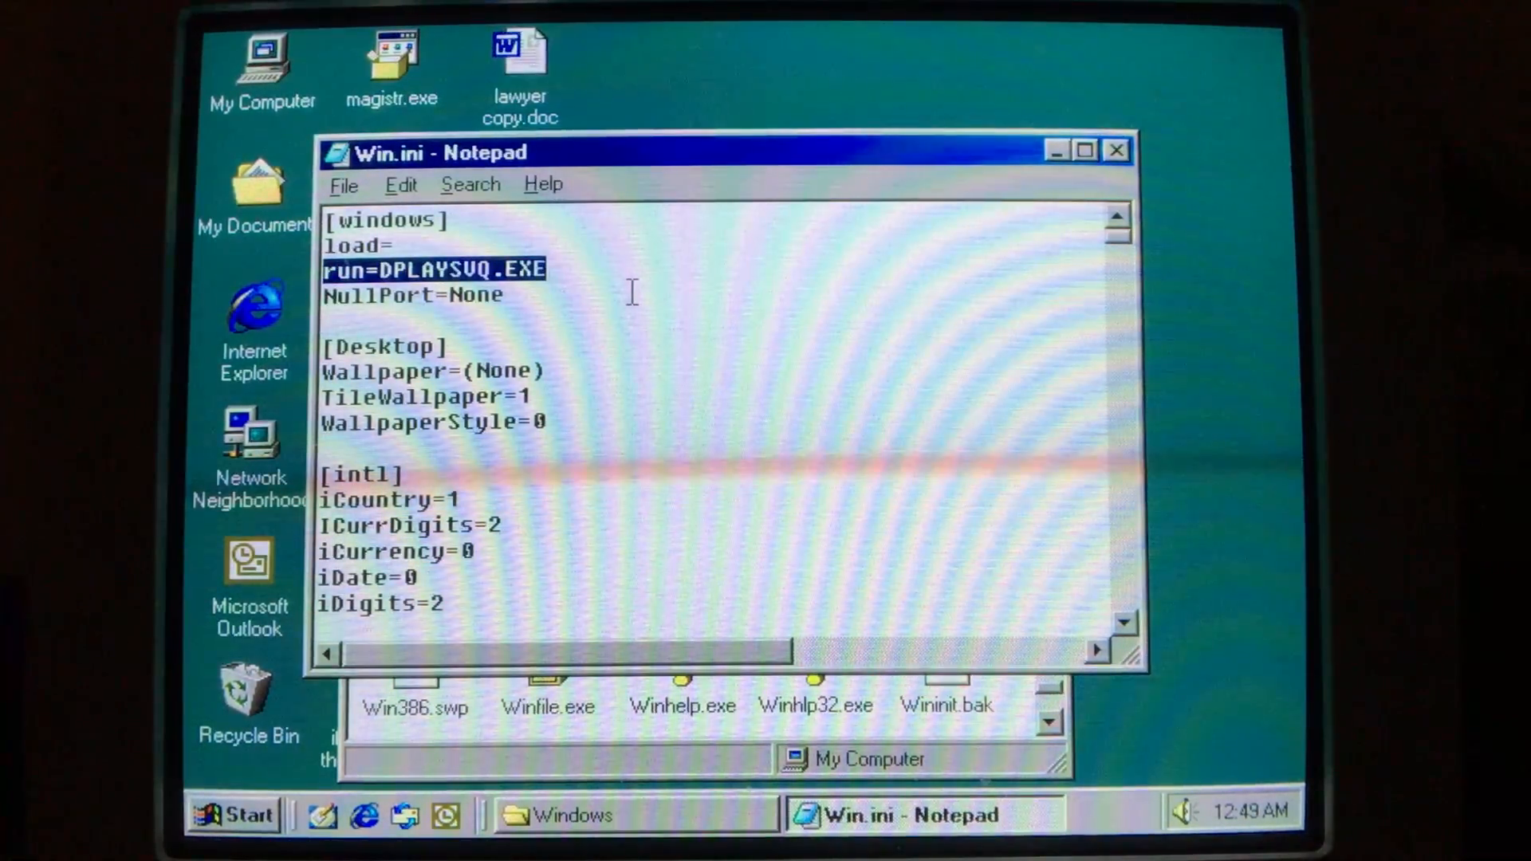
{"action": "mouse_move", "coordinate": [1115, 152]}
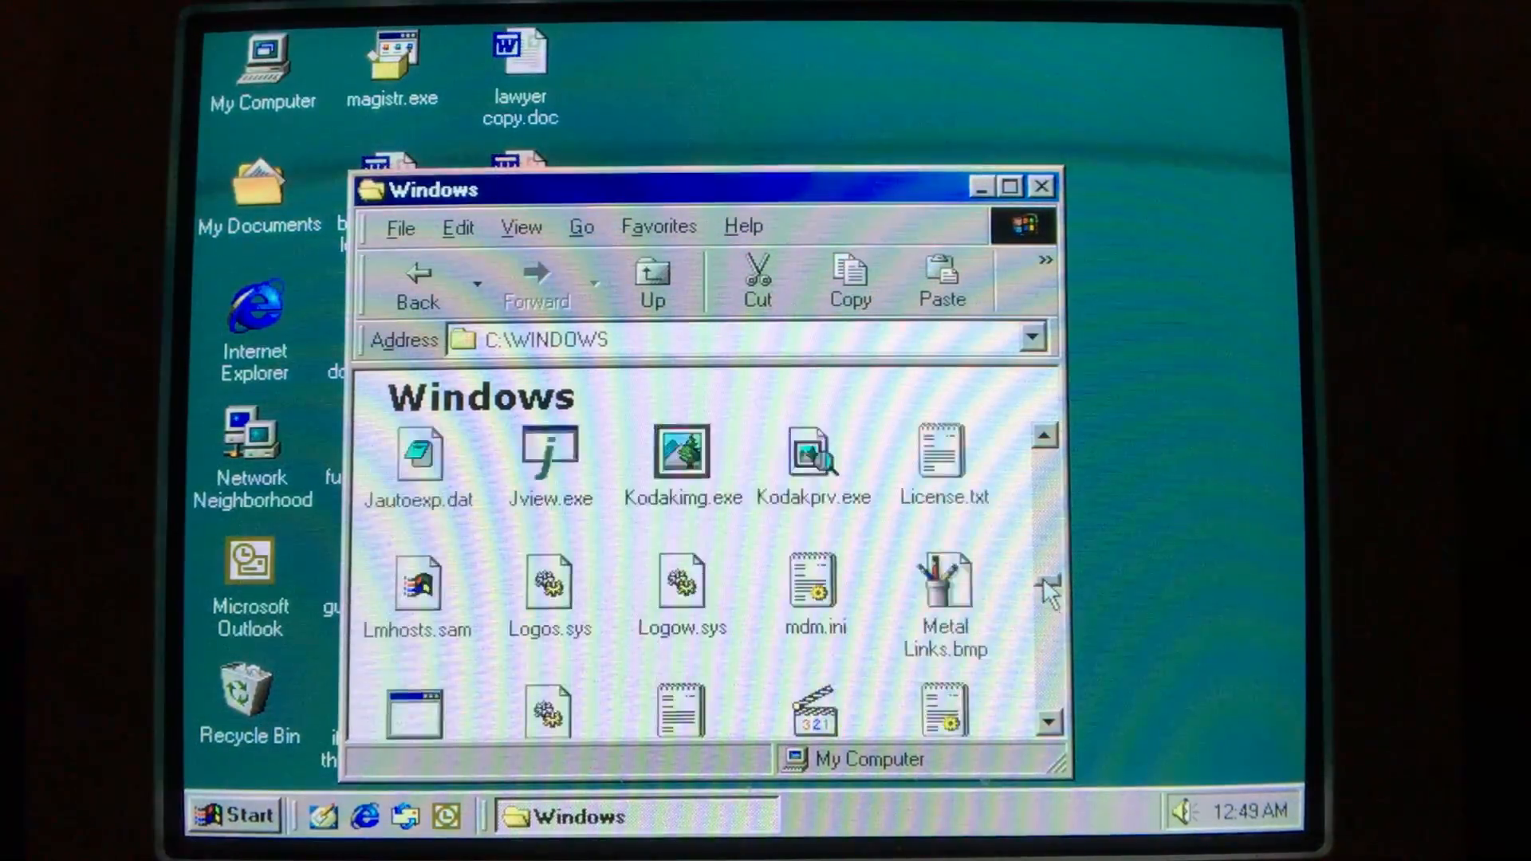
{"action": "scroll", "scroll_direction": "down", "scroll_amount": 3}
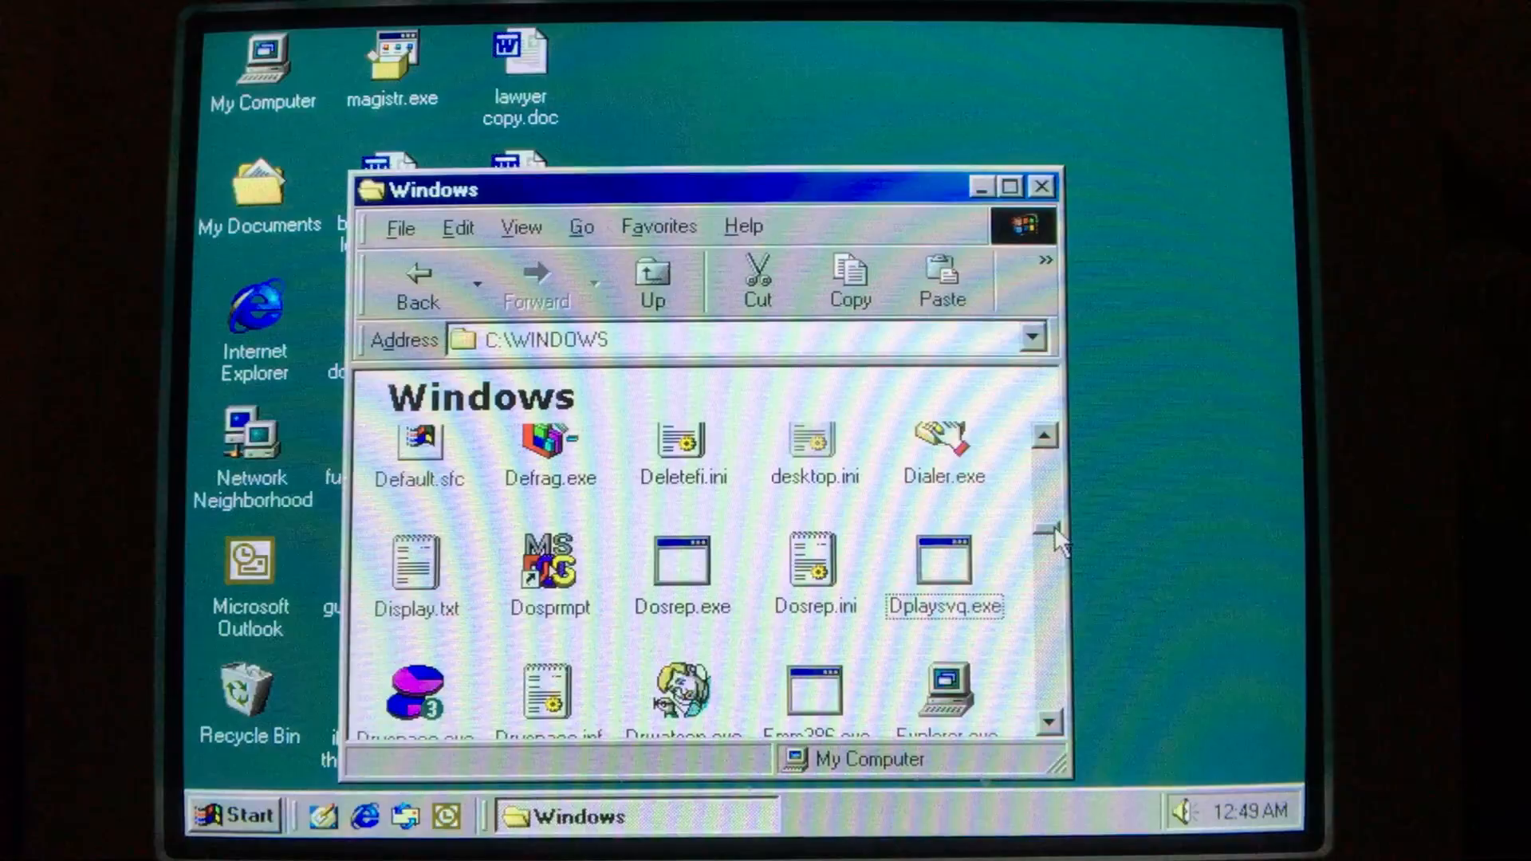
- Open My Computer, then C:\WINDOWS, and scroll to select wkmj2.dat at the end
{"action": "scroll", "scroll_direction": "down", "scroll_amount": 3}
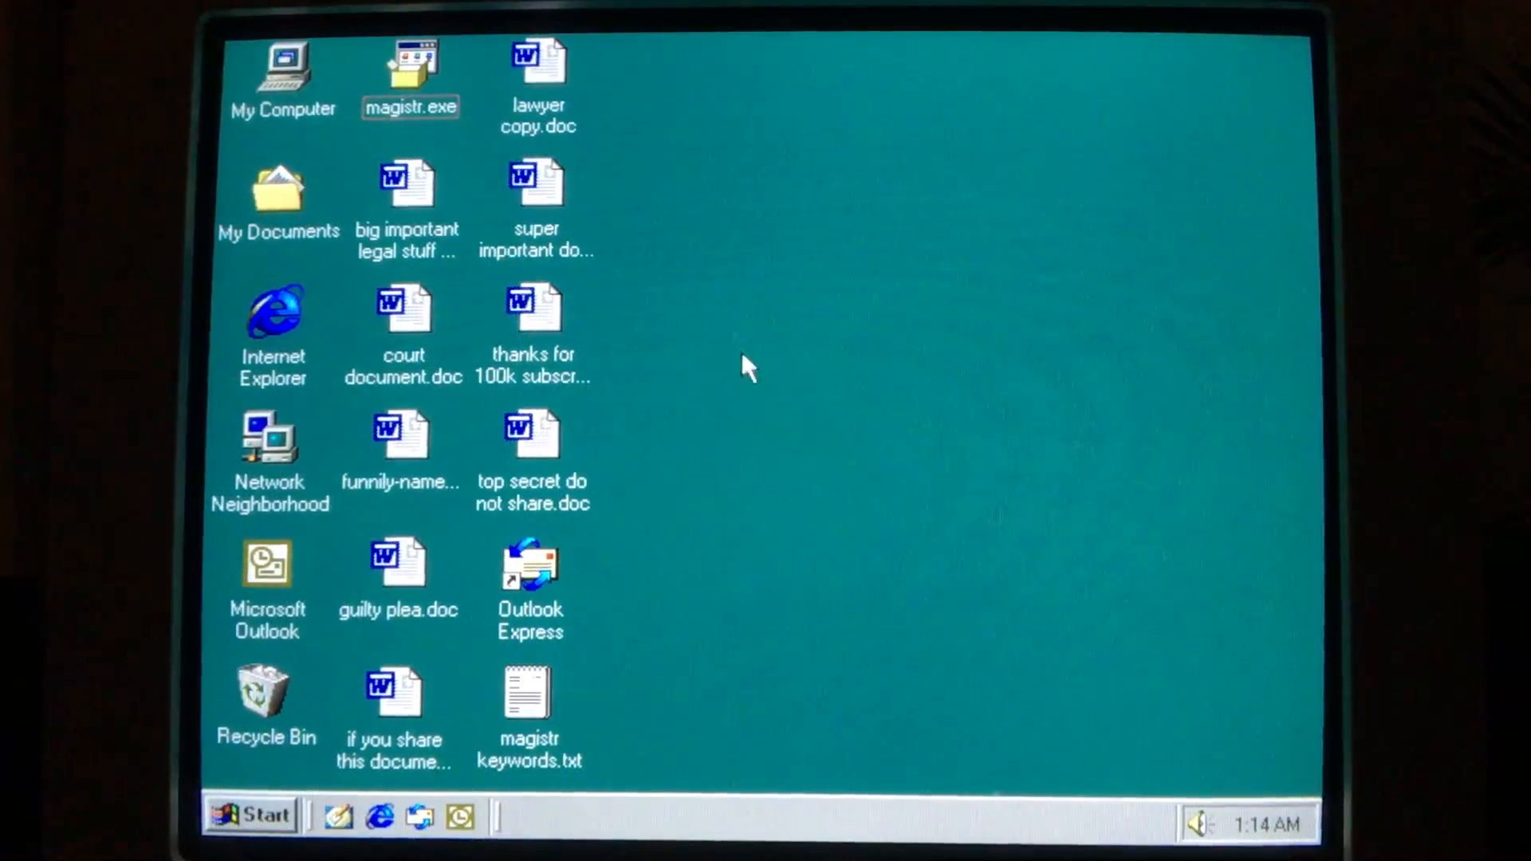
{"action": "left_click", "coordinate": [280, 68]}
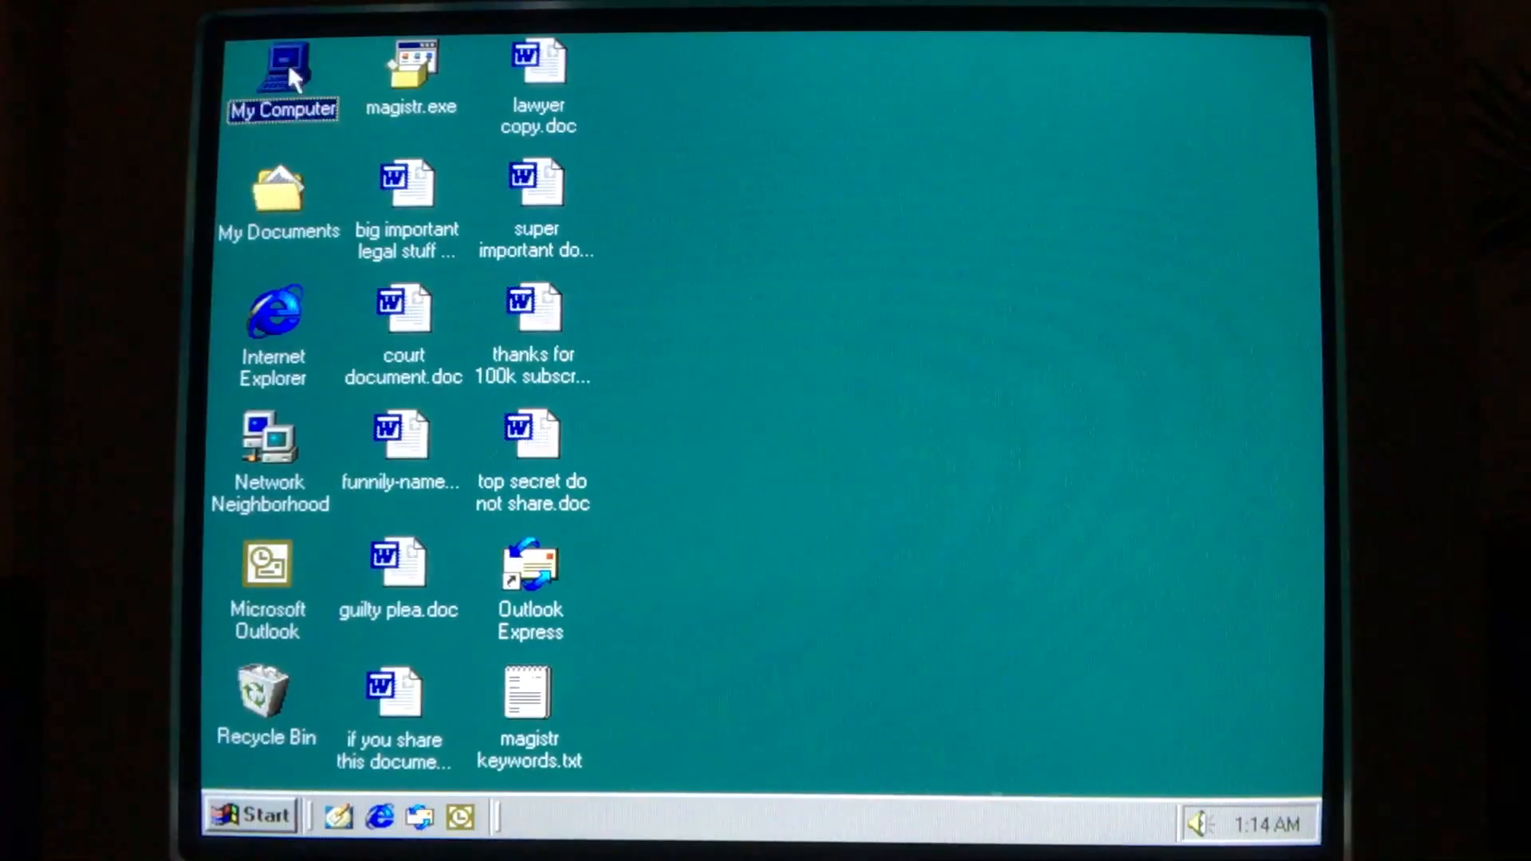
{"action": "double_click", "coordinate": [281, 62]}
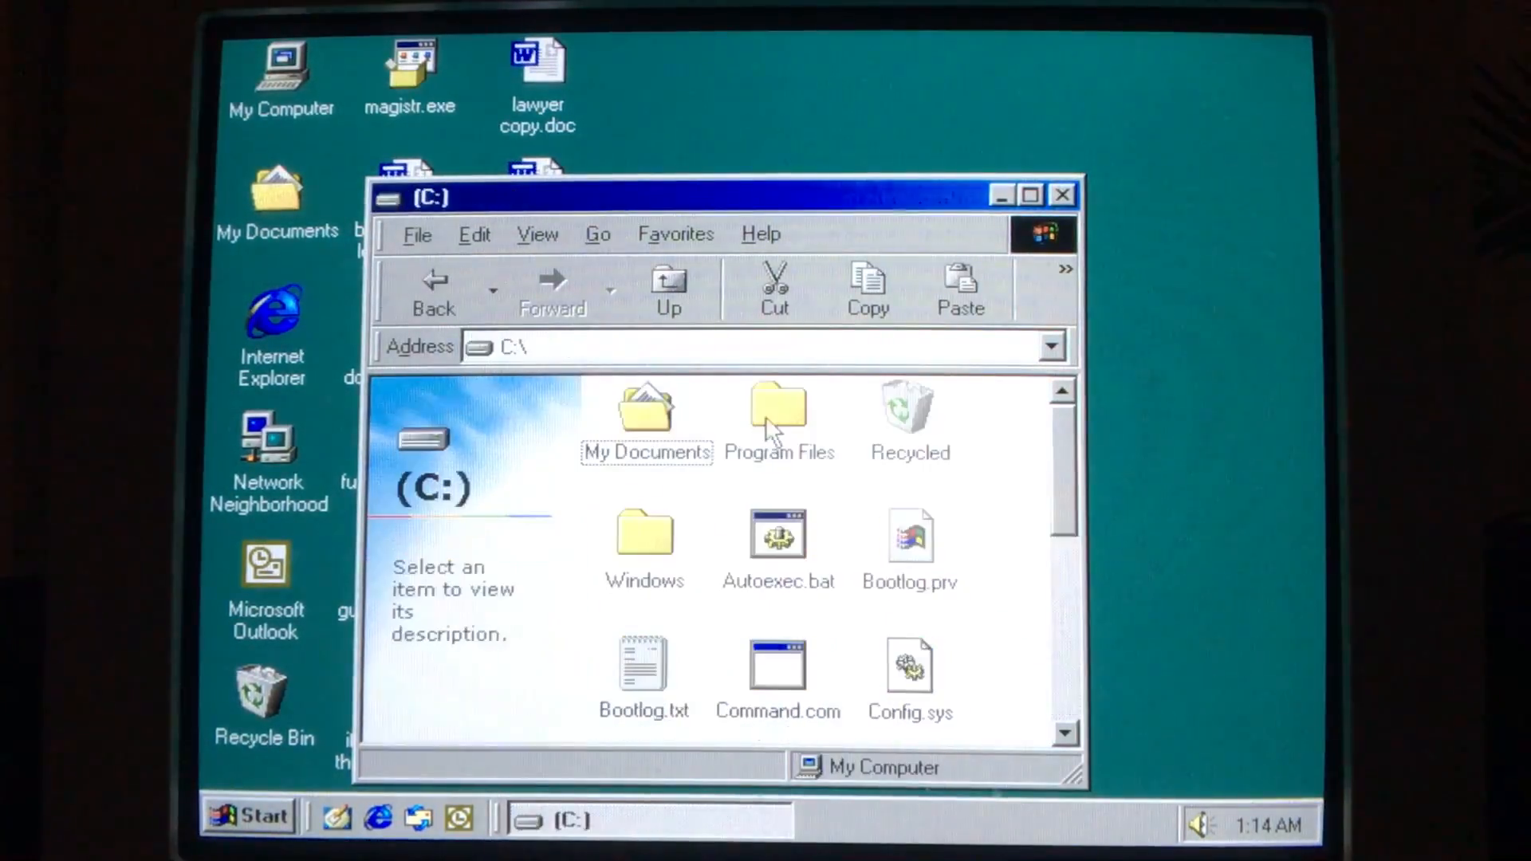
{"action": "left_click", "coordinate": [645, 539]}
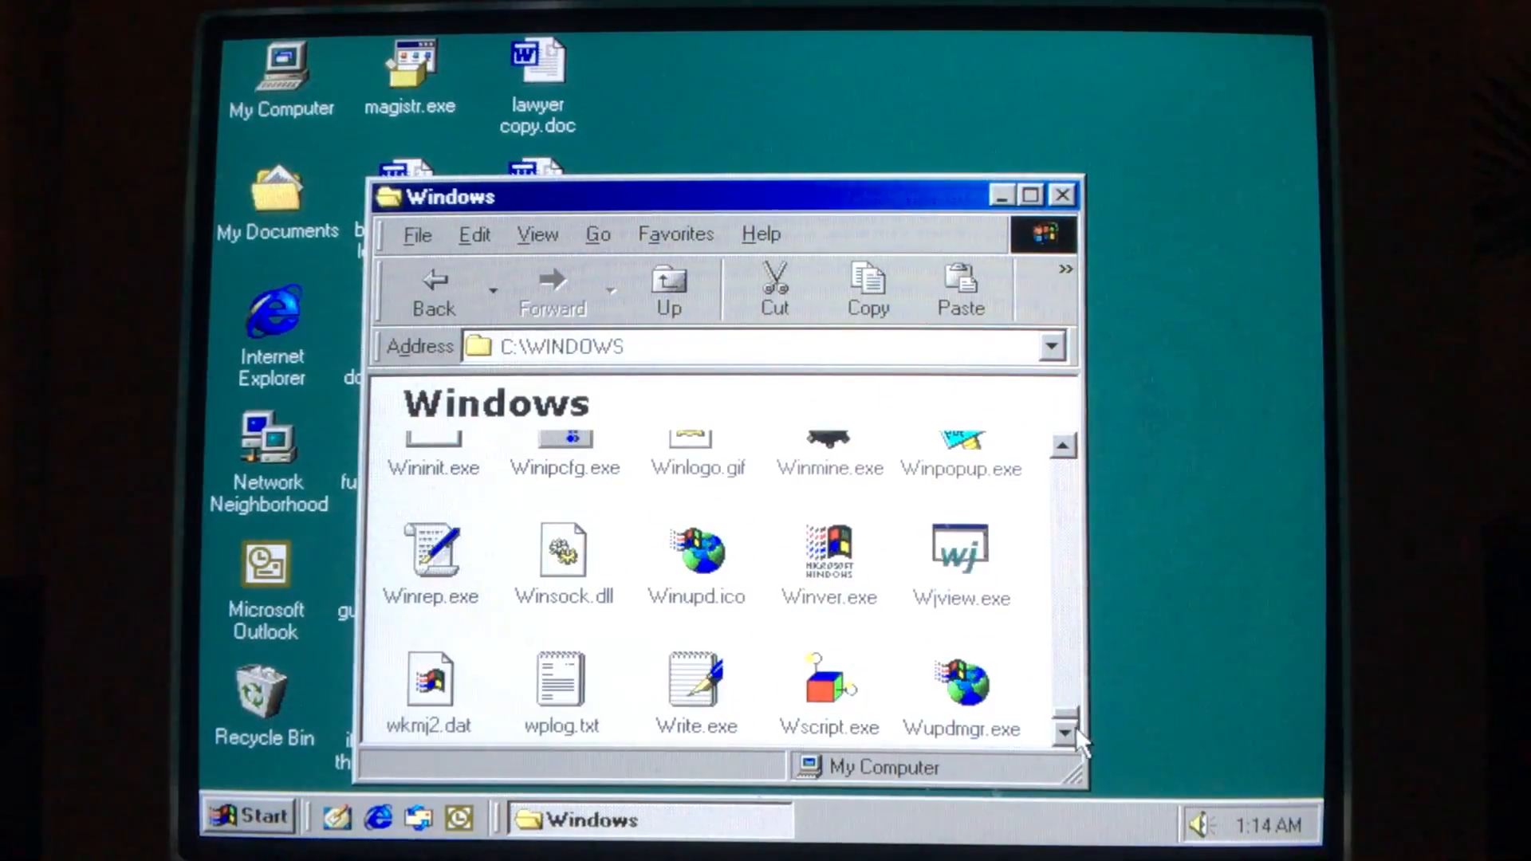
{"action": "left_click", "coordinate": [426, 685]}
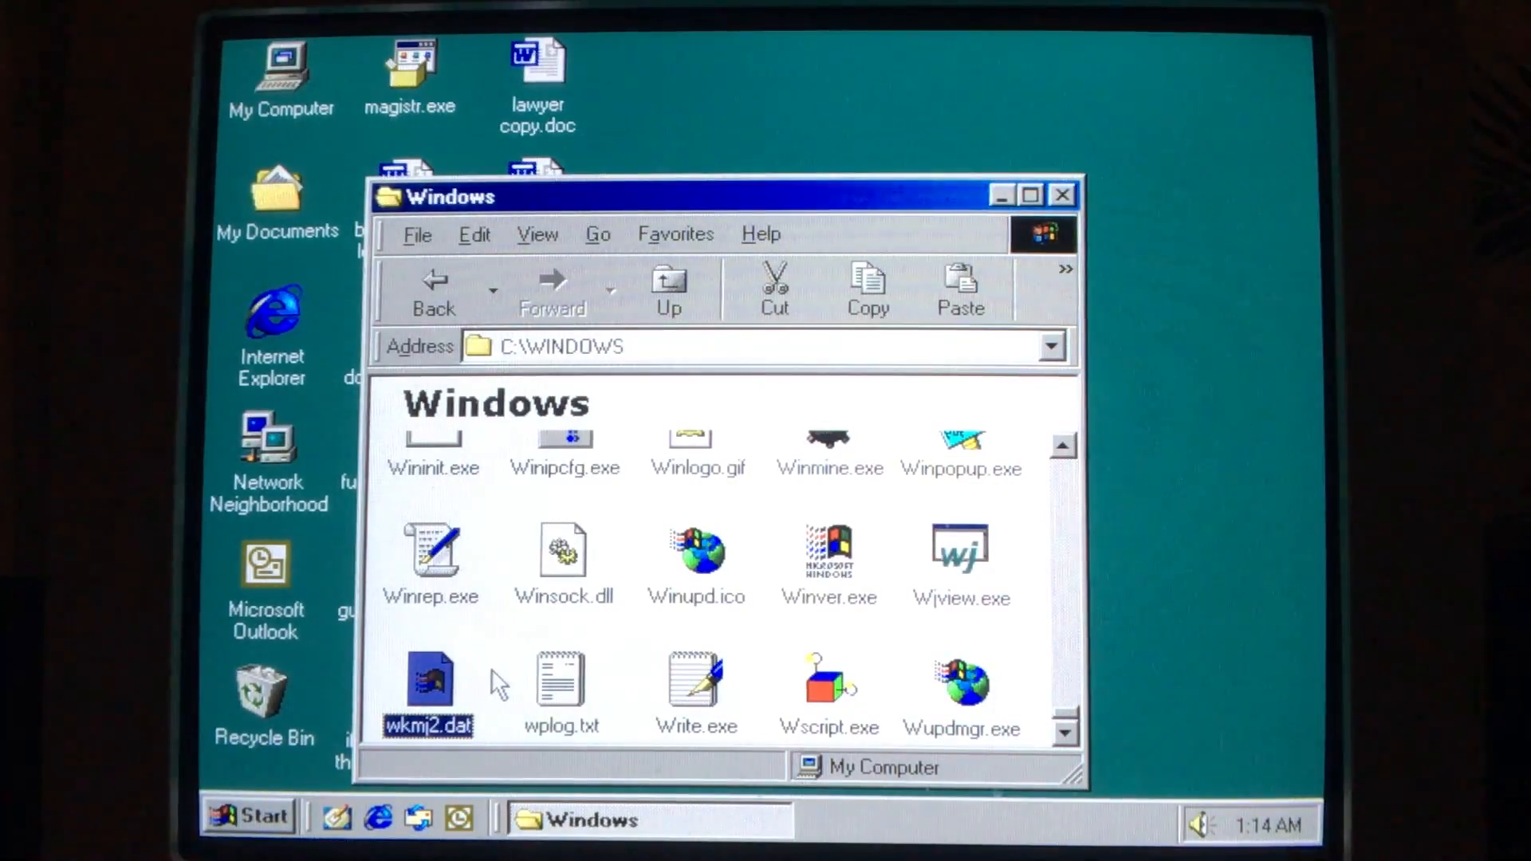
- Open wkmj2.dat by choosing NOTEPAD from the Open With program list
{"action": "double_click", "coordinate": [429, 684]}
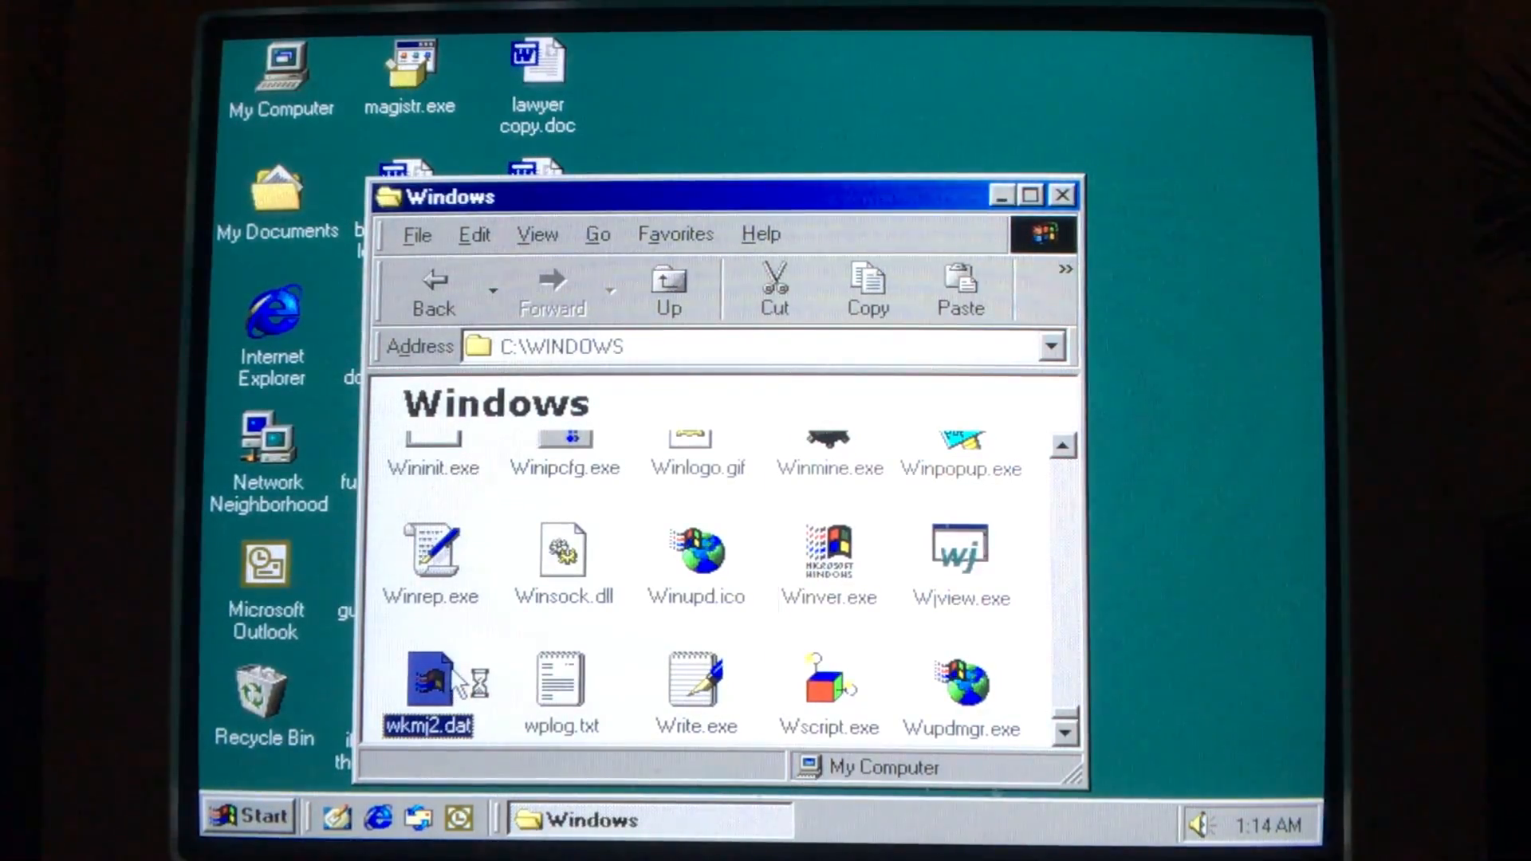
{"action": "double_click", "coordinate": [429, 680]}
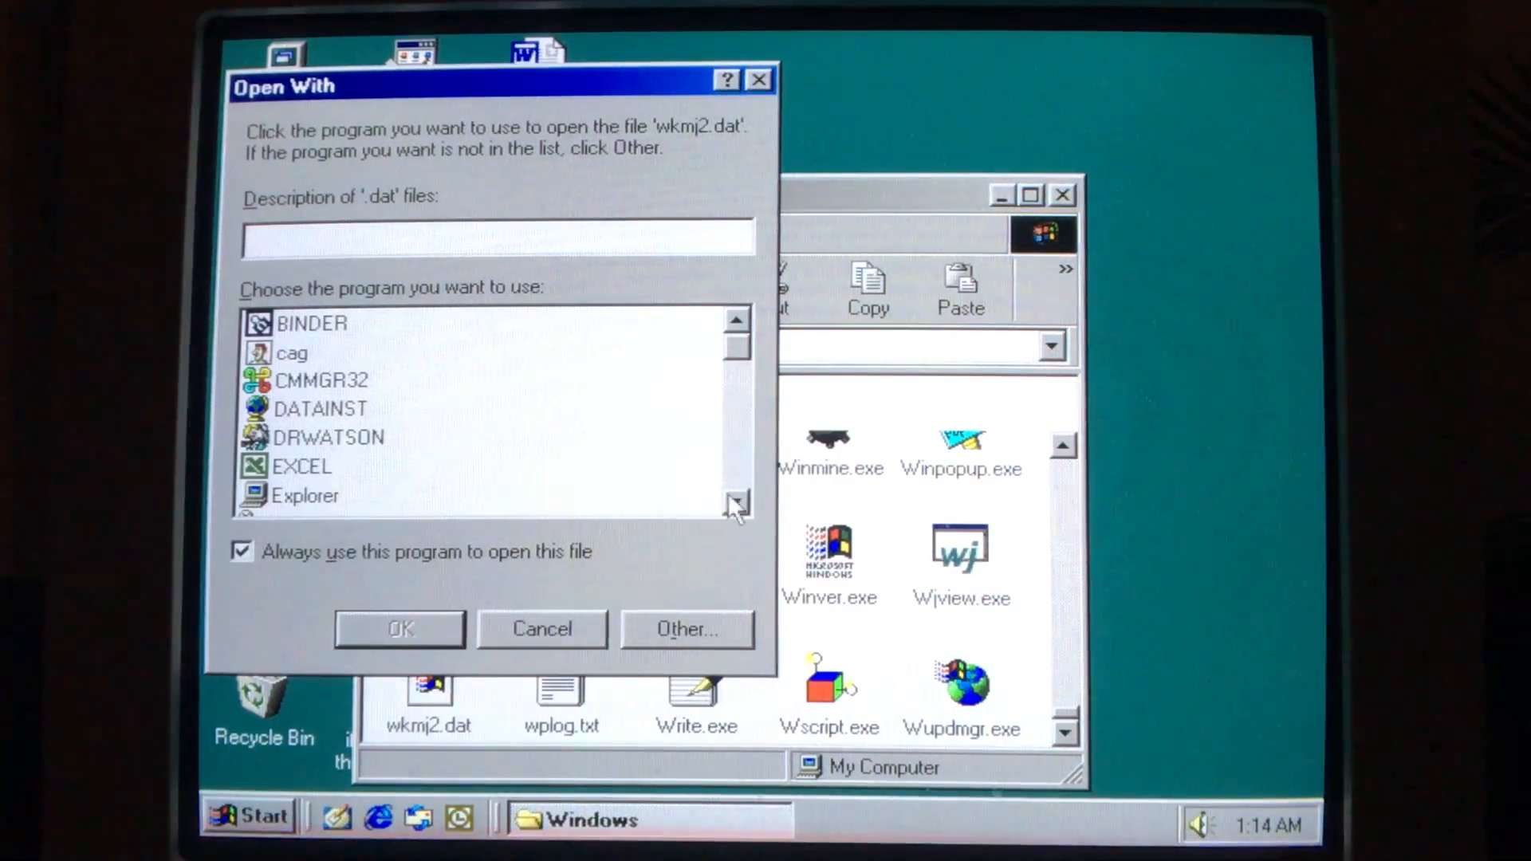
{"action": "left_click", "coordinate": [733, 502]}
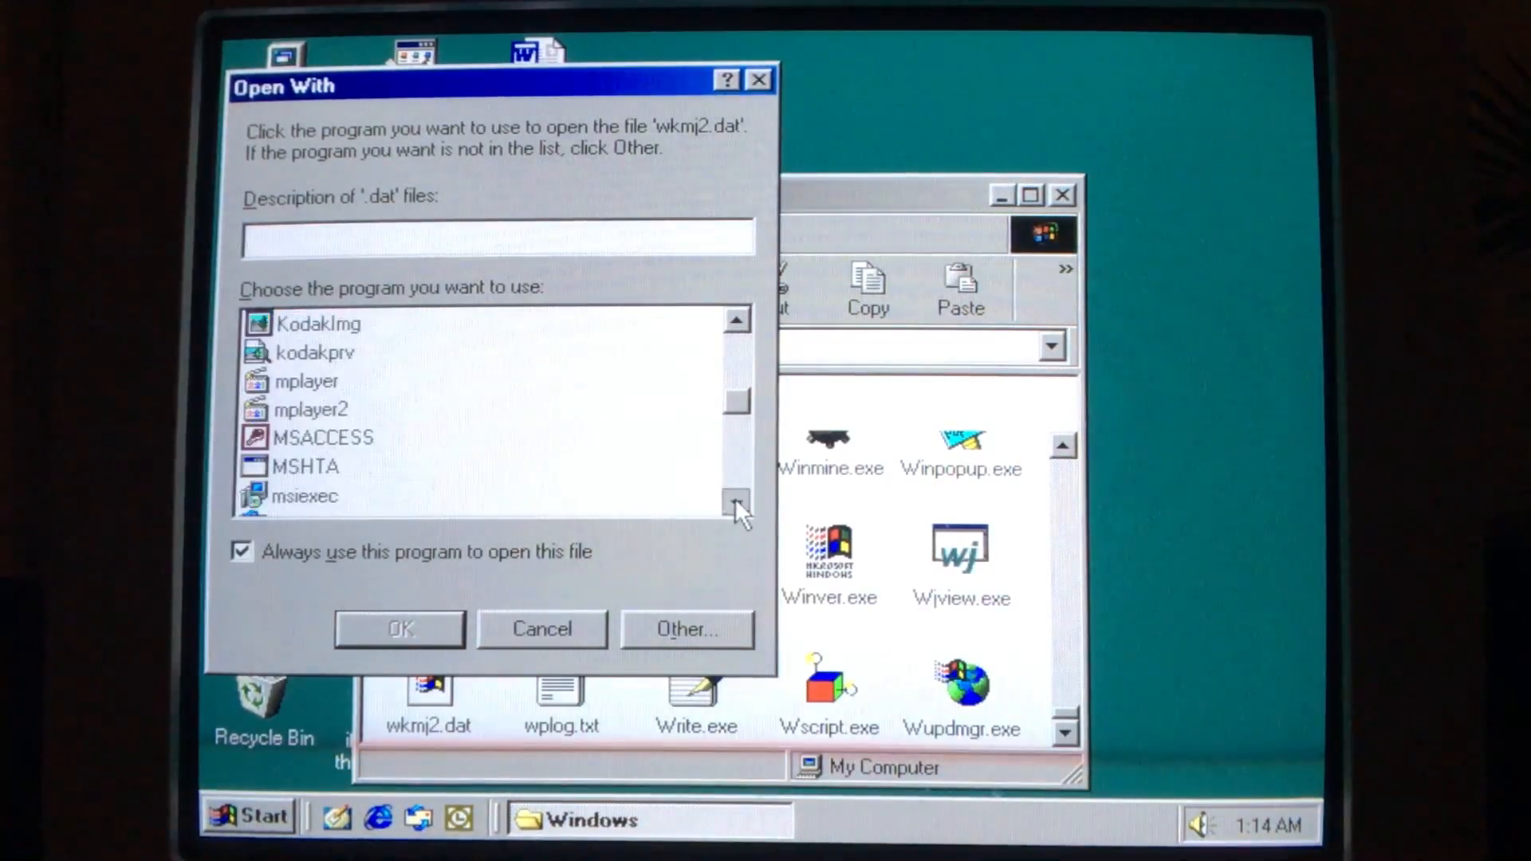
{"action": "left_click", "coordinate": [735, 502]}
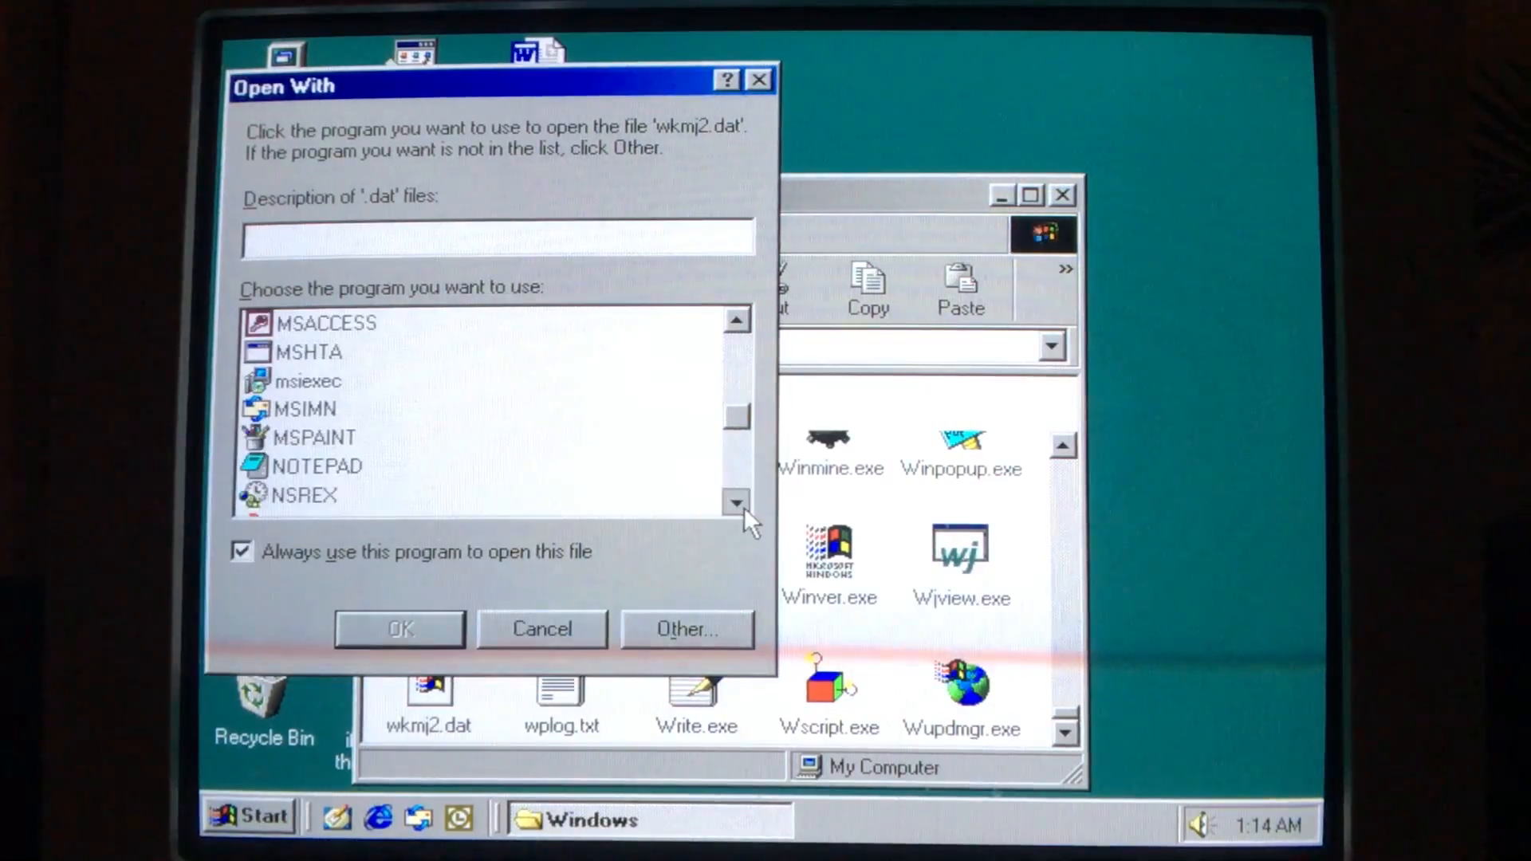
{"action": "left_click", "coordinate": [399, 628]}
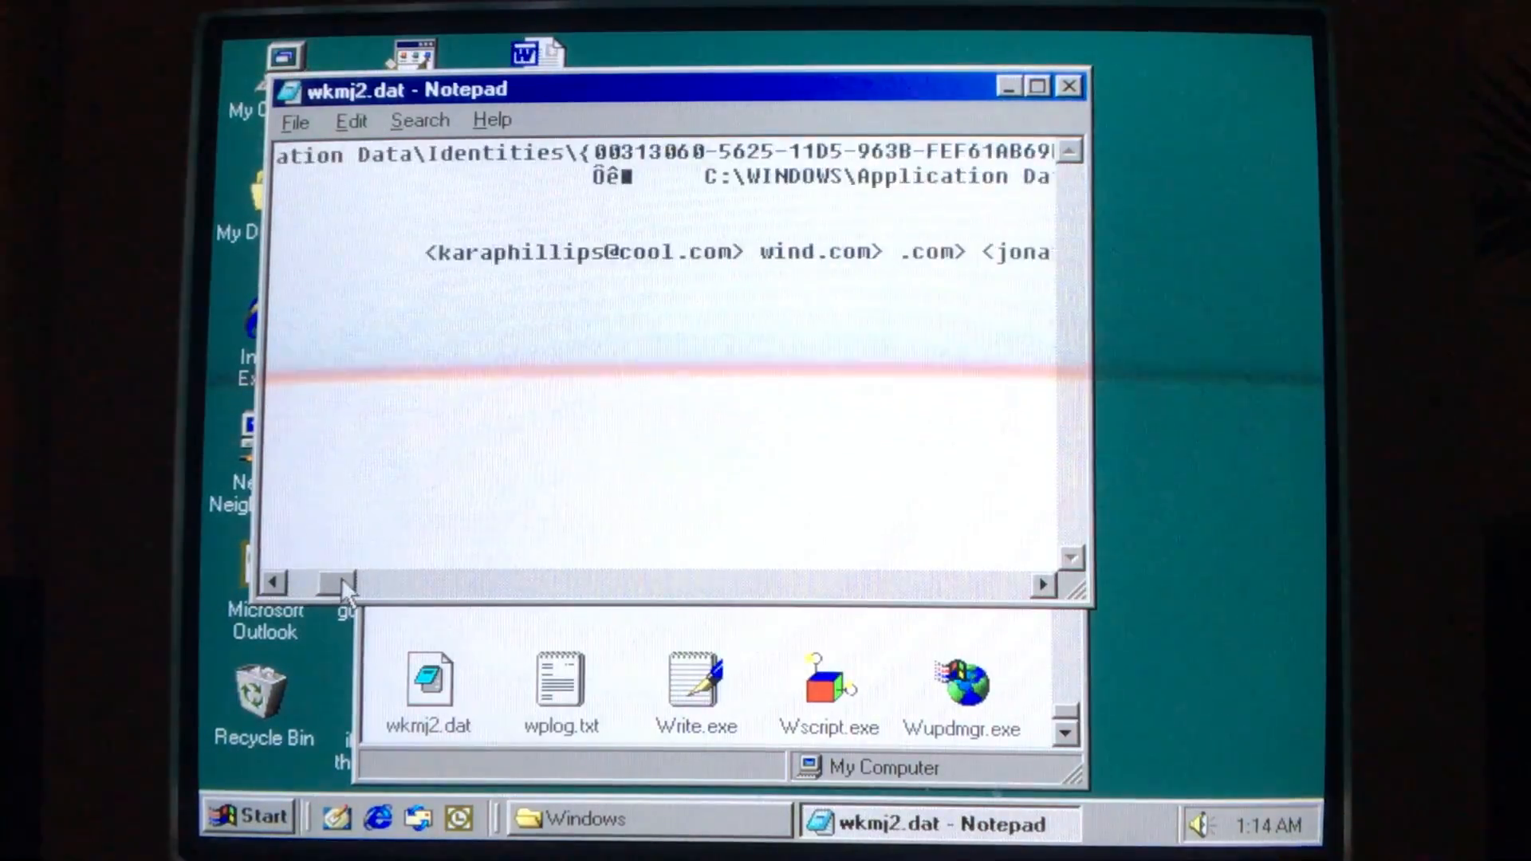
- Drag Notepad's horizontal scrollbar across wkmj2.dat to read the Outlook Express paths and addresses
{"action": "left_click_drag", "start_coordinate": [347, 583], "coordinate": [400, 582]}
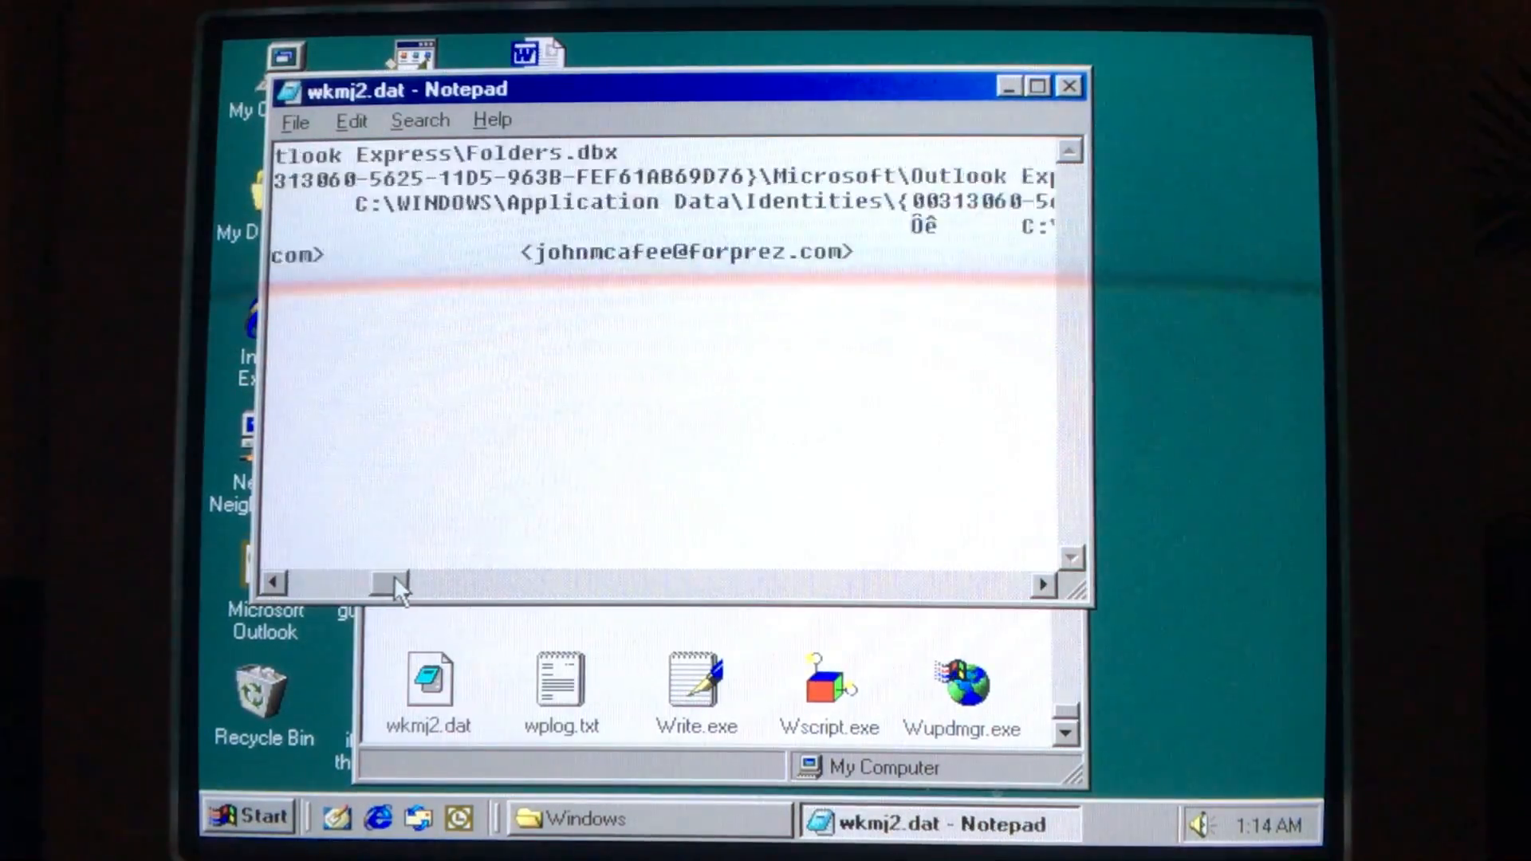
{"action": "left_click_drag", "start_coordinate": [395, 582], "coordinate": [449, 585]}
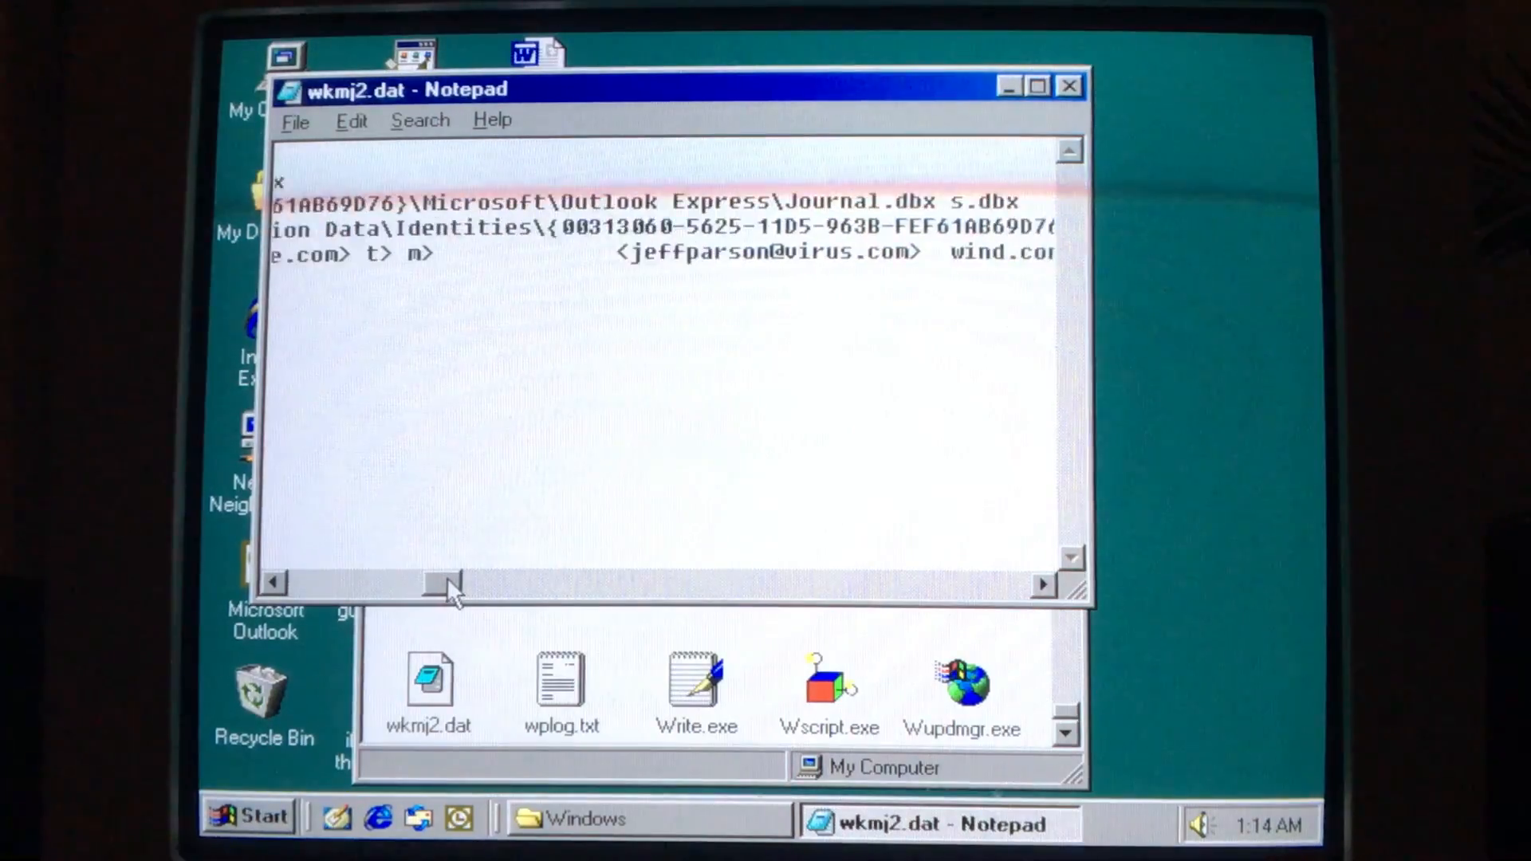
{"action": "left_click_drag", "start_coordinate": [444, 583], "coordinate": [518, 586]}
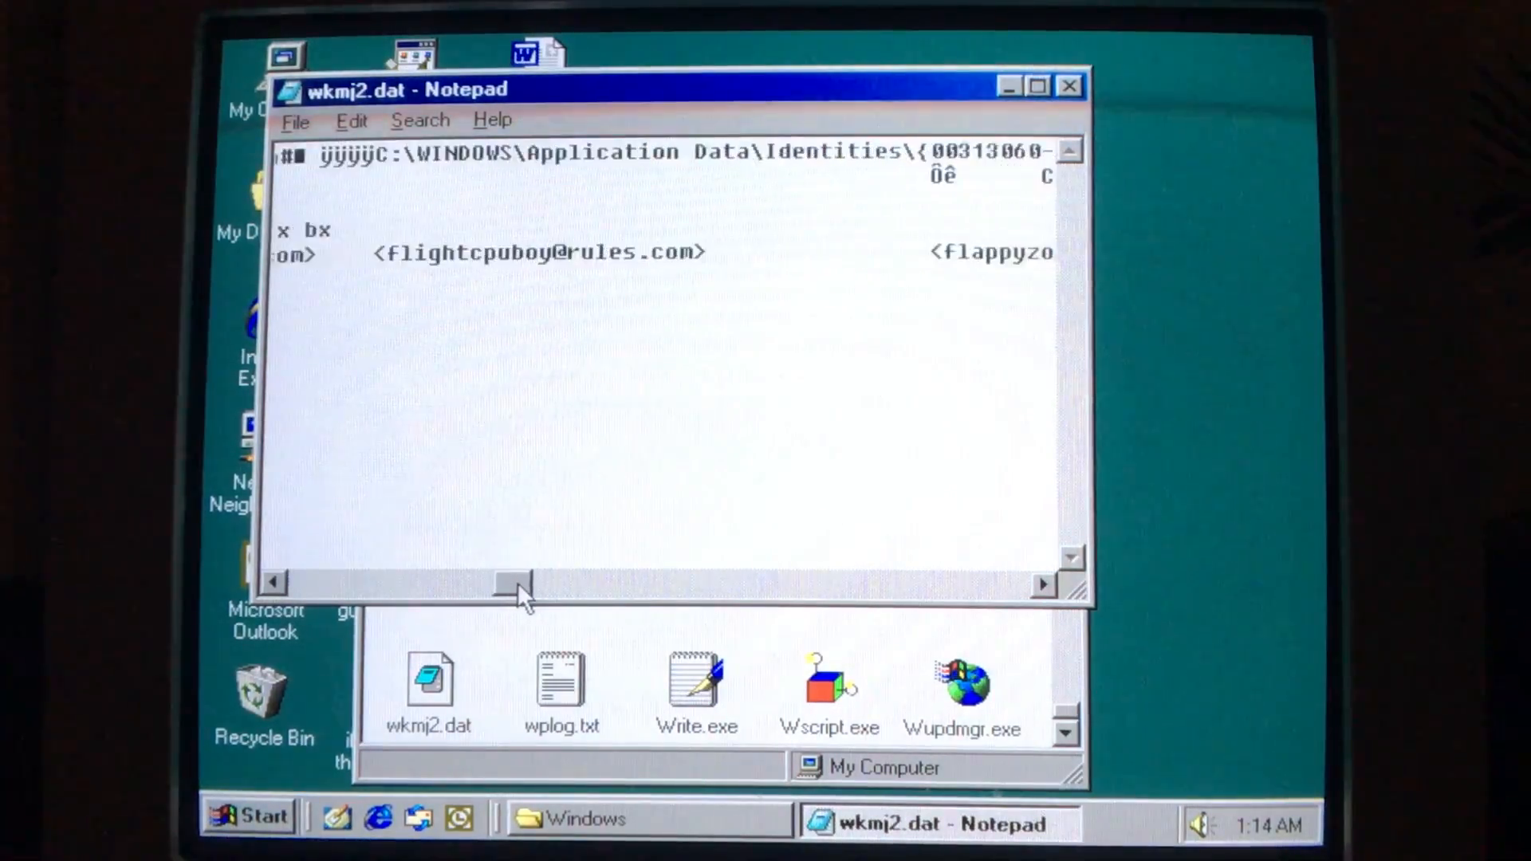
{"action": "left_click_drag", "start_coordinate": [512, 582], "coordinate": [605, 583]}
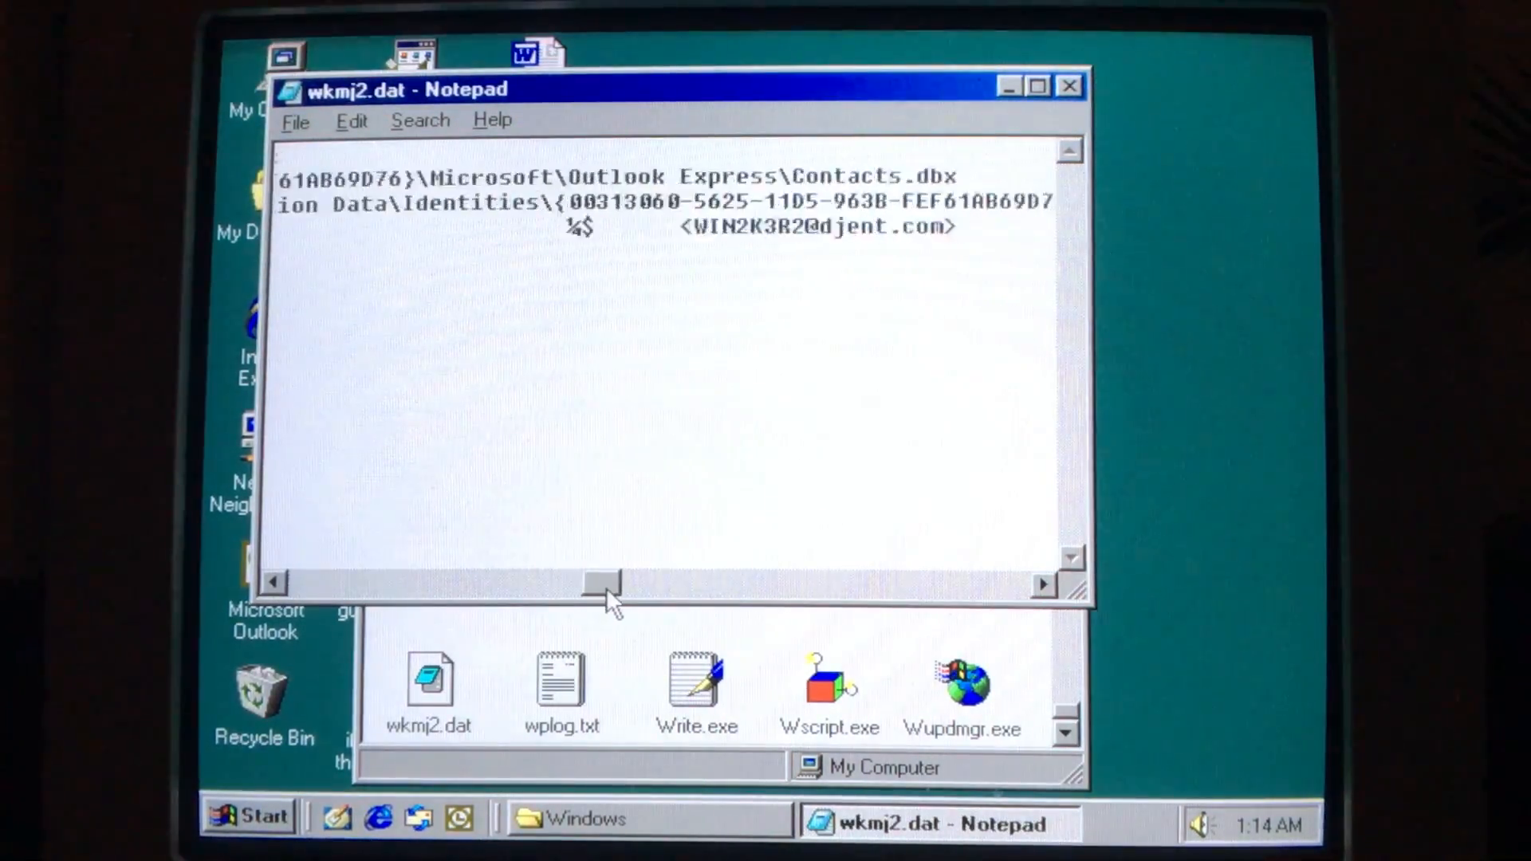
{"action": "left_click_drag", "start_coordinate": [601, 582], "coordinate": [688, 583]}
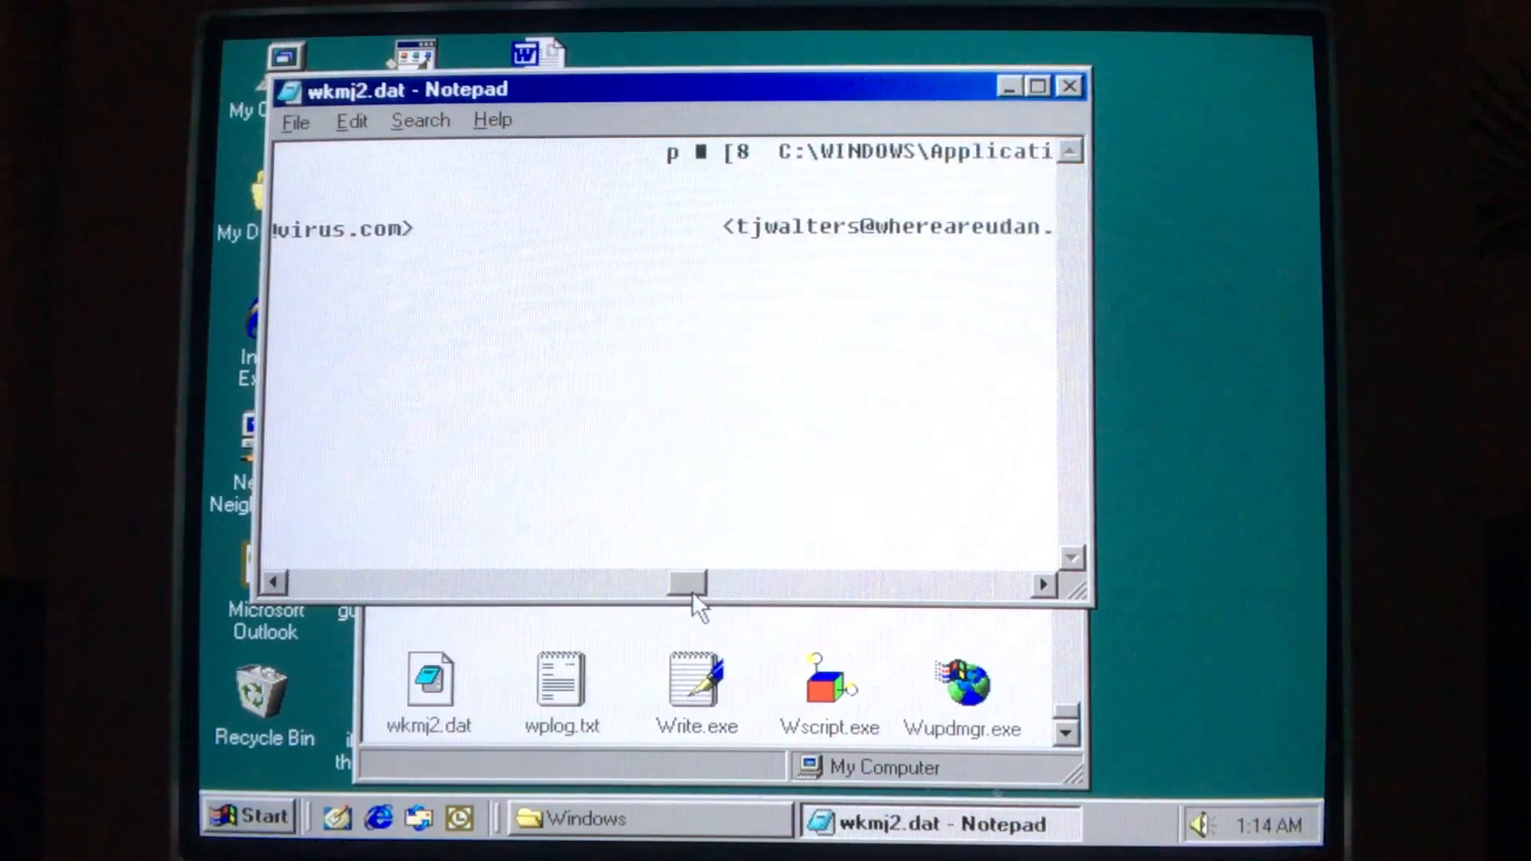
{"action": "left_click_drag", "start_coordinate": [688, 583], "coordinate": [749, 583]}
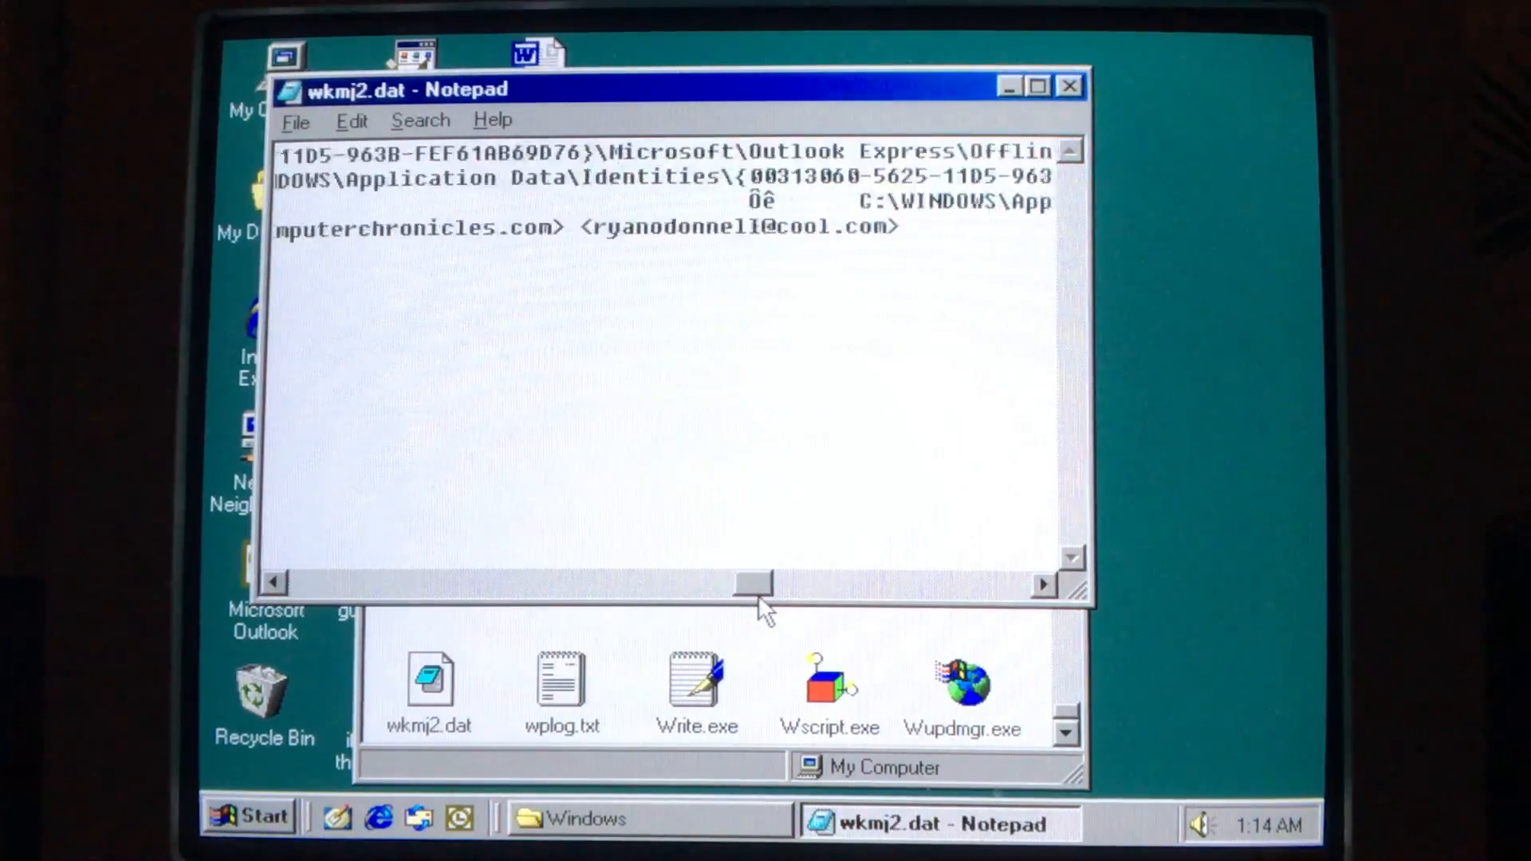
{"action": "left_click_drag", "start_coordinate": [752, 583], "coordinate": [834, 582]}
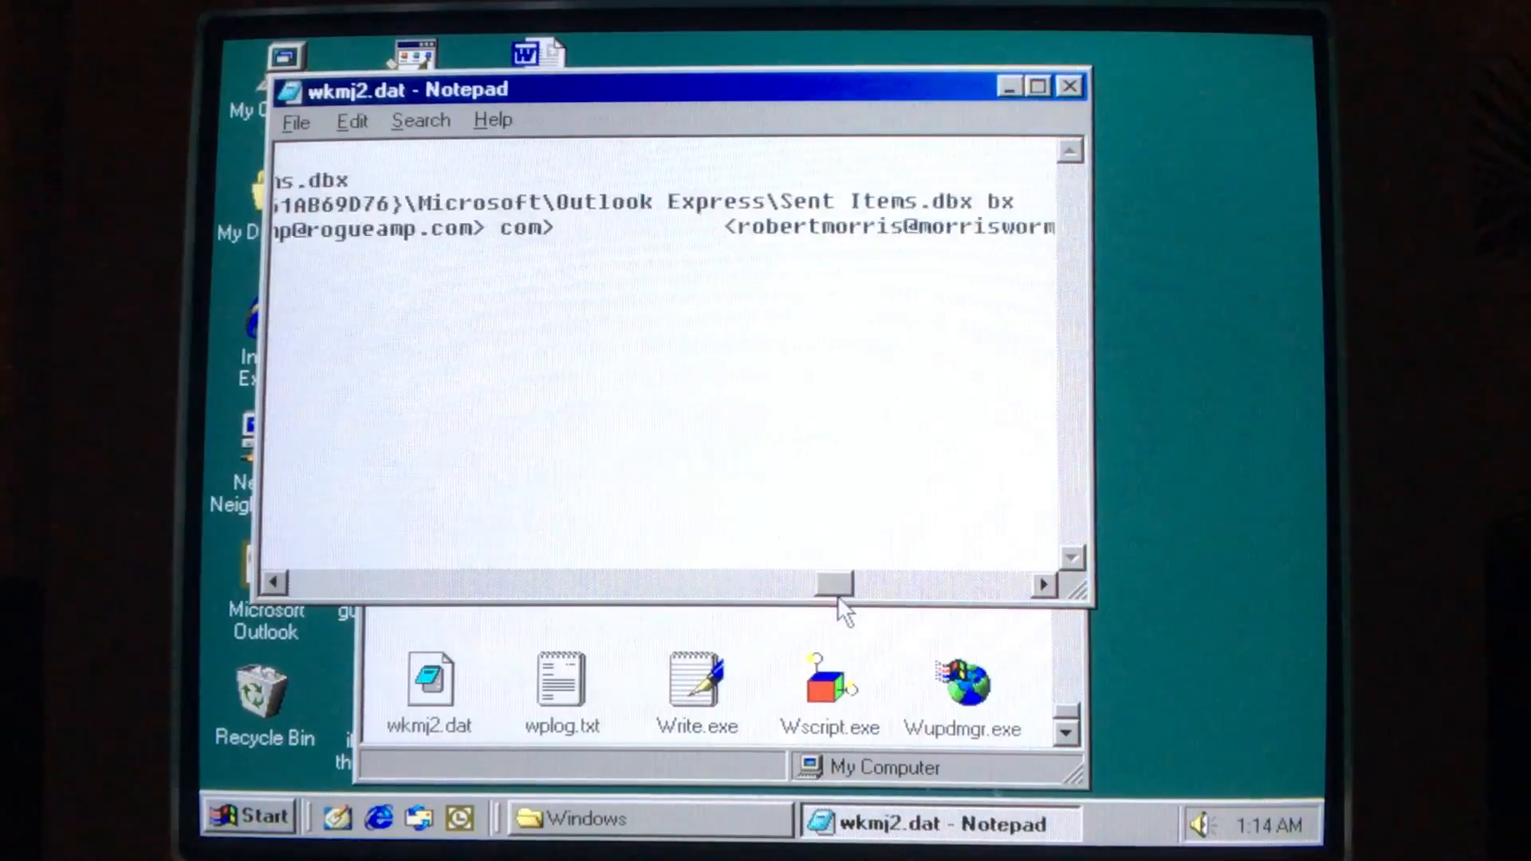
{"action": "left_click_drag", "start_coordinate": [835, 583], "coordinate": [908, 583]}
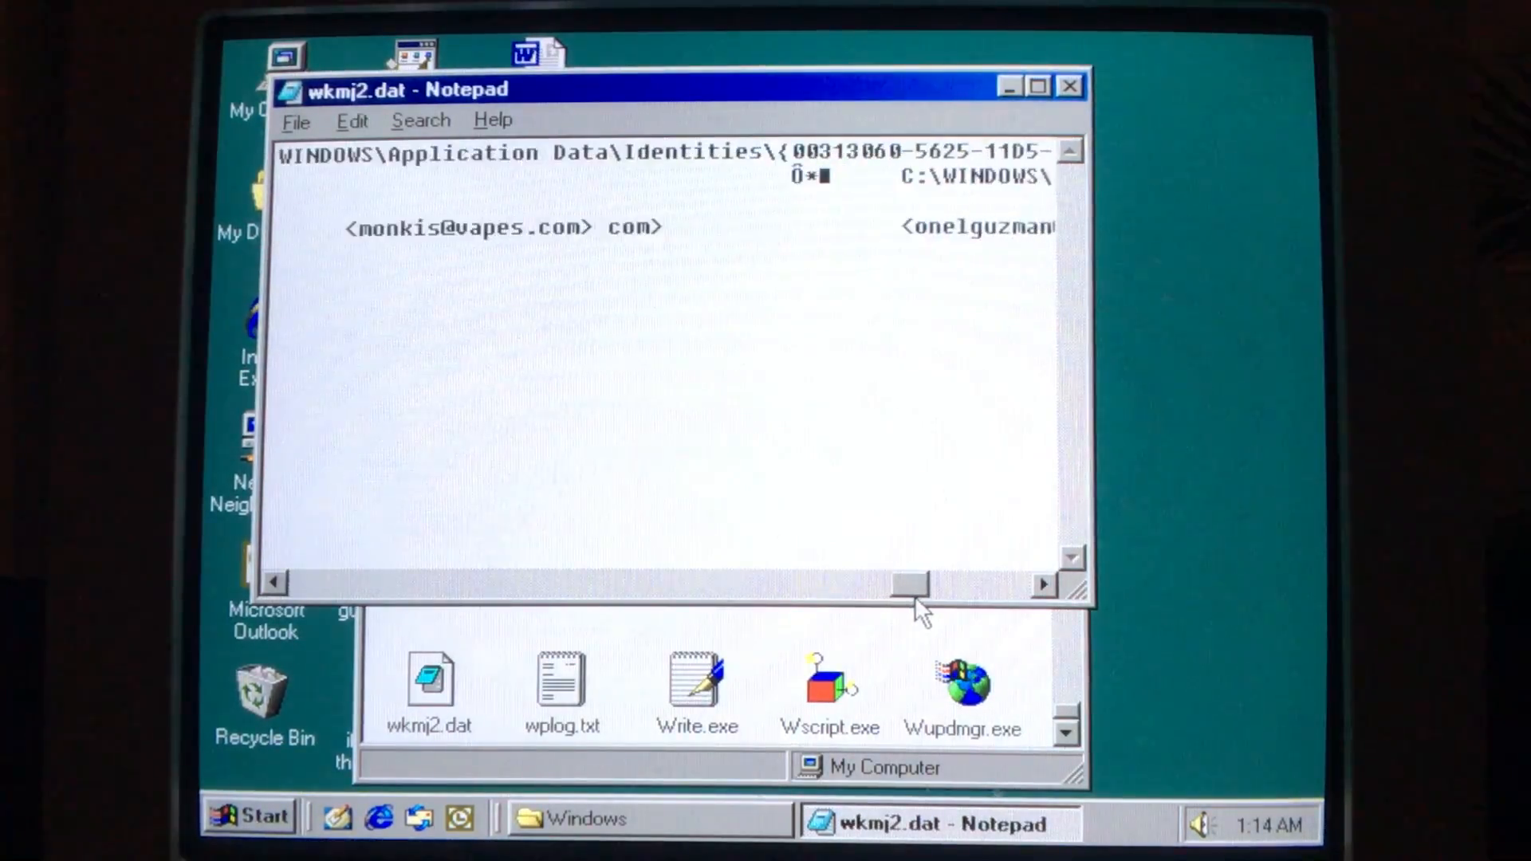
{"action": "left_click_drag", "start_coordinate": [905, 582], "coordinate": [976, 583]}
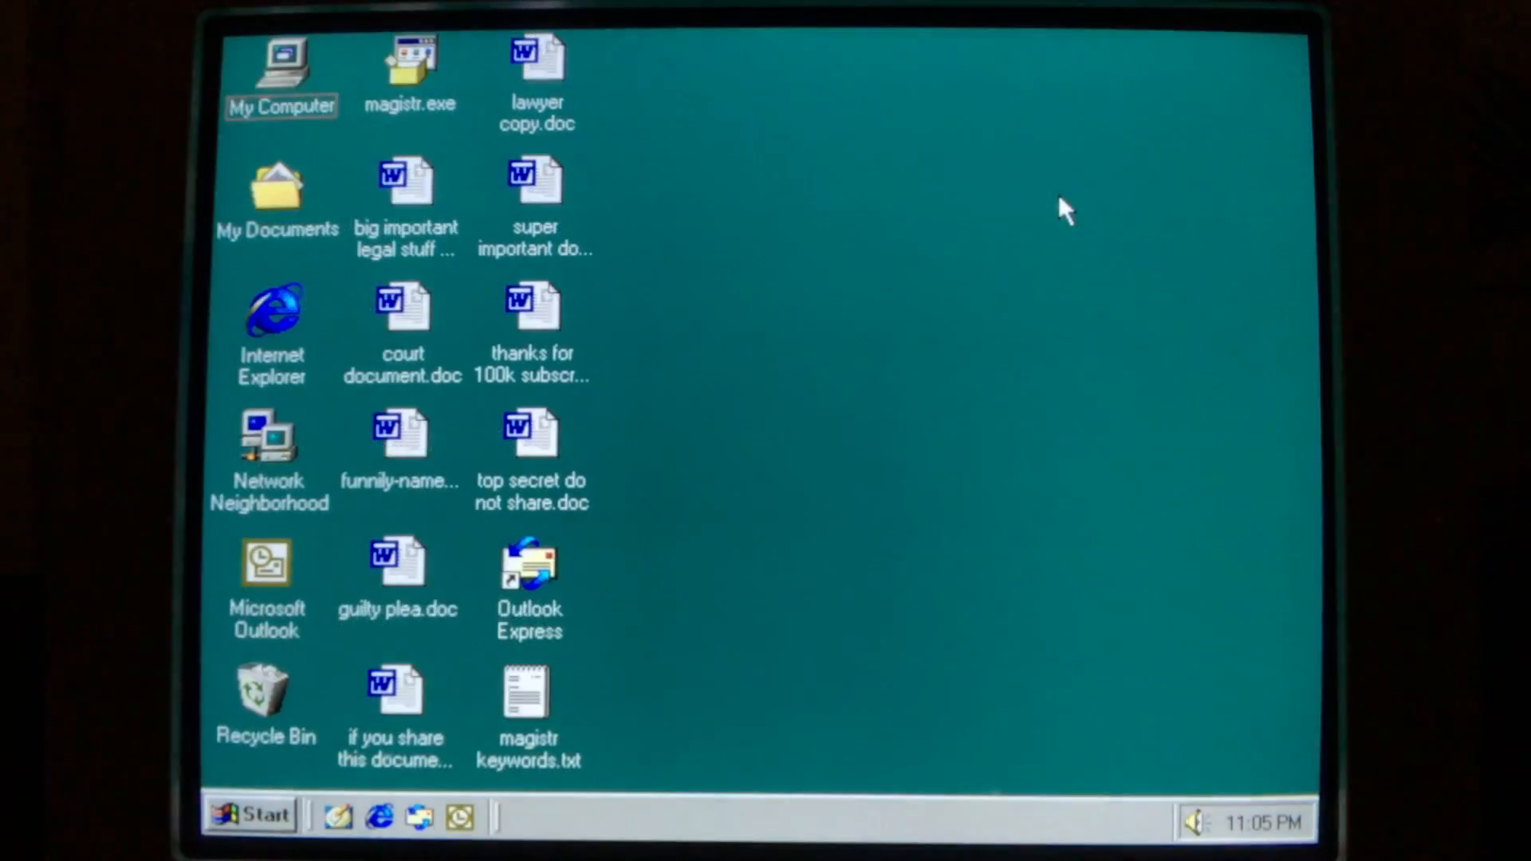
- Try clicking and double-clicking desktop icons as they flee across the screen
{"action": "left_click", "coordinate": [409, 59]}
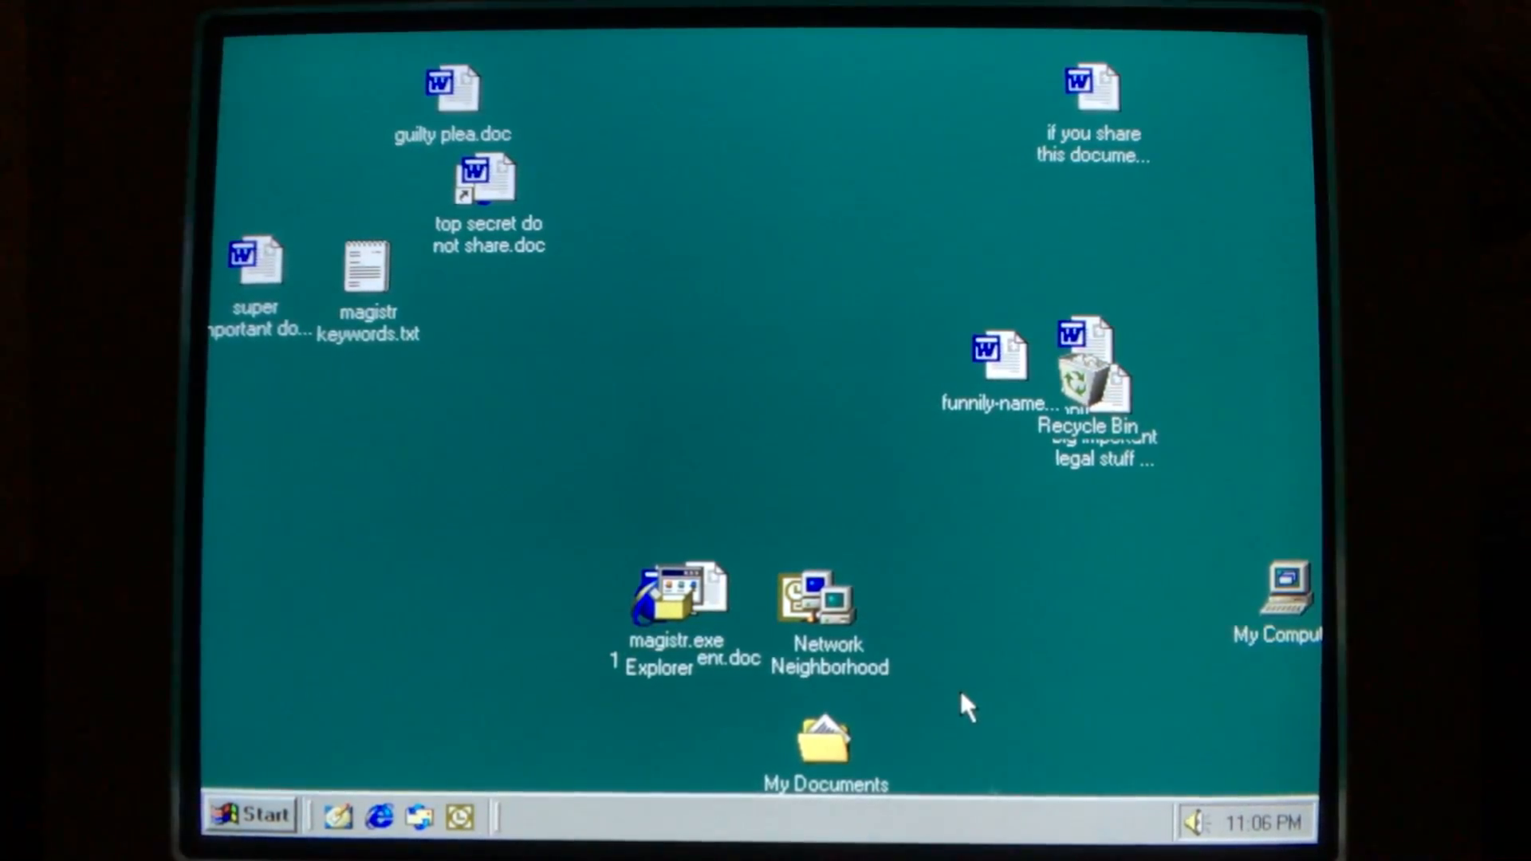
{"action": "double_click", "coordinate": [1288, 590]}
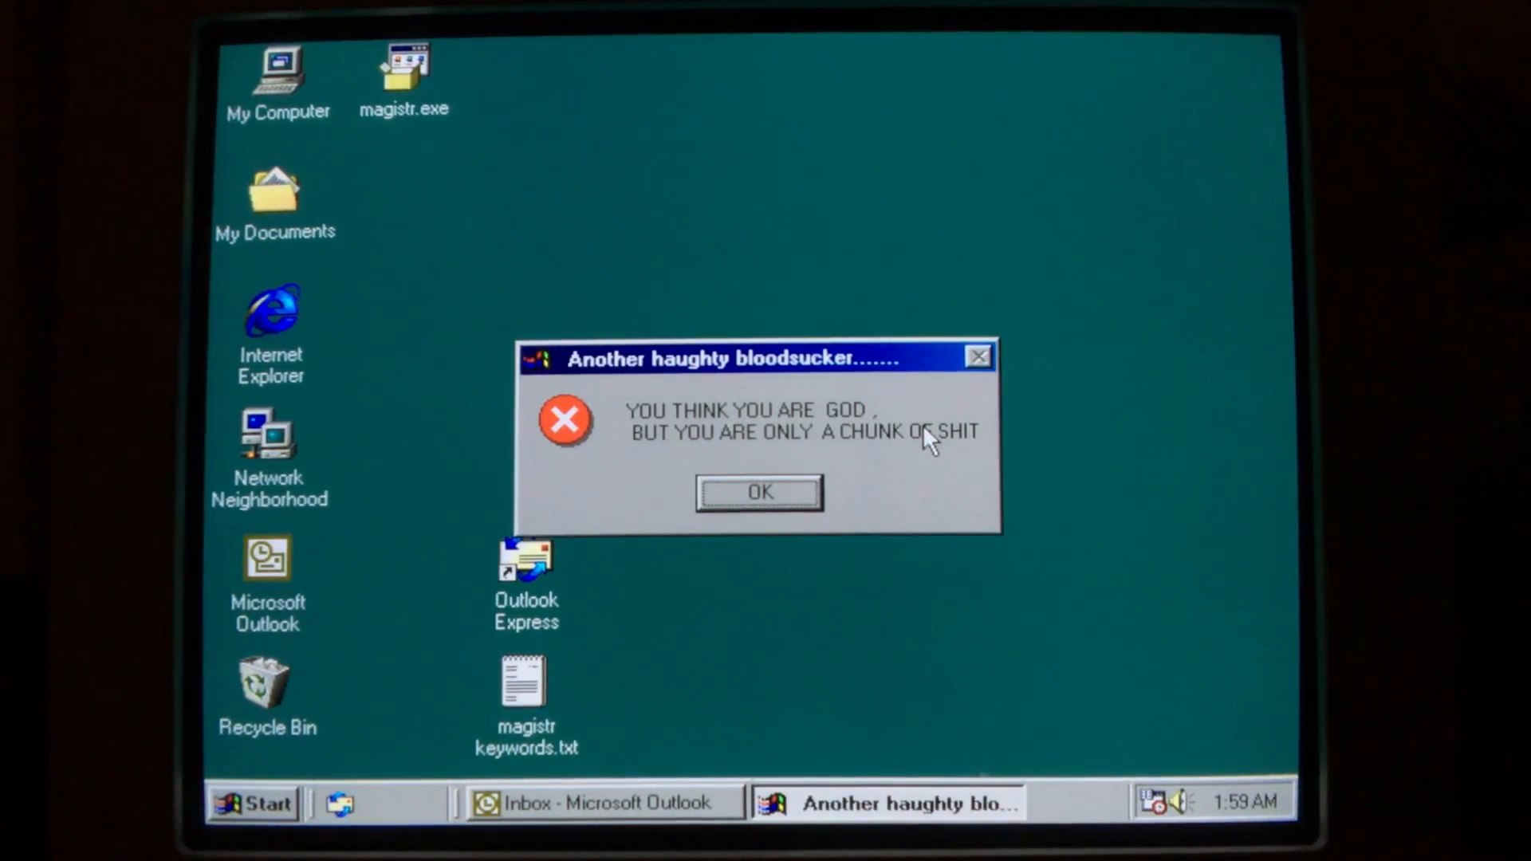
{"action": "mouse_move", "coordinate": [936, 502]}
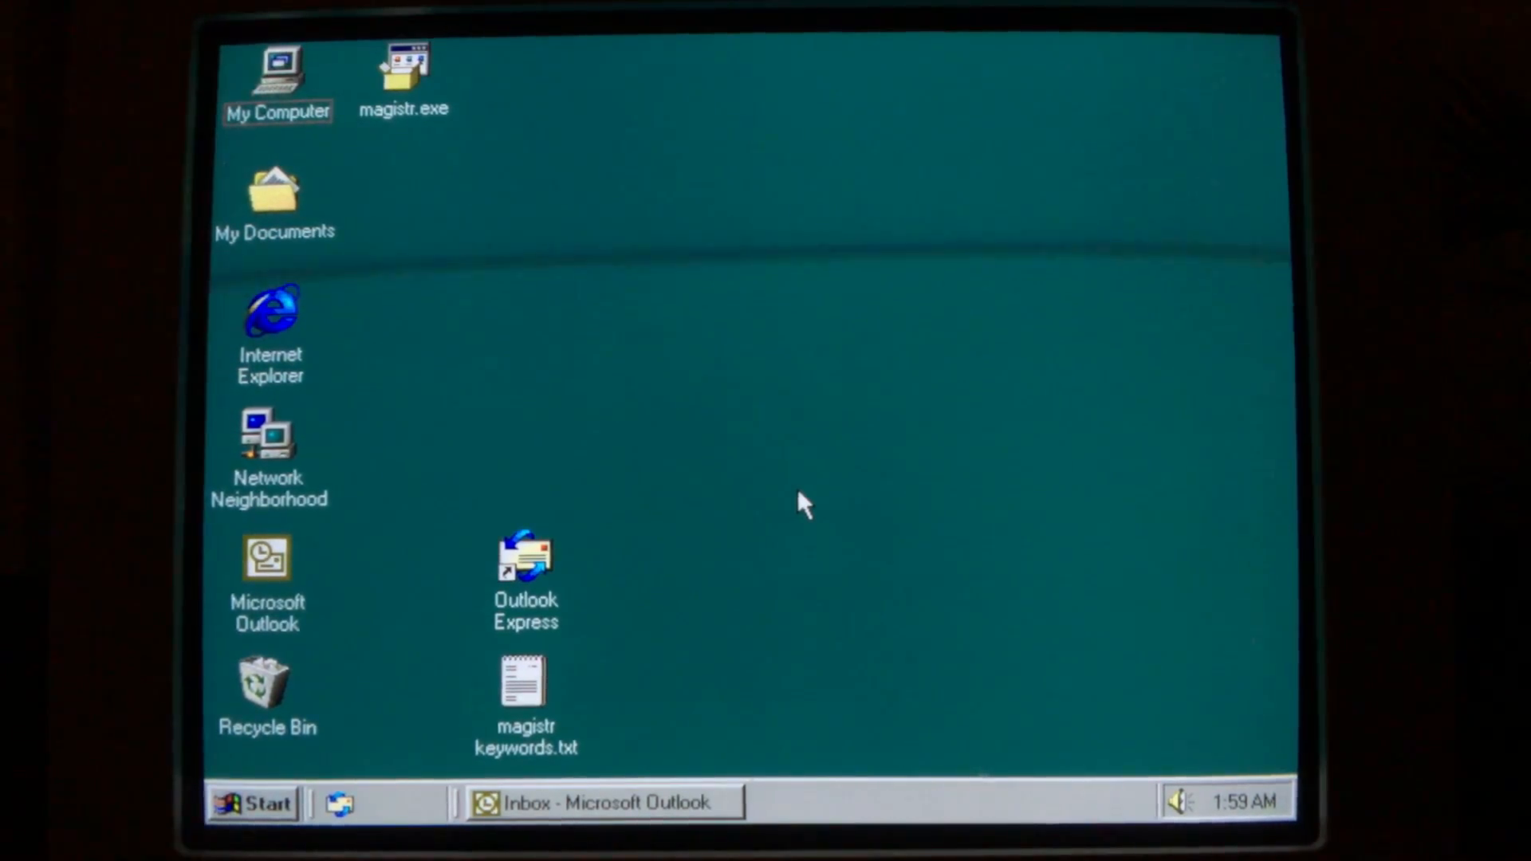
- Dismiss the 'Another haughty bloodsucker' message box
{"action": "left_click", "coordinate": [592, 802]}
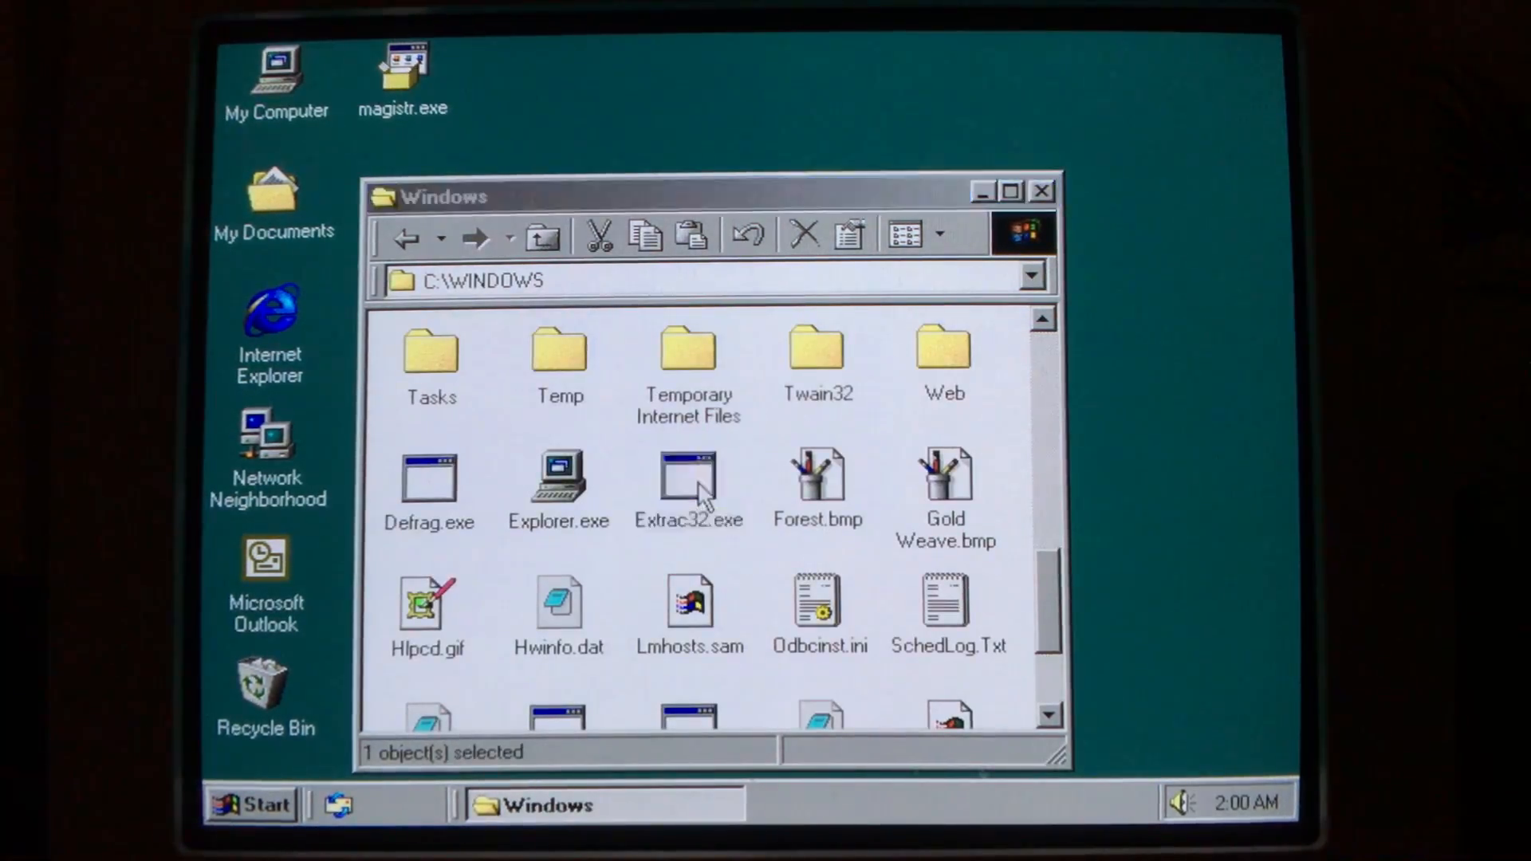
- Launch Defrag.exe from C:\WINDOWS and dismiss the not-a-valid-Win32-application error
{"action": "double_click", "coordinate": [688, 480]}
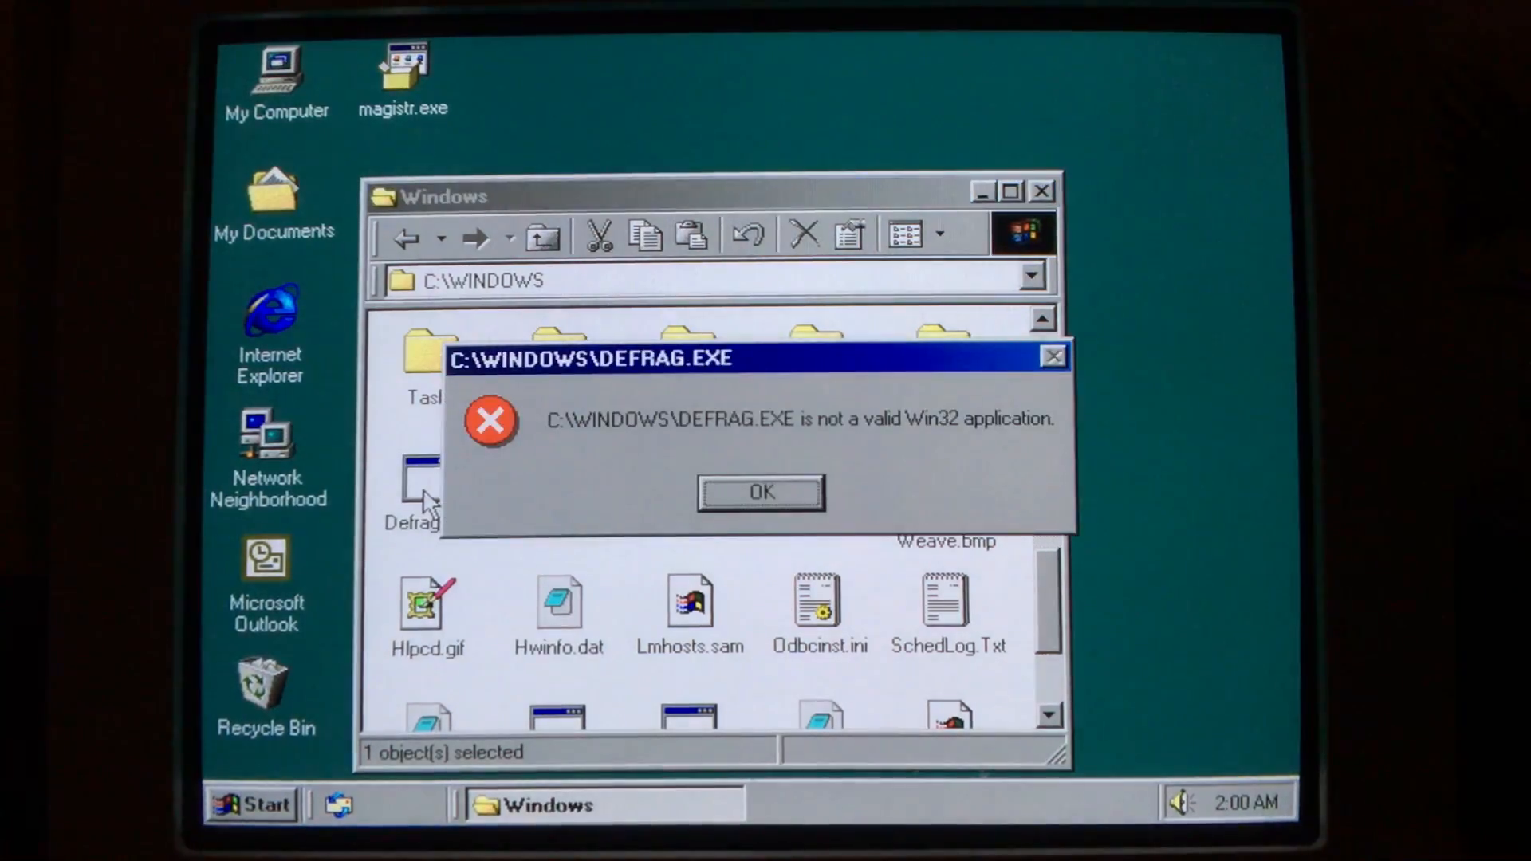
{"action": "left_click", "coordinate": [760, 492]}
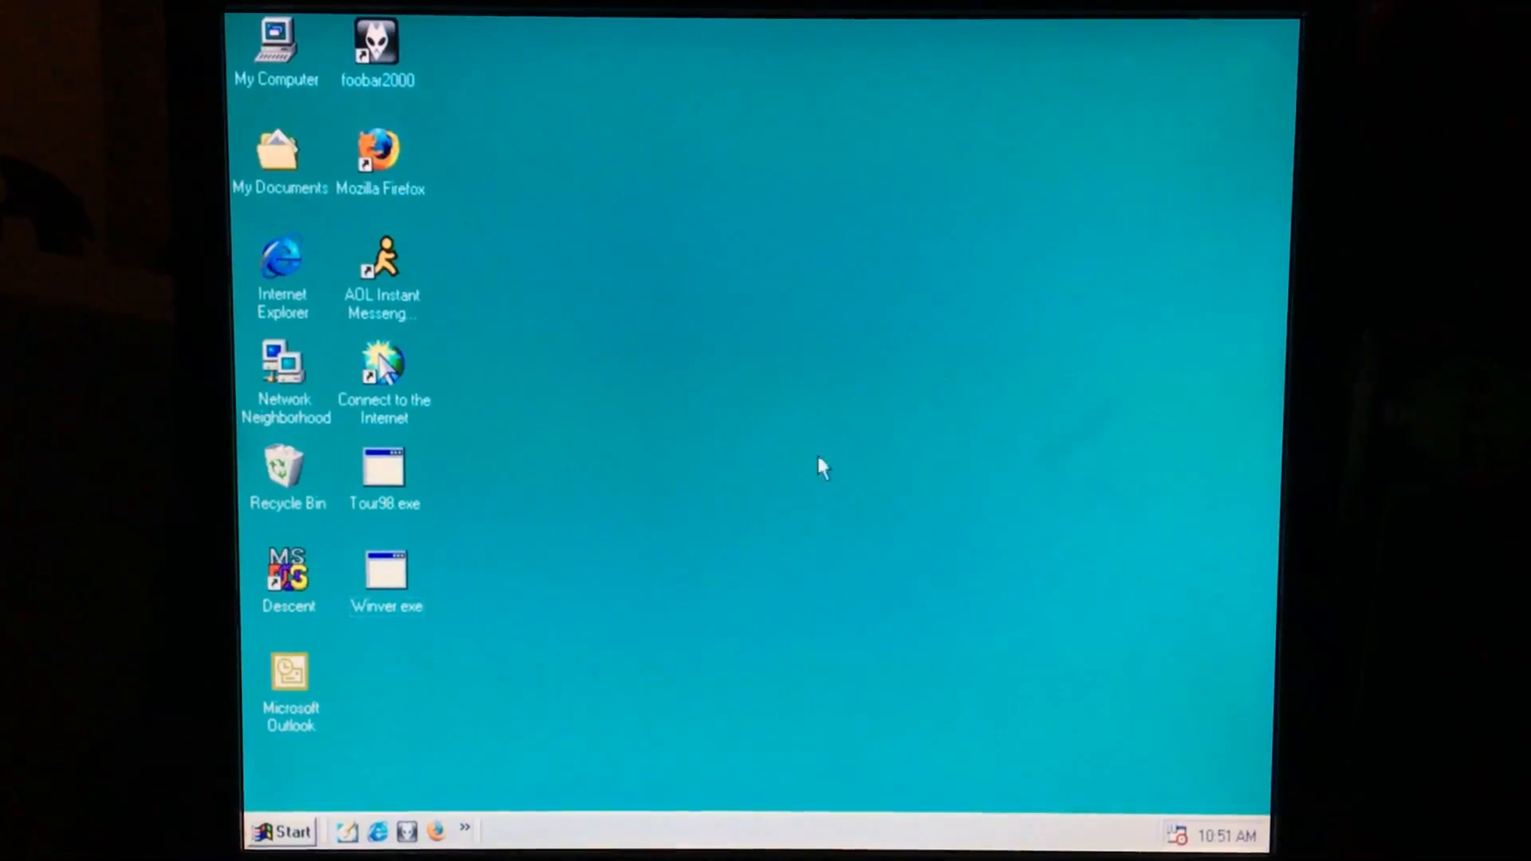
- Launch Tour98.exe from the desktop and dismiss its invalid Win32 application error
{"action": "double_click", "coordinate": [385, 468]}
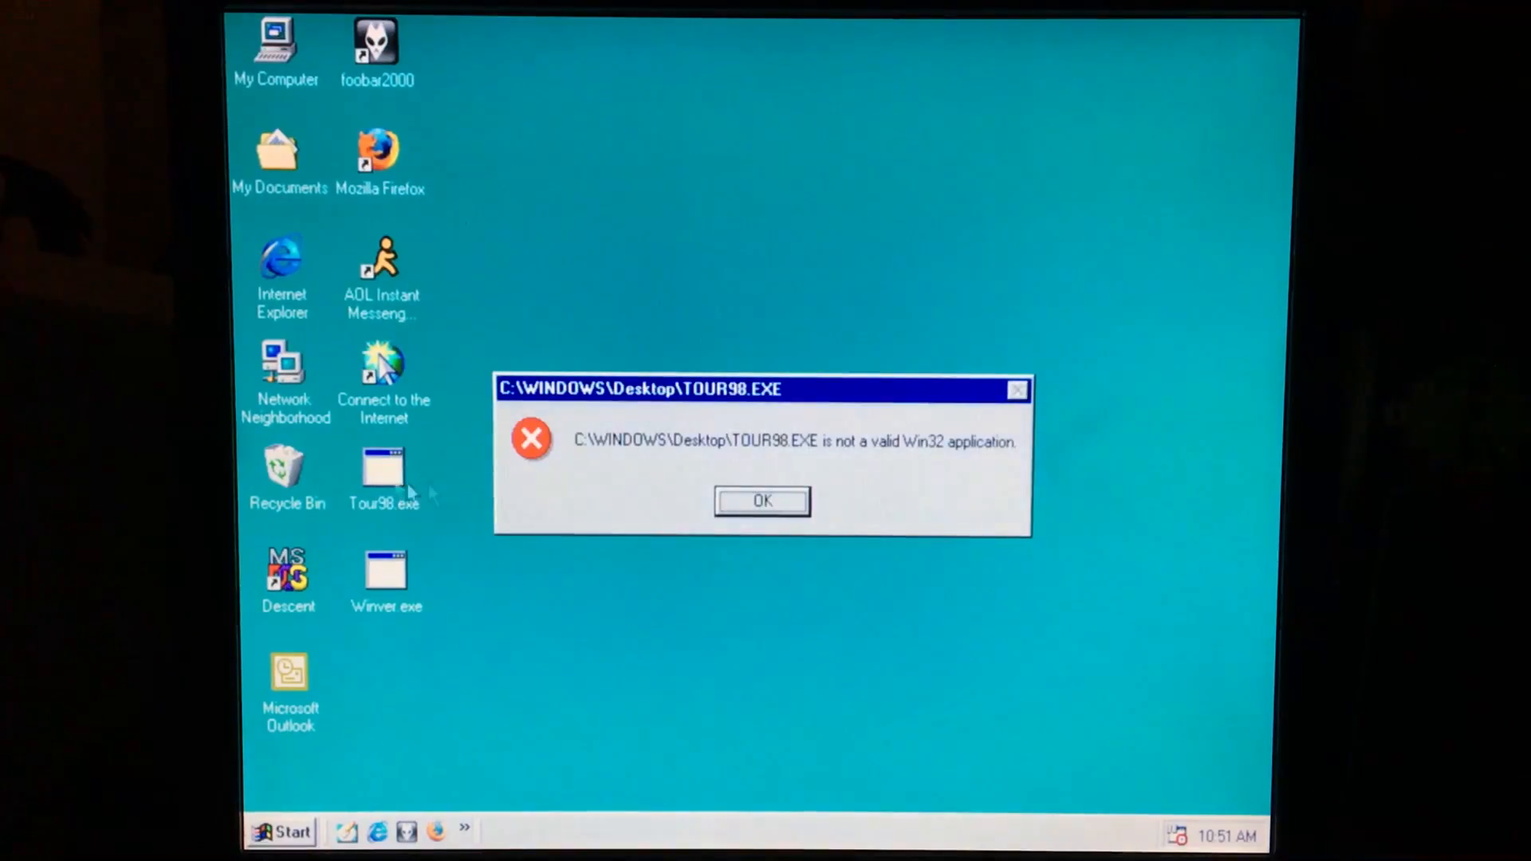
{"action": "left_click", "coordinate": [760, 500]}
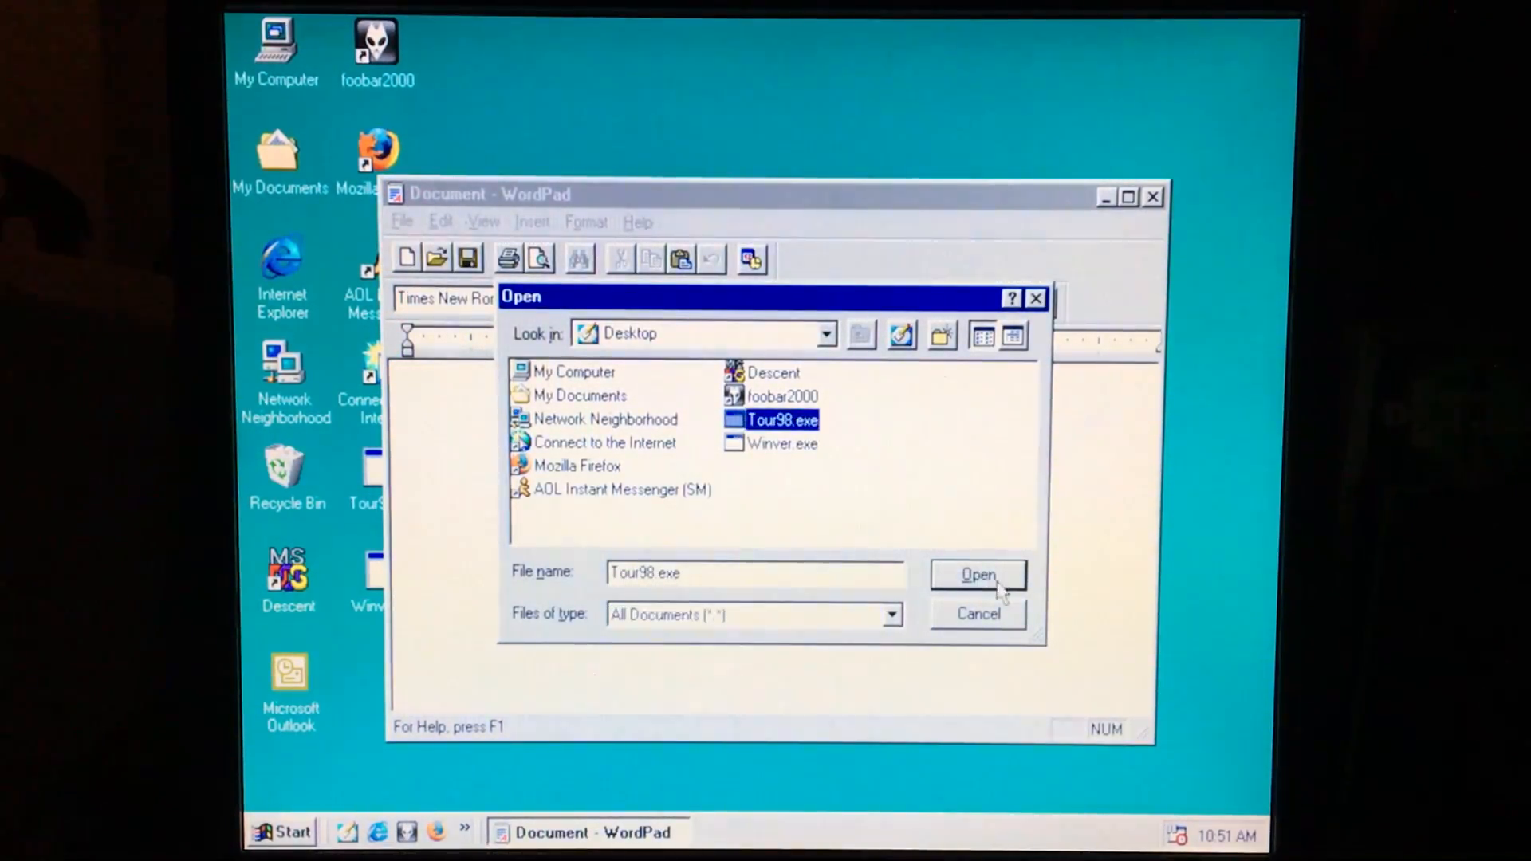
- Open Tour98.exe maximized in WordPad, scroll through it, then open Winver.exe
{"action": "left_click", "coordinate": [978, 575]}
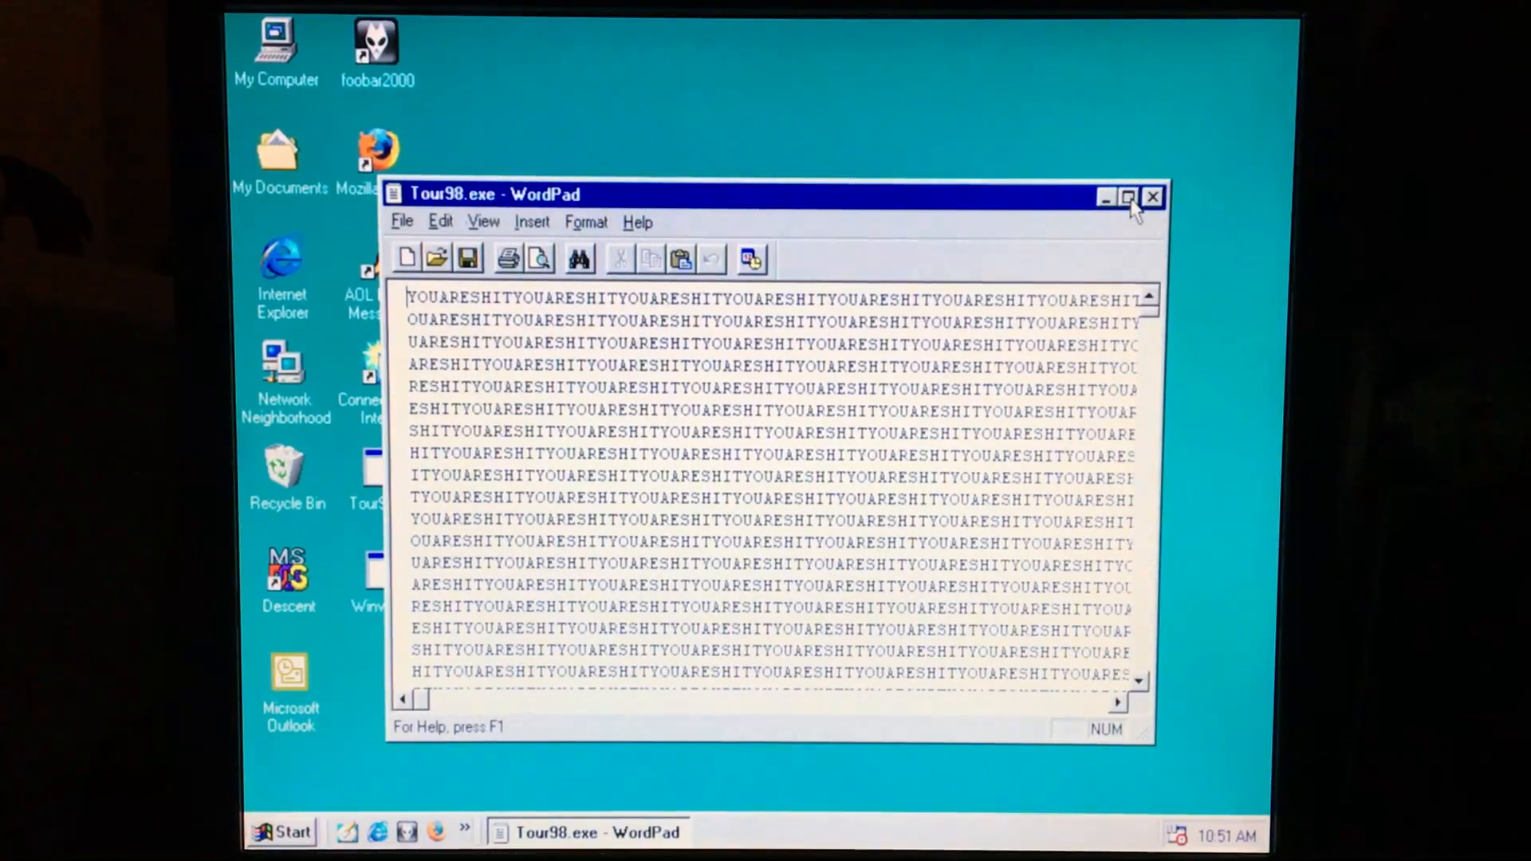
{"action": "left_click", "coordinate": [1125, 197]}
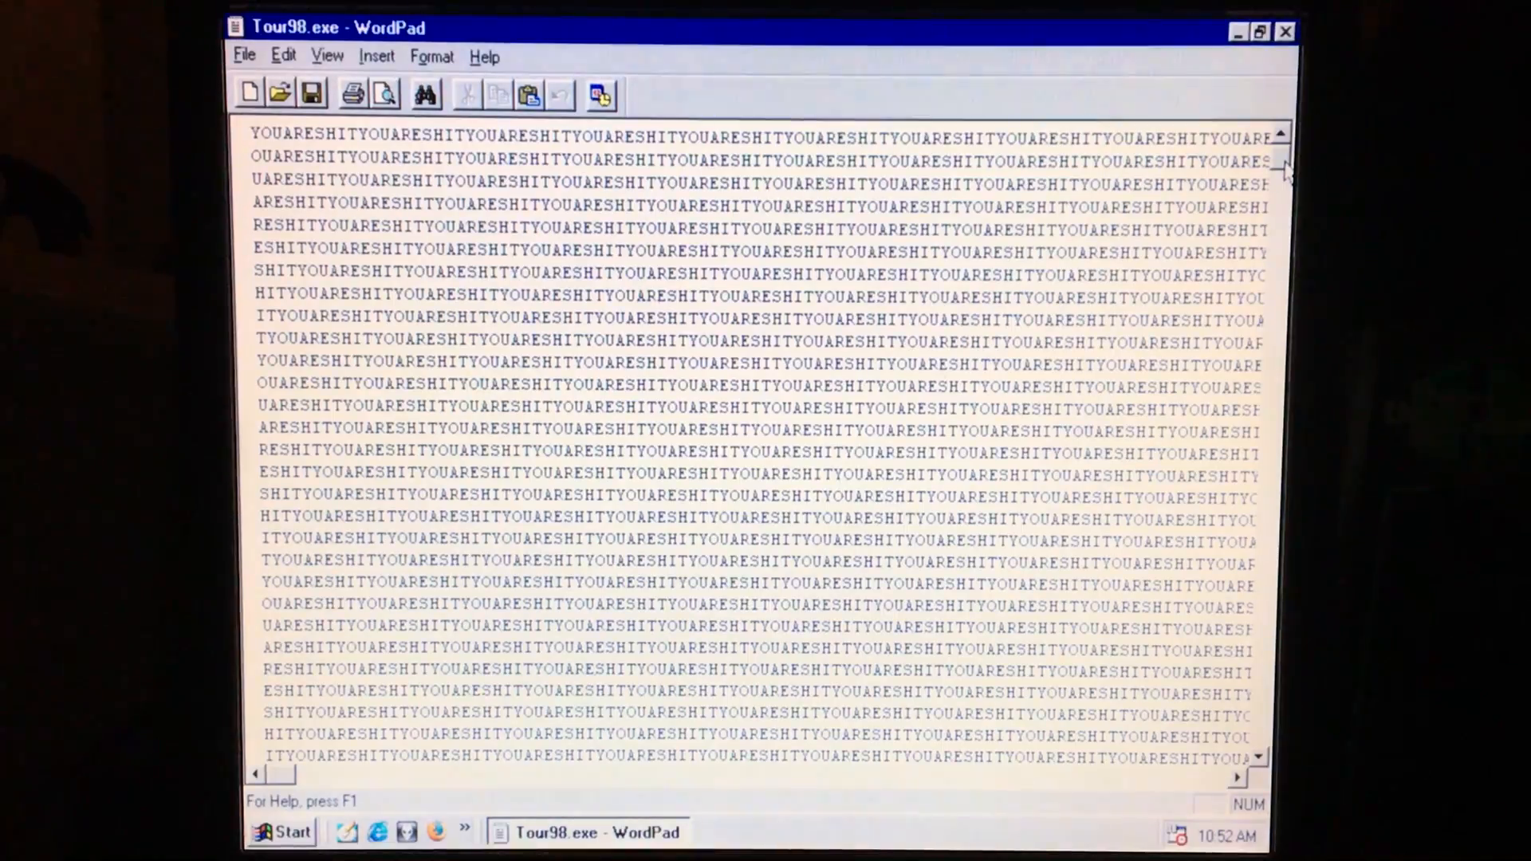
{"action": "scroll", "scroll_direction": "down", "scroll_amount": 3}
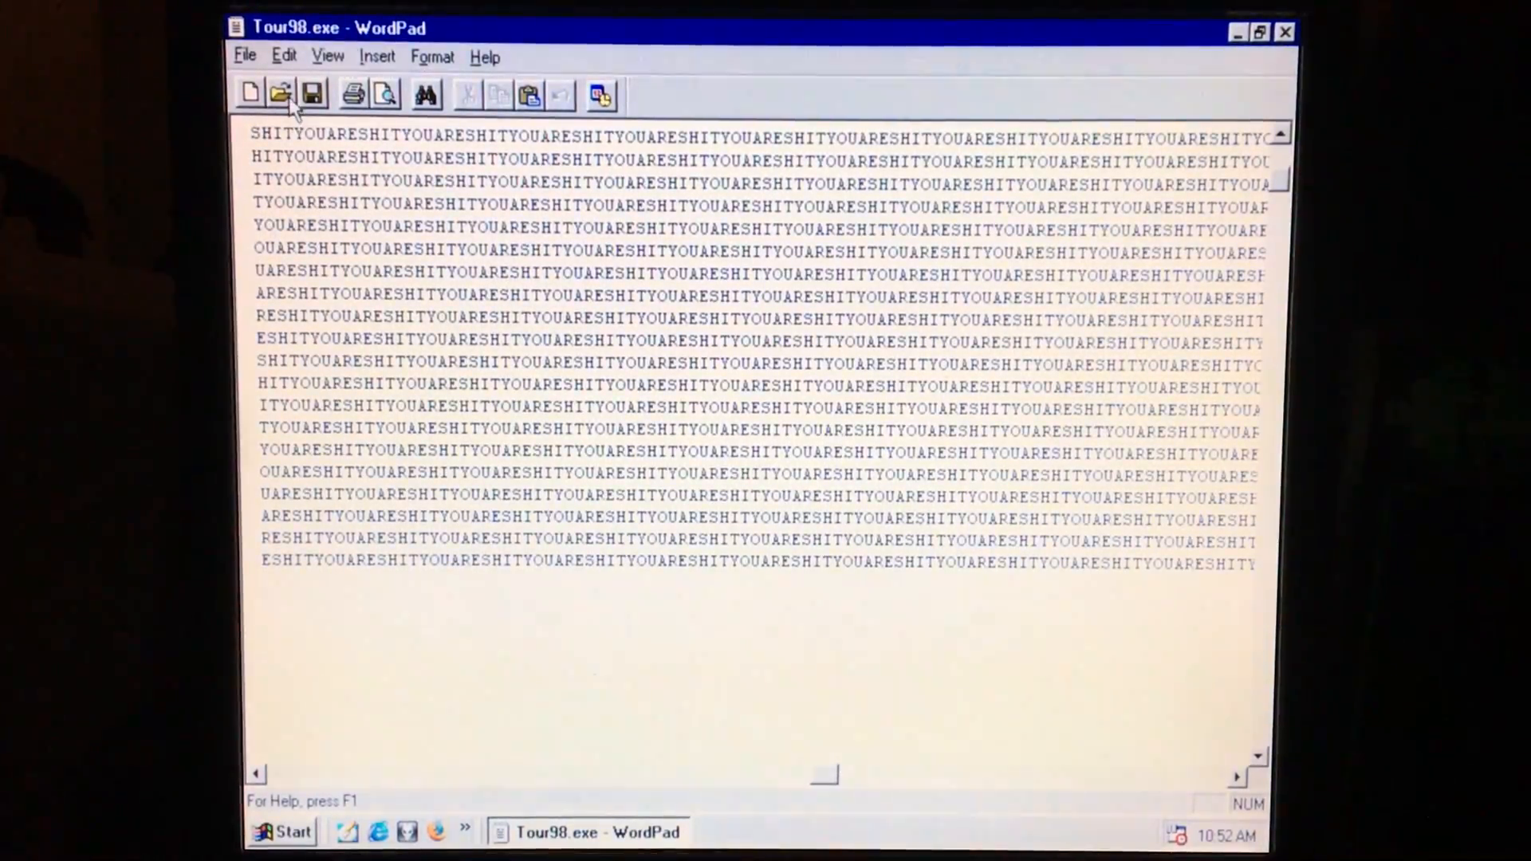
{"action": "left_click", "coordinate": [278, 92]}
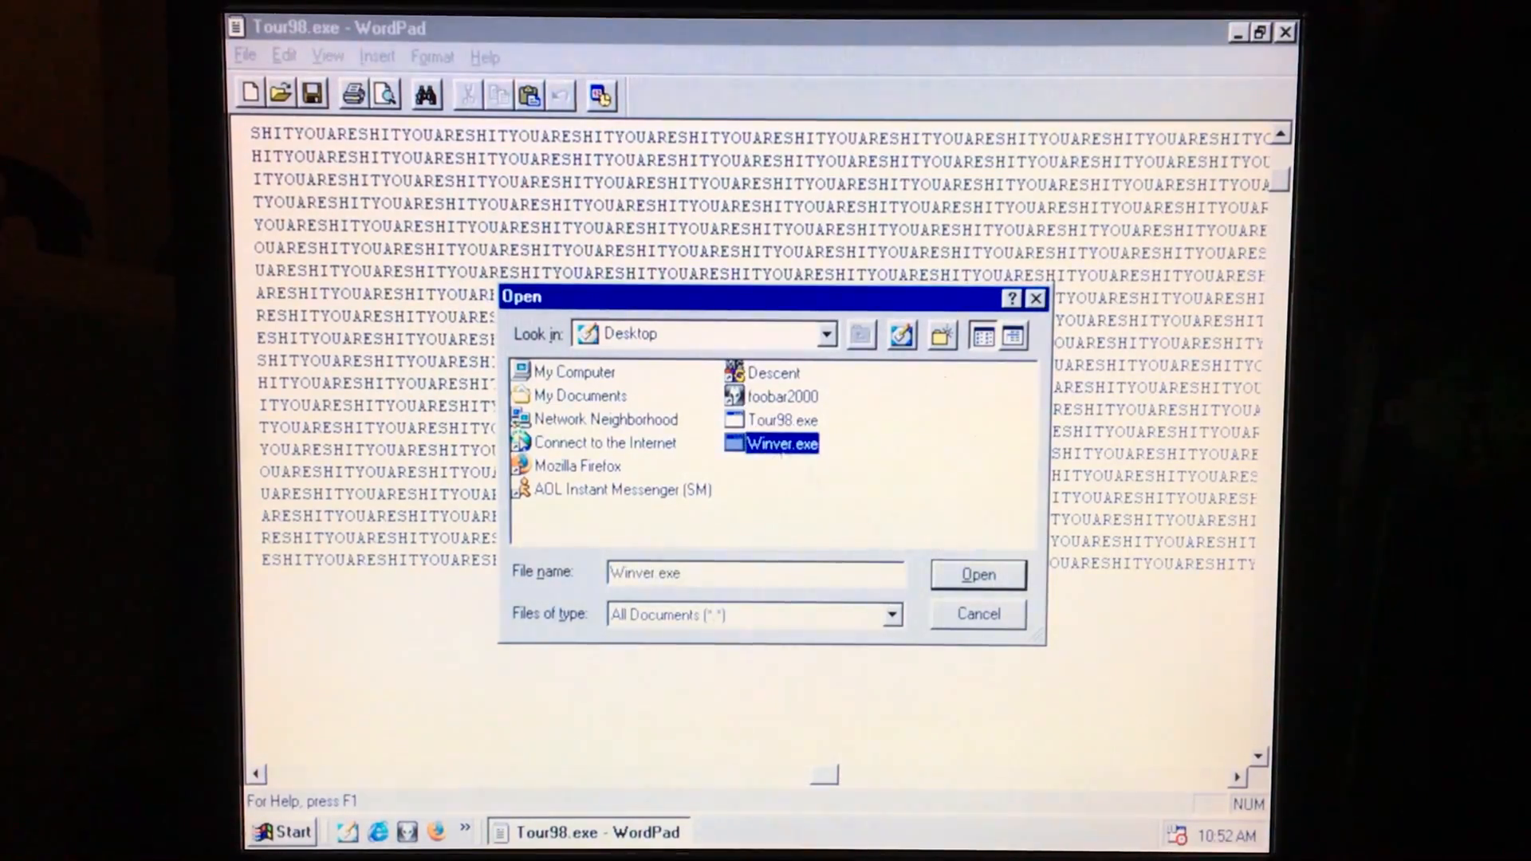
{"action": "left_click", "coordinate": [977, 574]}
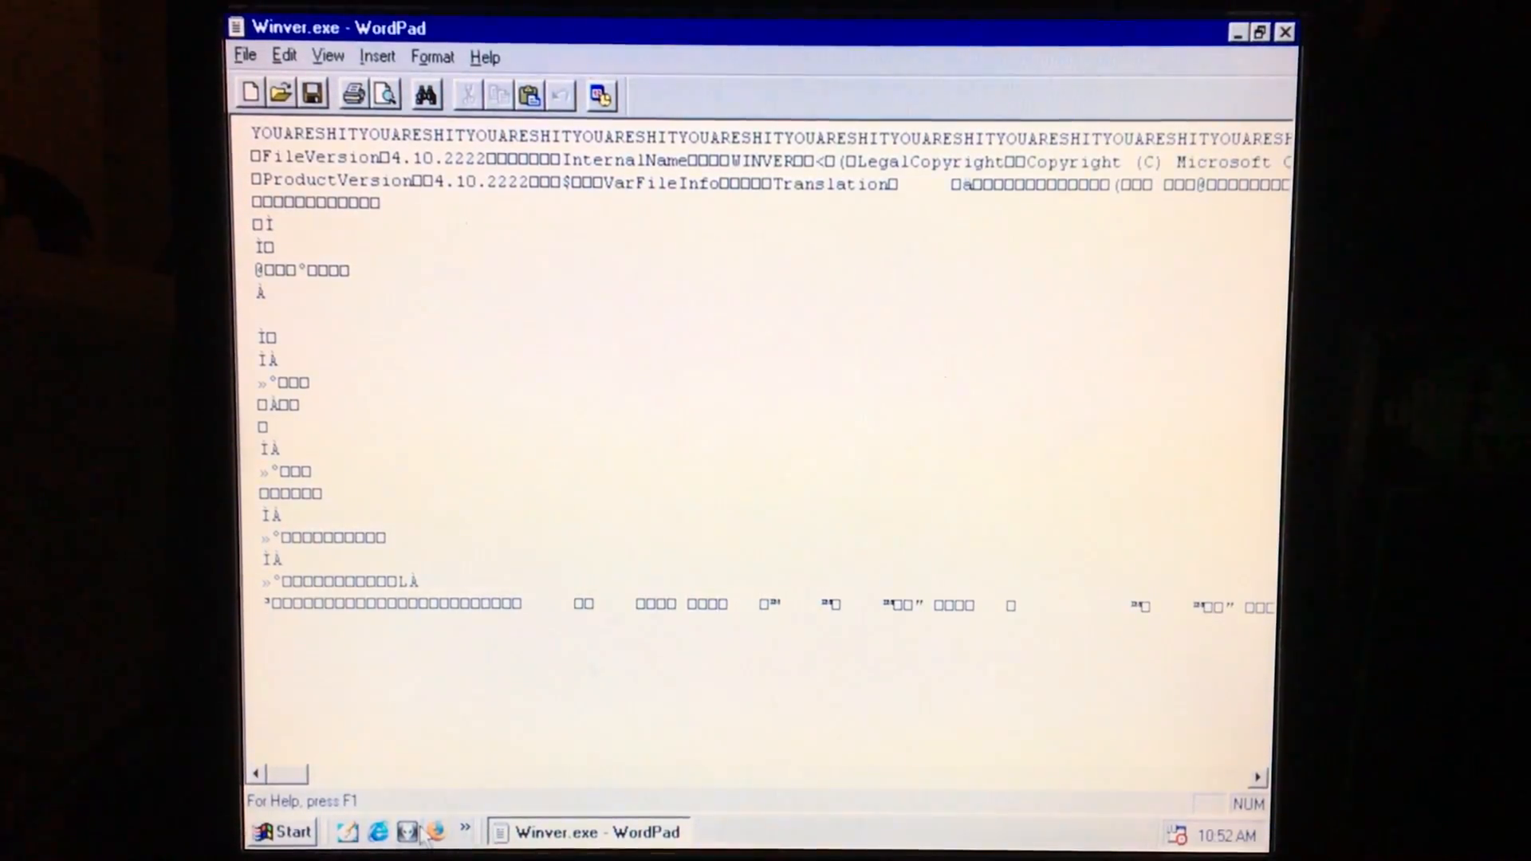